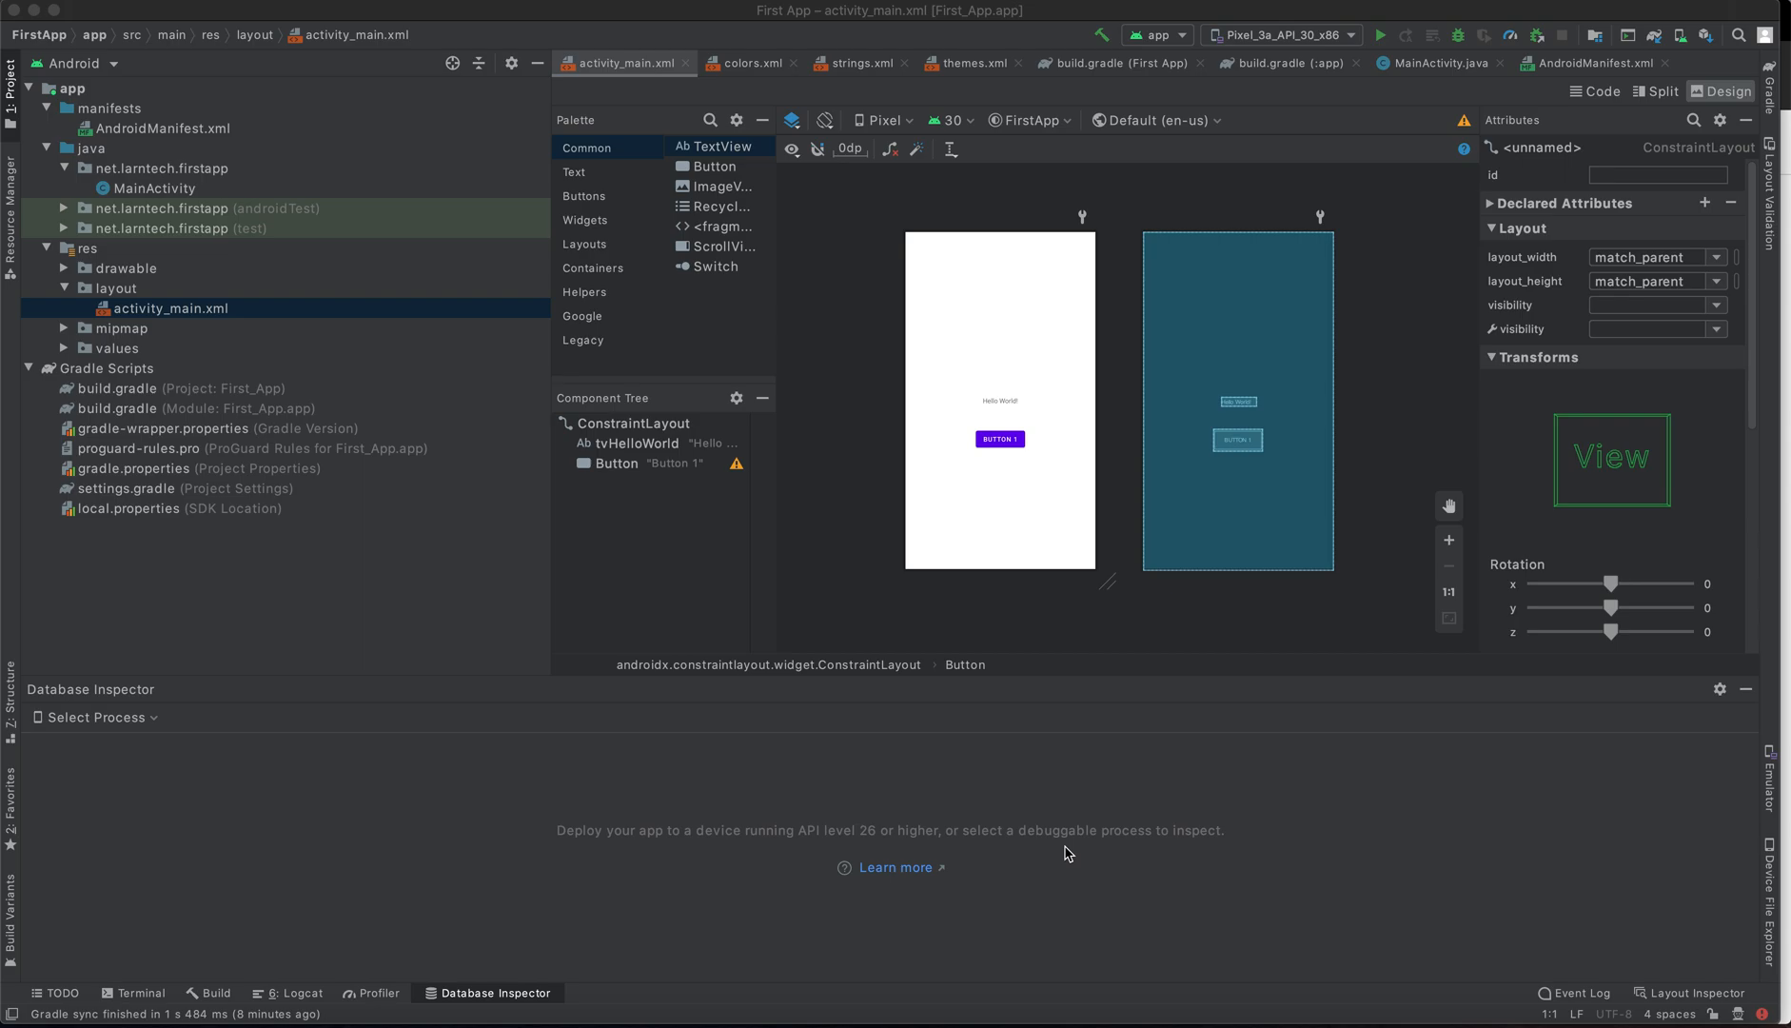
mouse_move(1210, 658)
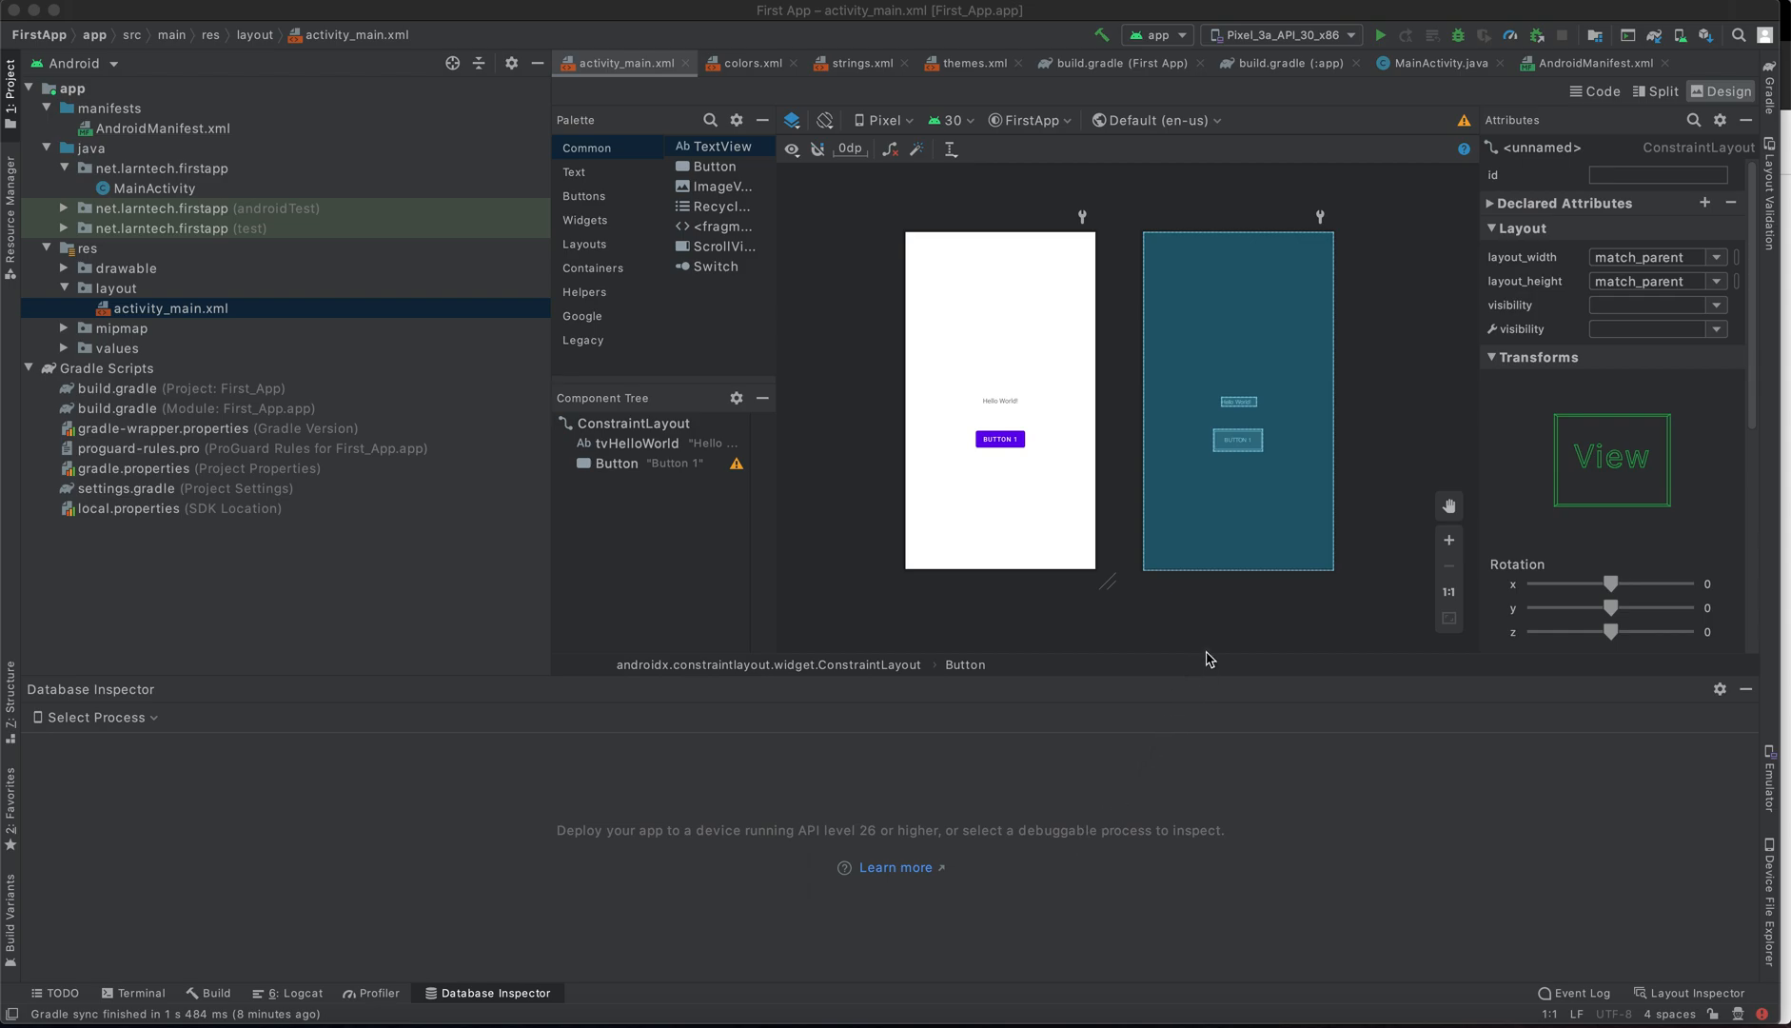
mouse_move(1298, 272)
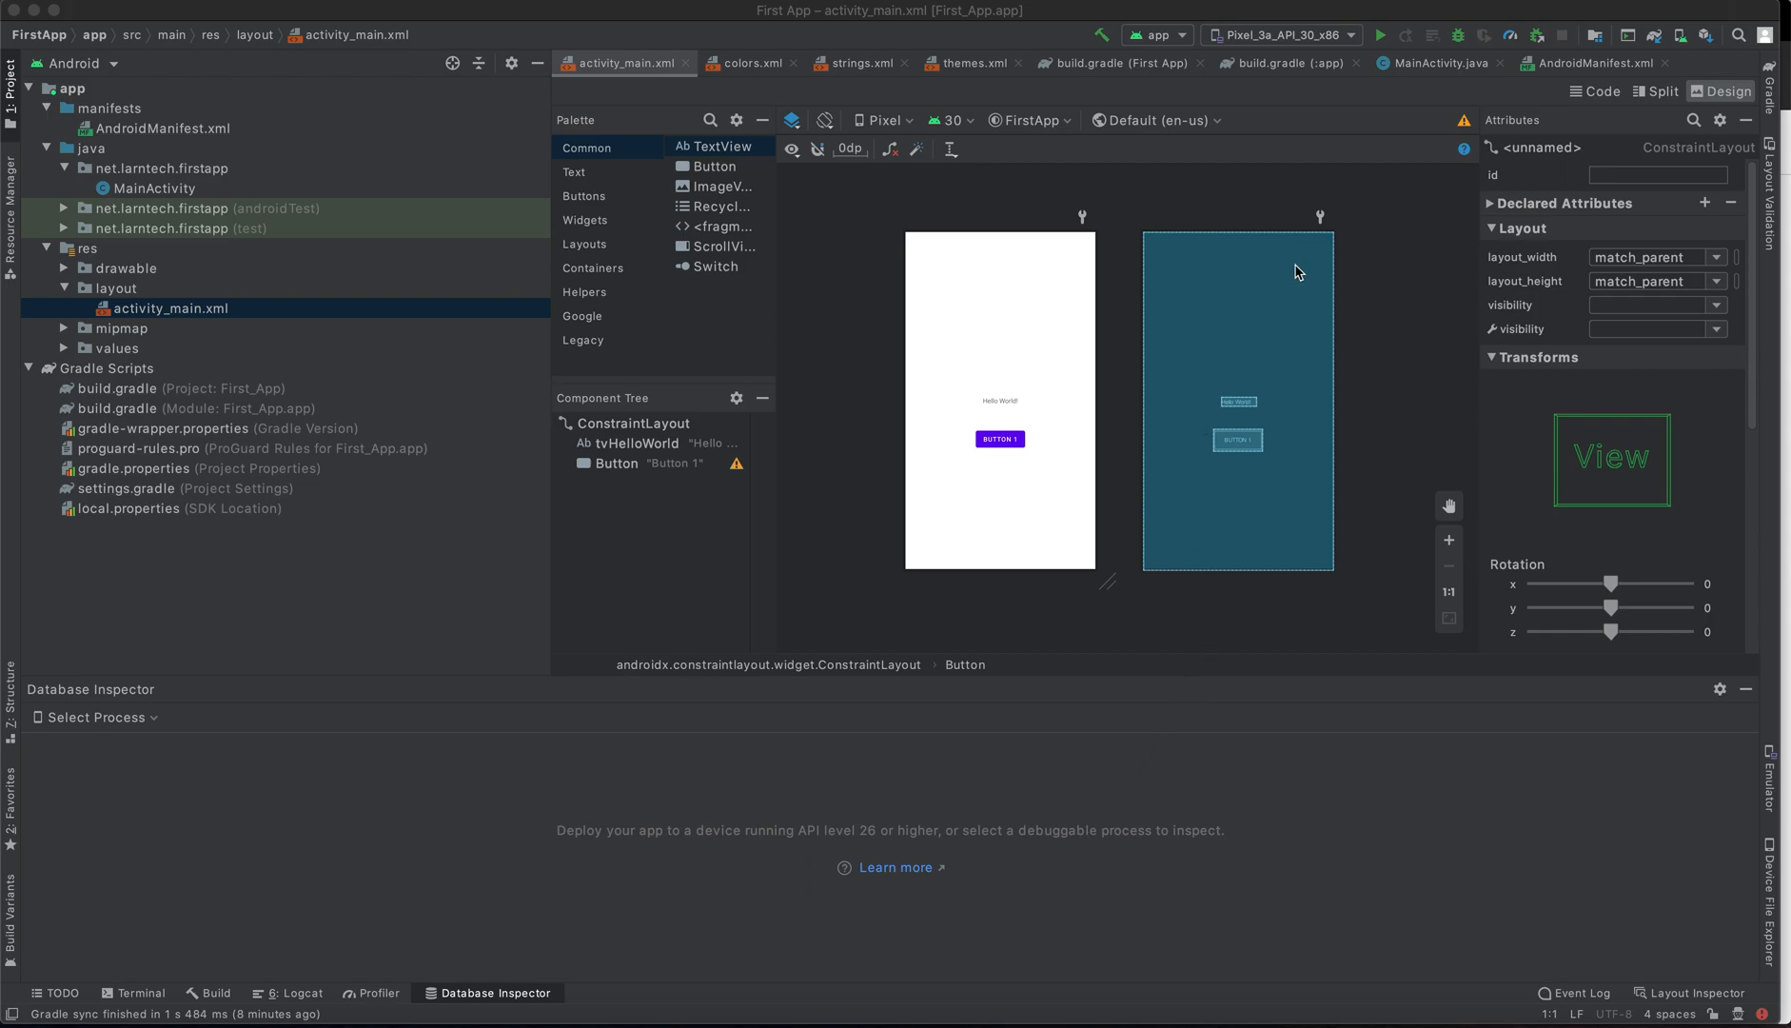
mouse_move(1308, 42)
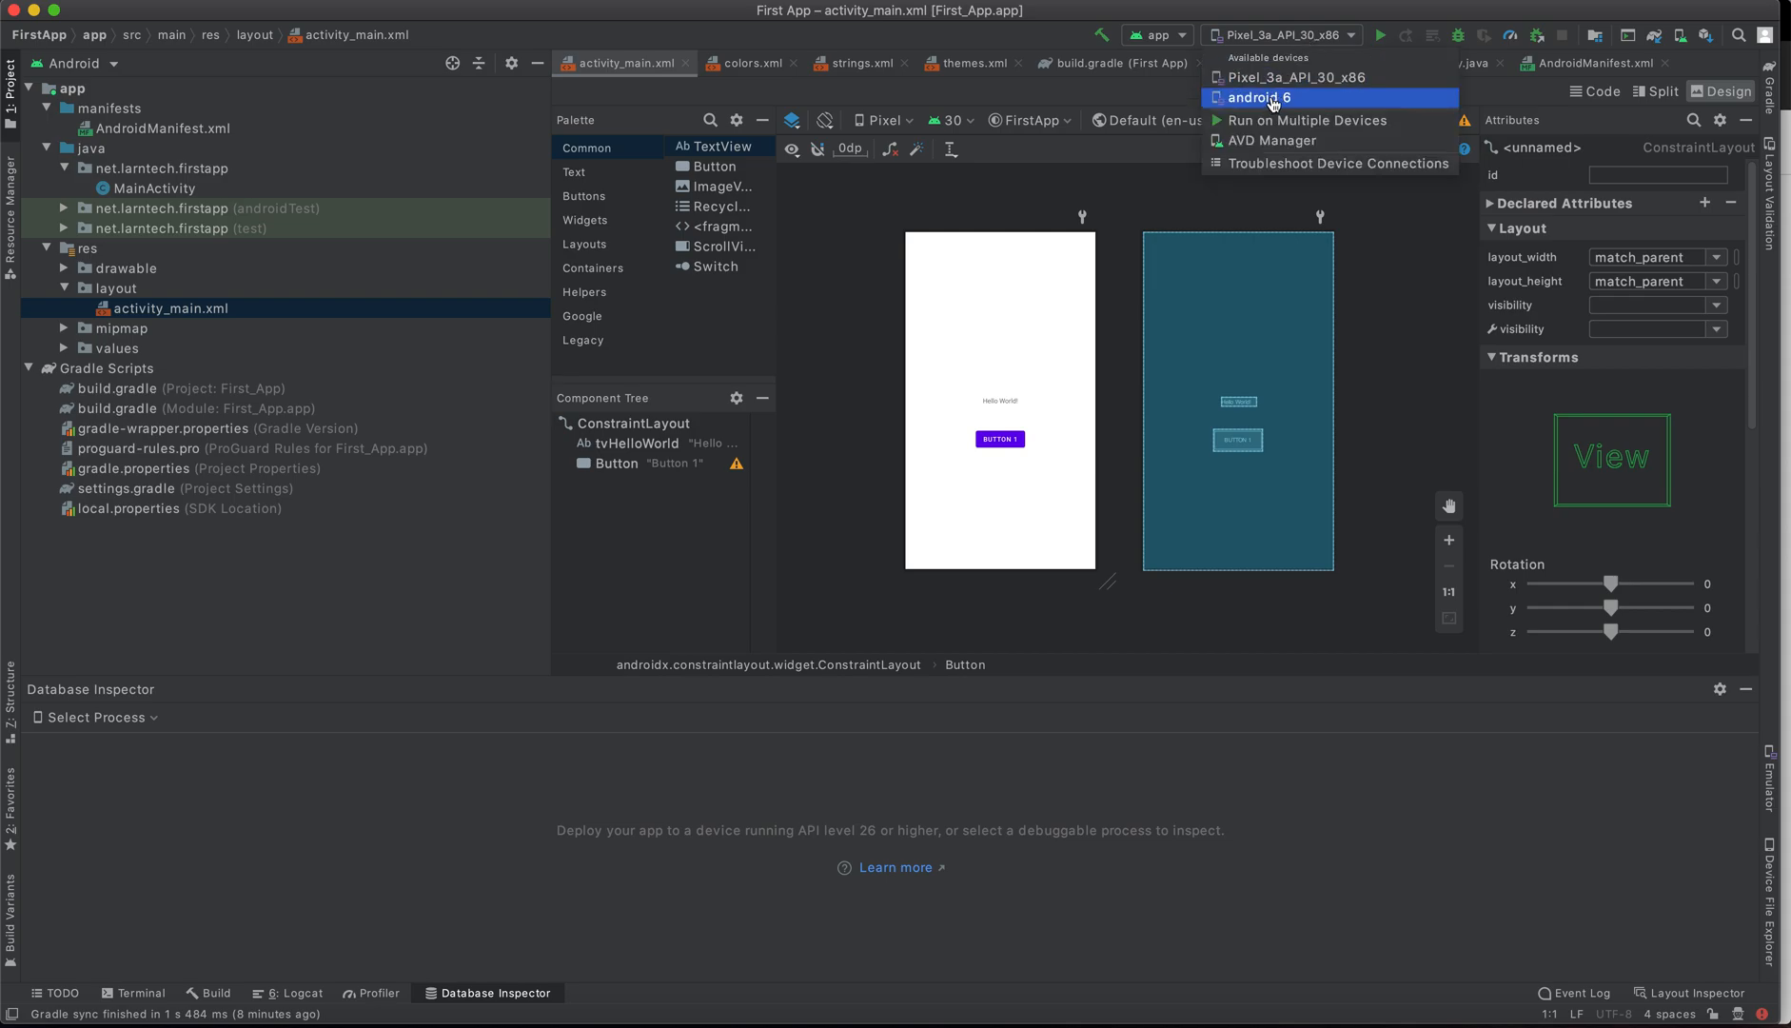
mouse_move(1274, 141)
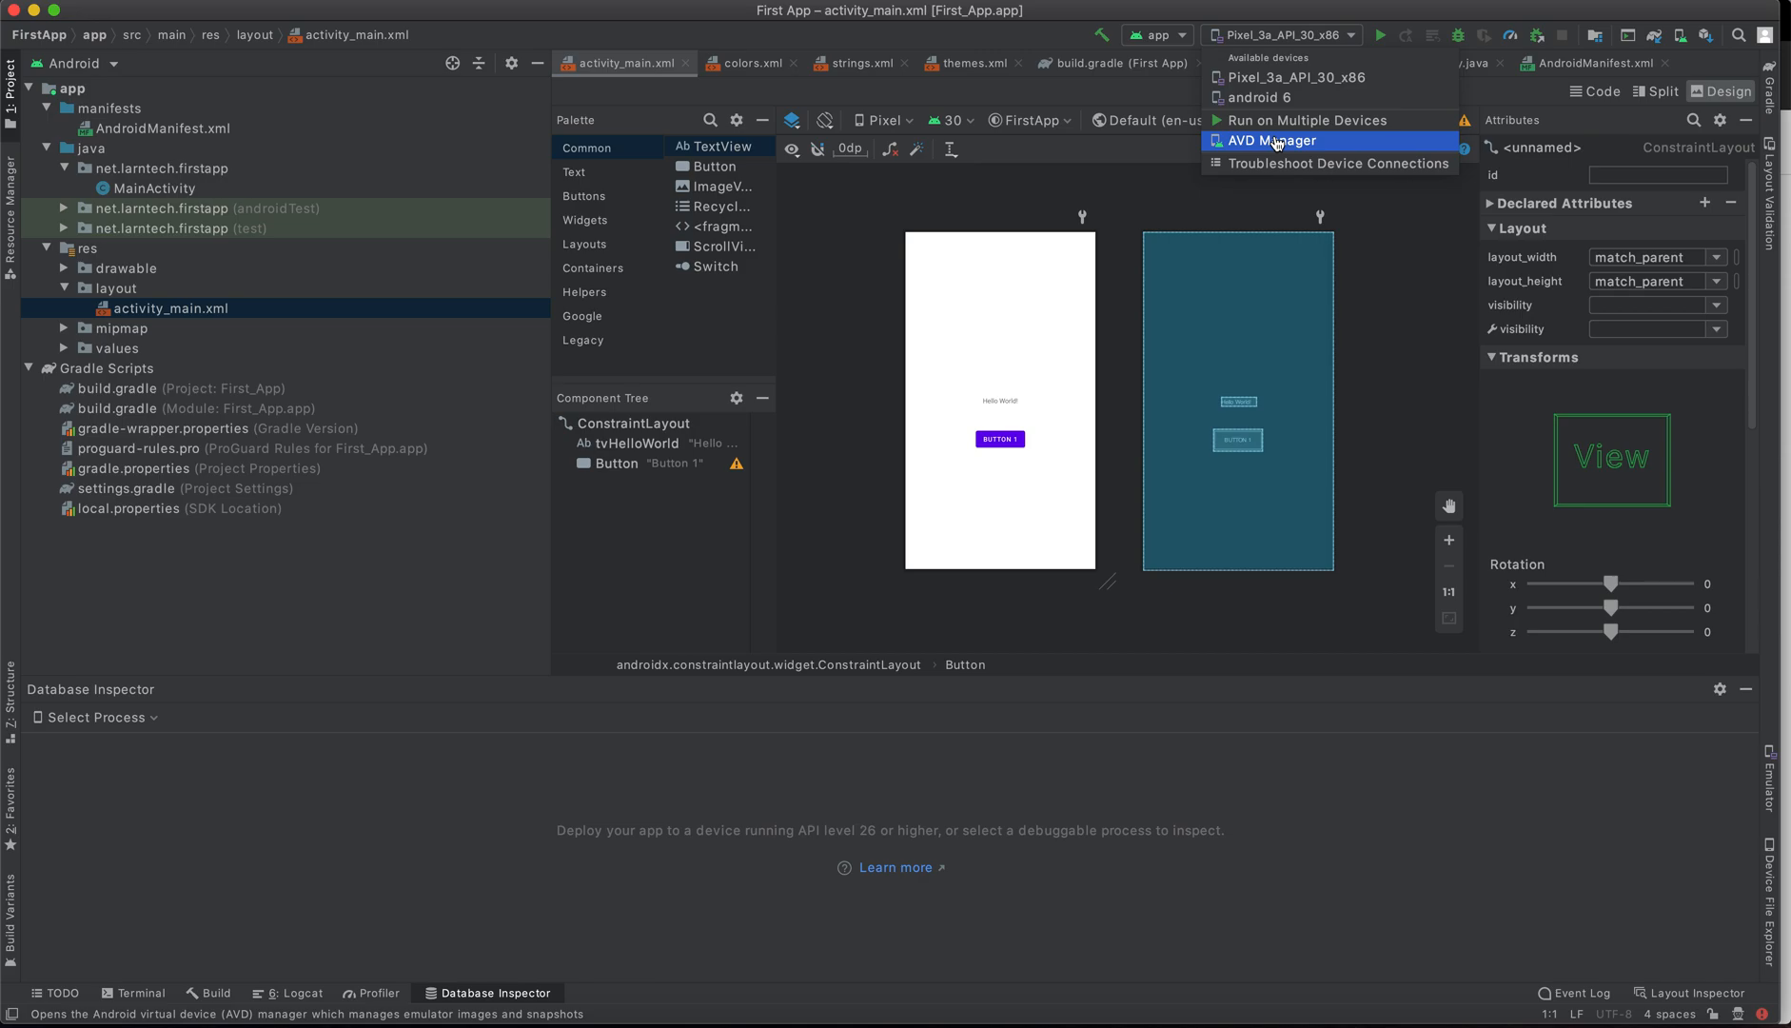
- Bring up the AVD Manager listing the existing Pixel 3a API 30 and Android 6 emulators
click(1268, 141)
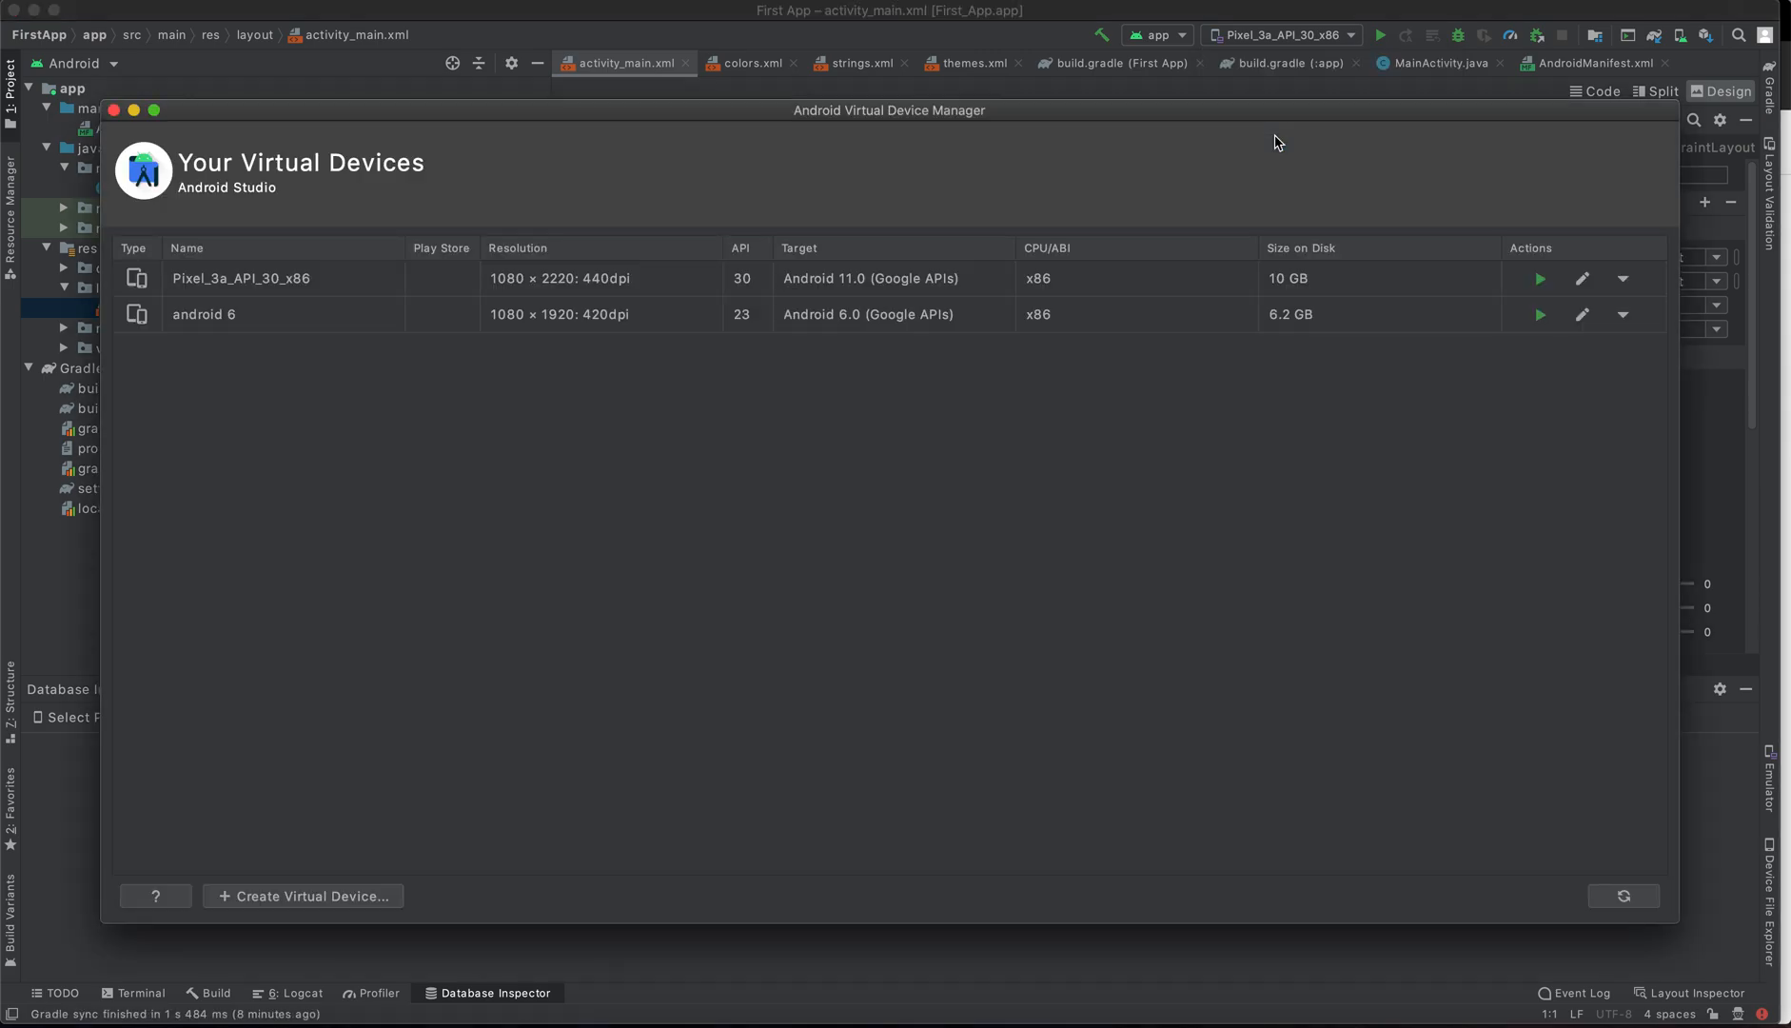
mouse_move(432, 797)
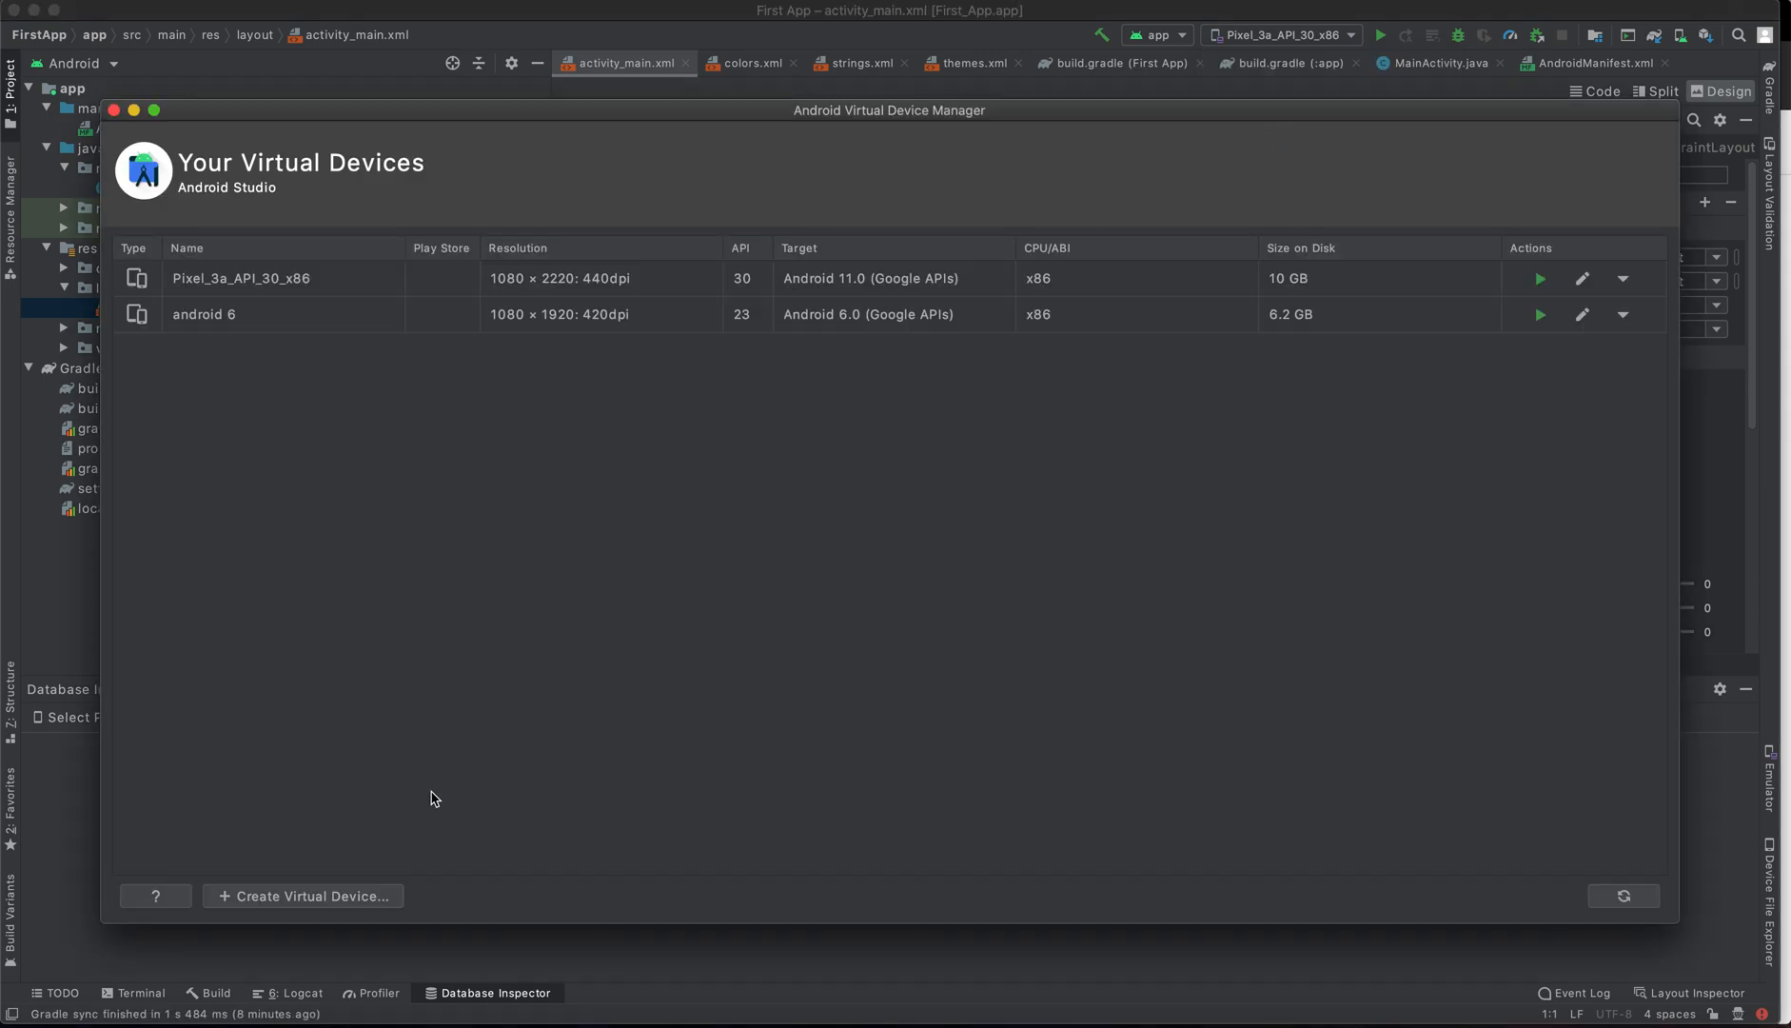
- Begin a new virtual device and pick Pixel 2 from the Phone hardware list
click(300, 894)
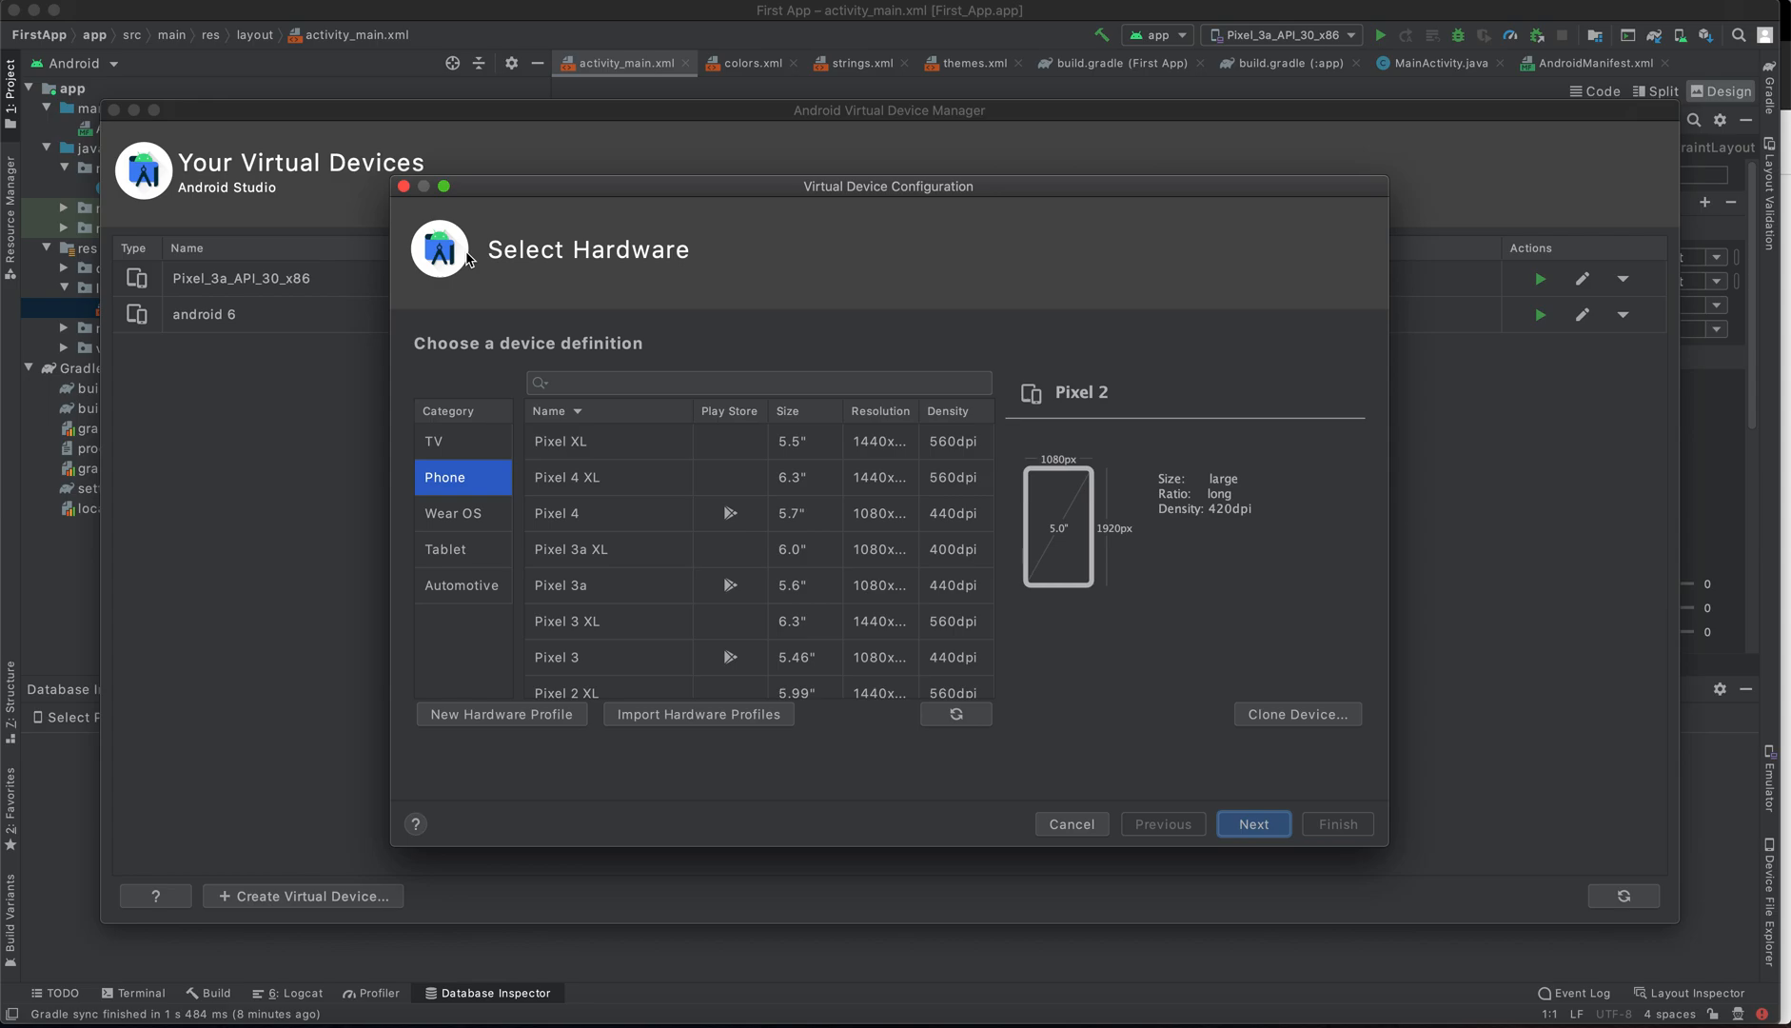
mouse_move(455, 335)
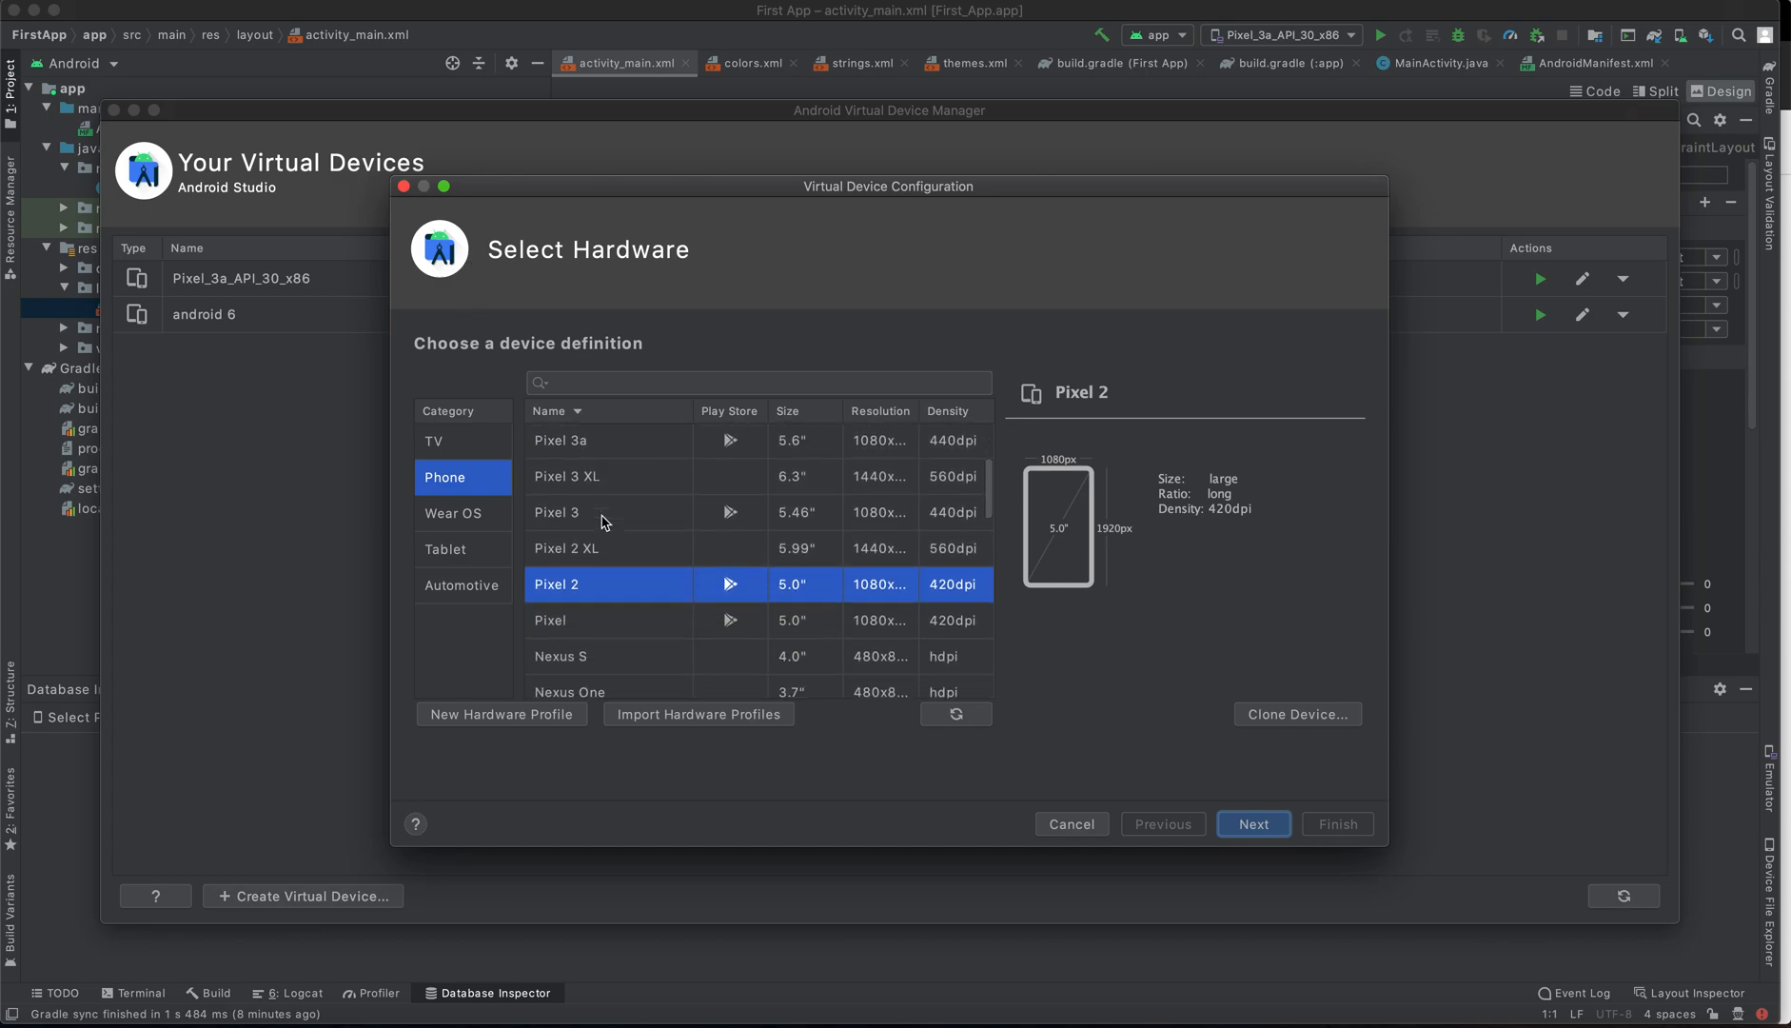
scroll(down, 3)
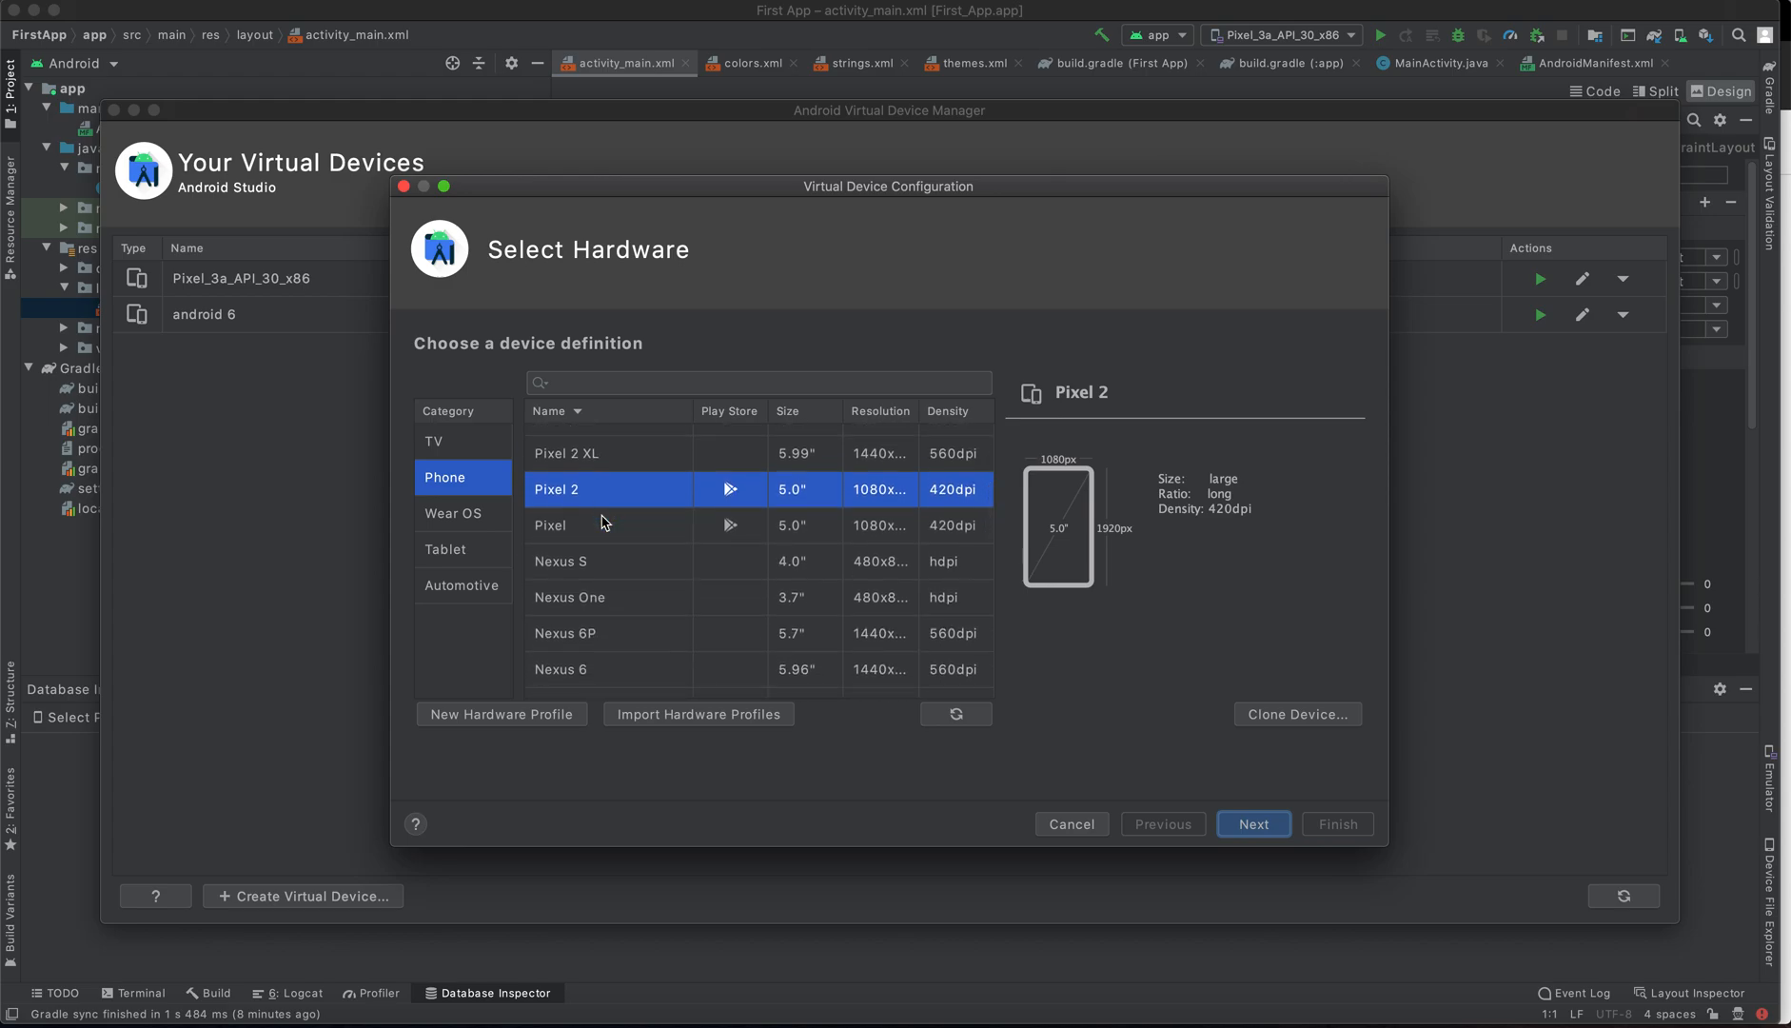
scroll(down, 3)
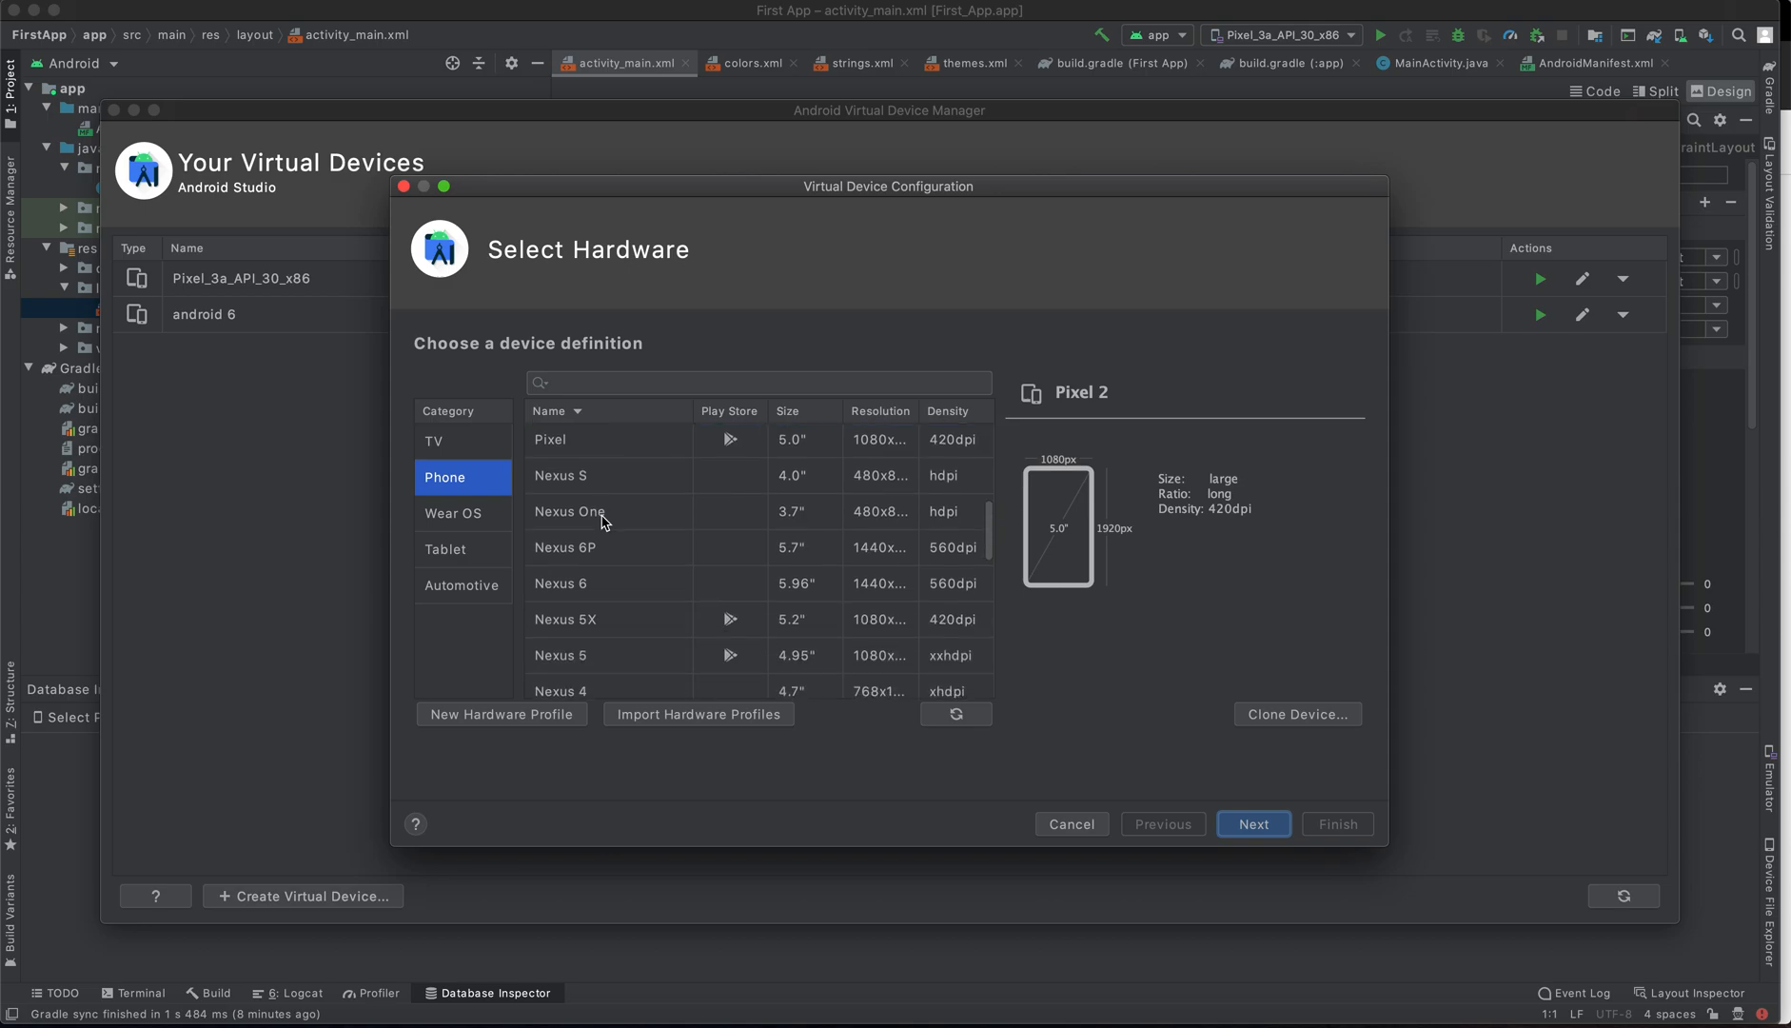
scroll(down, 3)
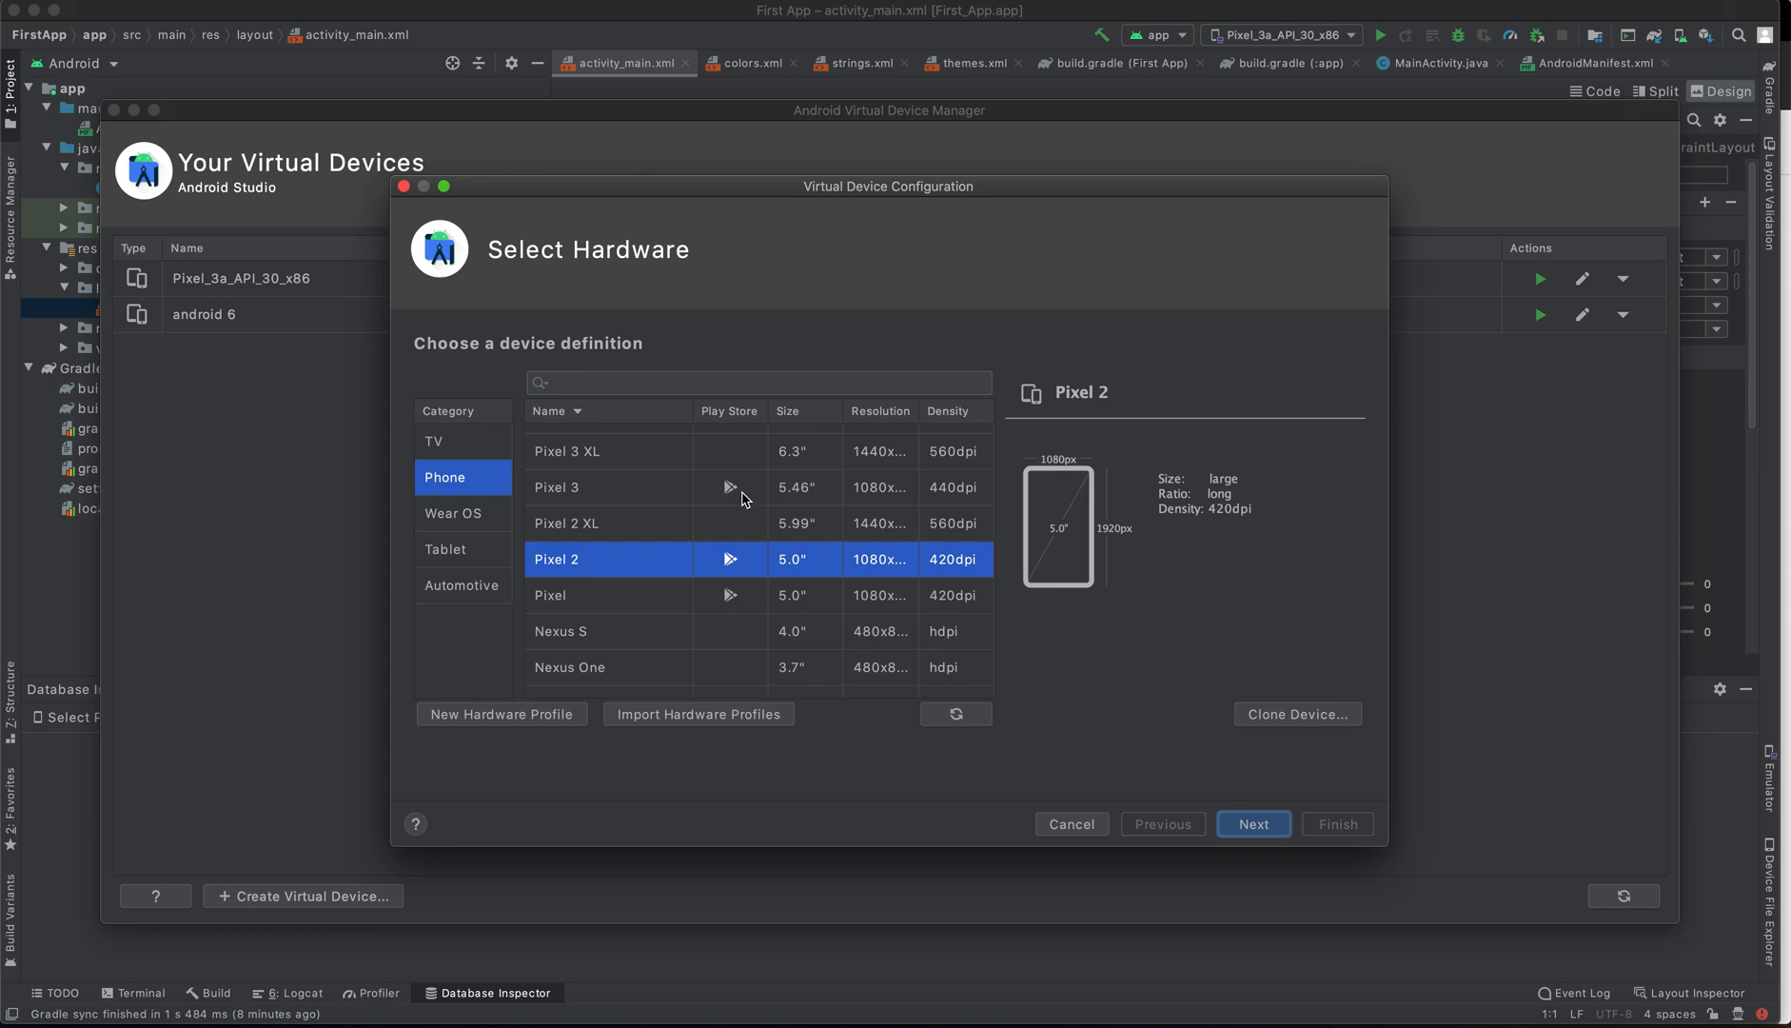
mouse_move(578, 575)
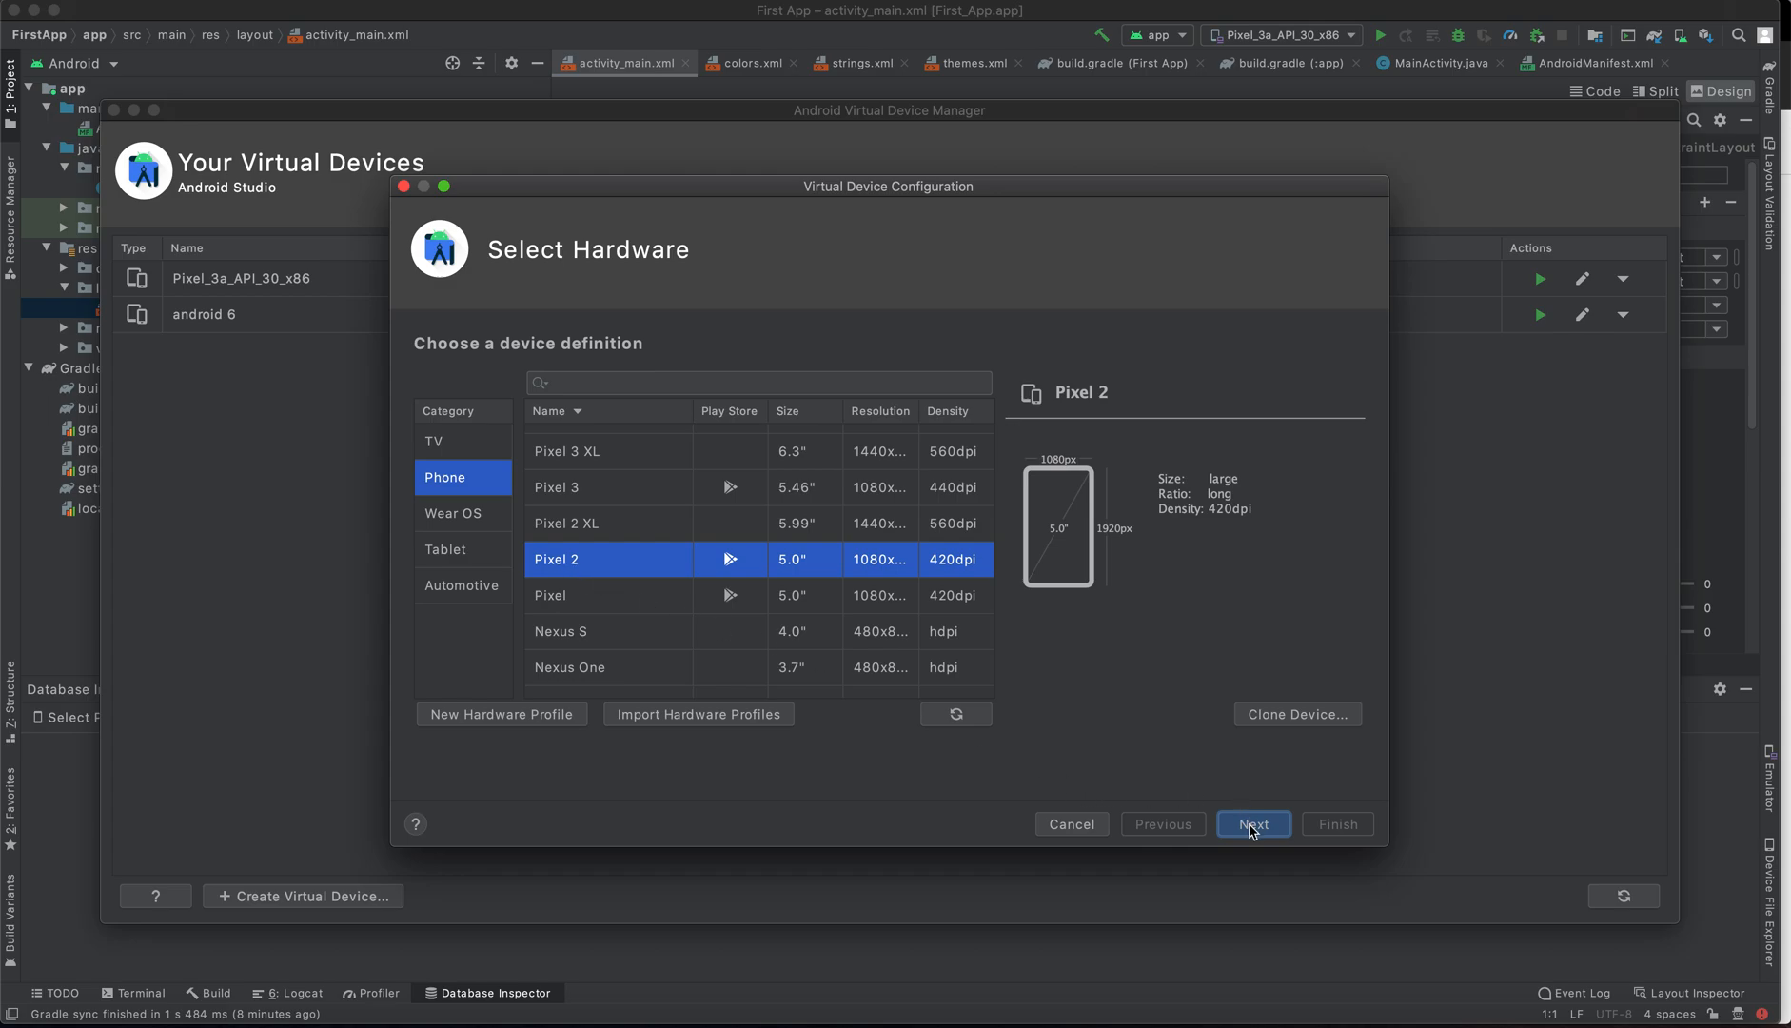
- Accept Pixel 2 and browse the x86 Images and Recommended system image lists
click(1252, 824)
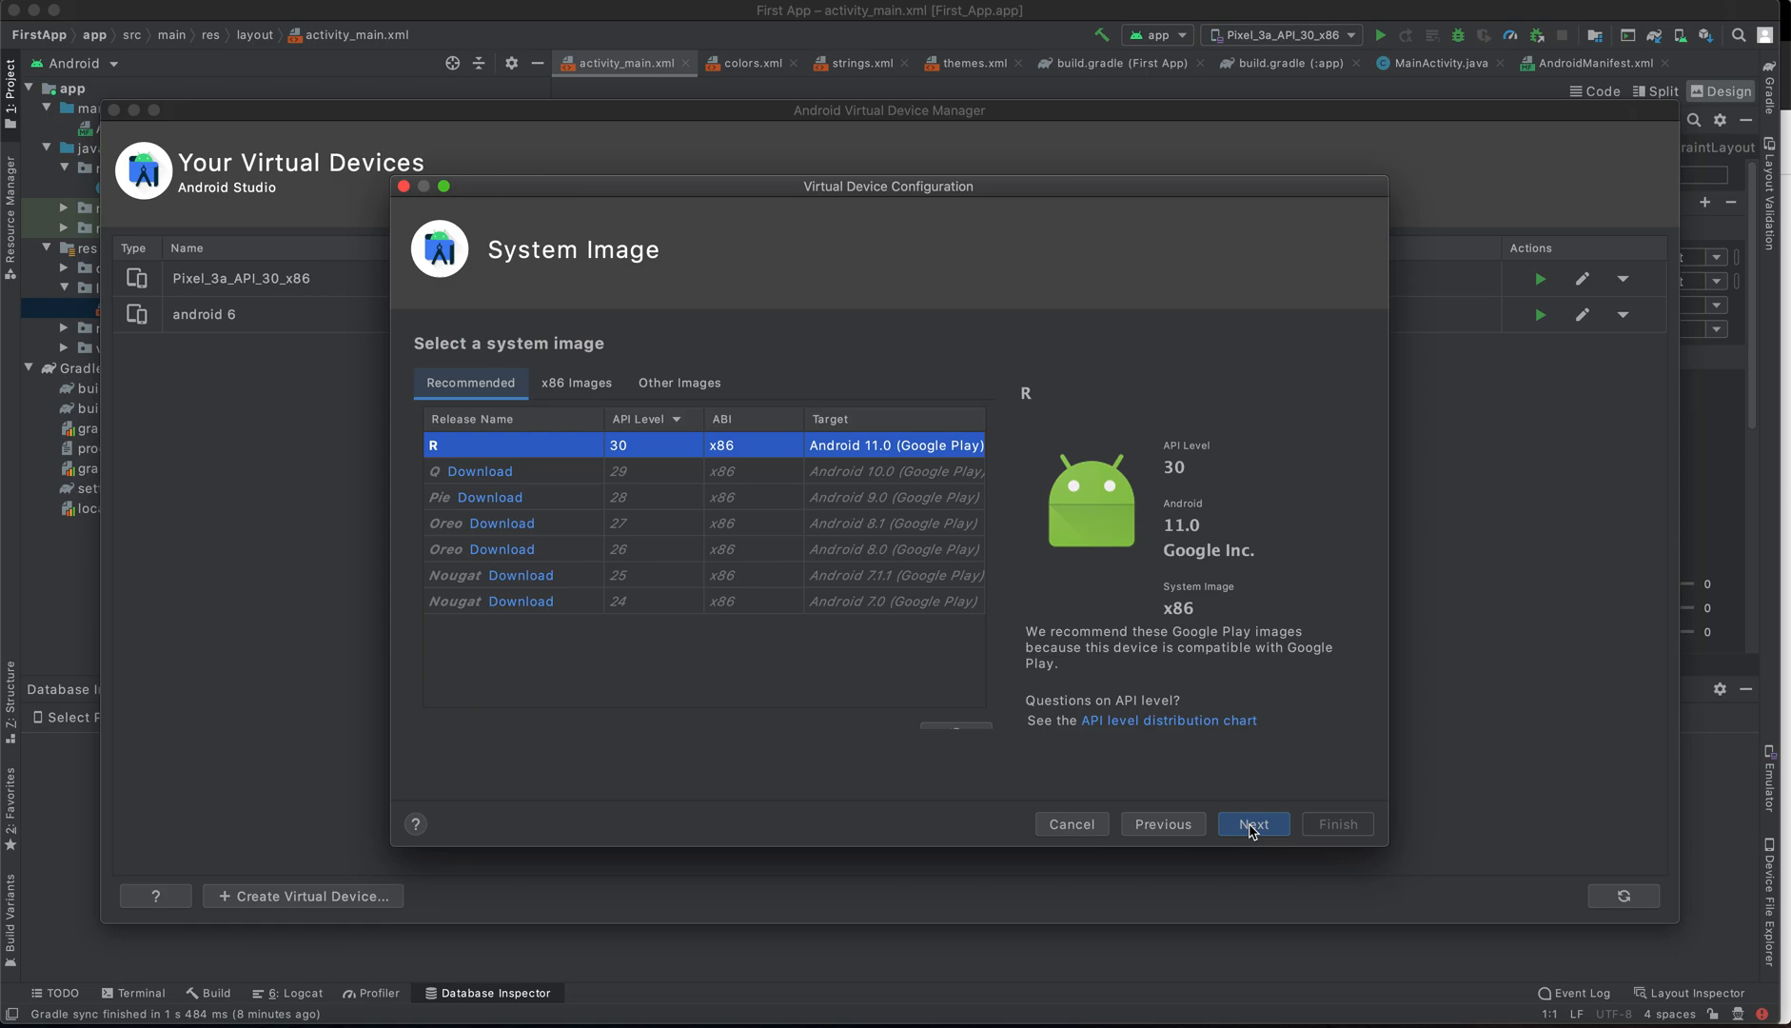
mouse_move(781, 655)
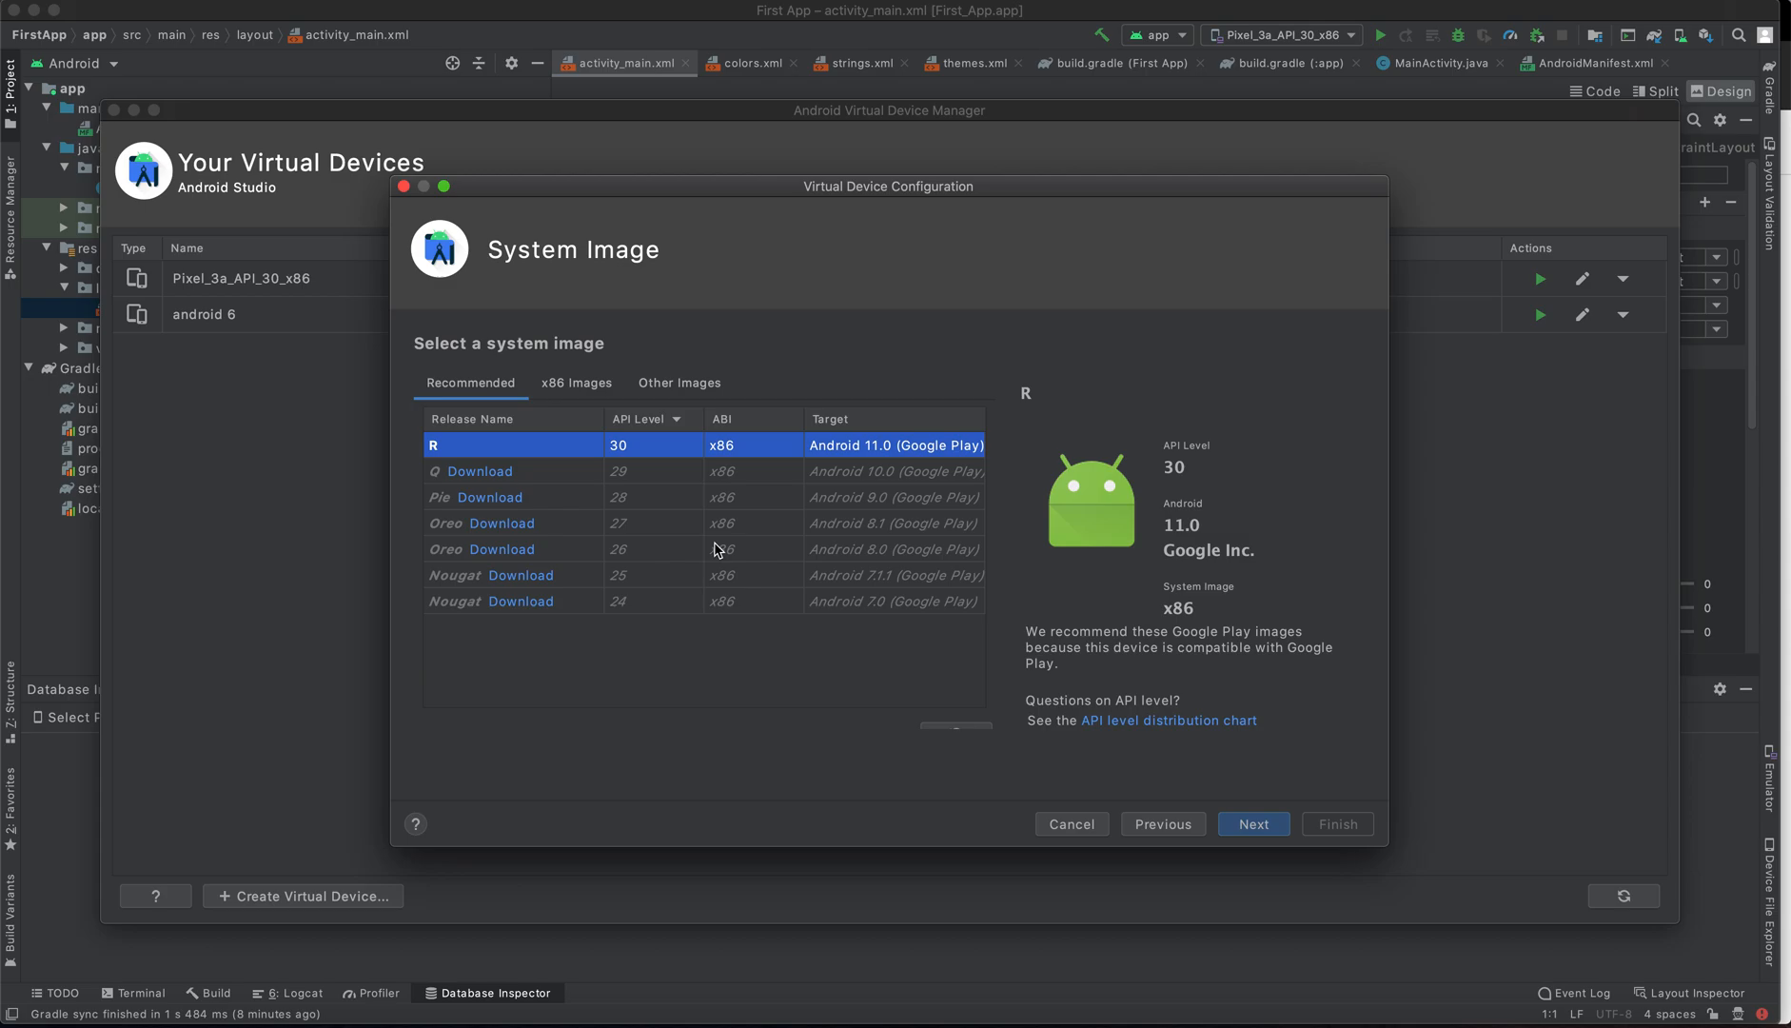
mouse_move(470, 381)
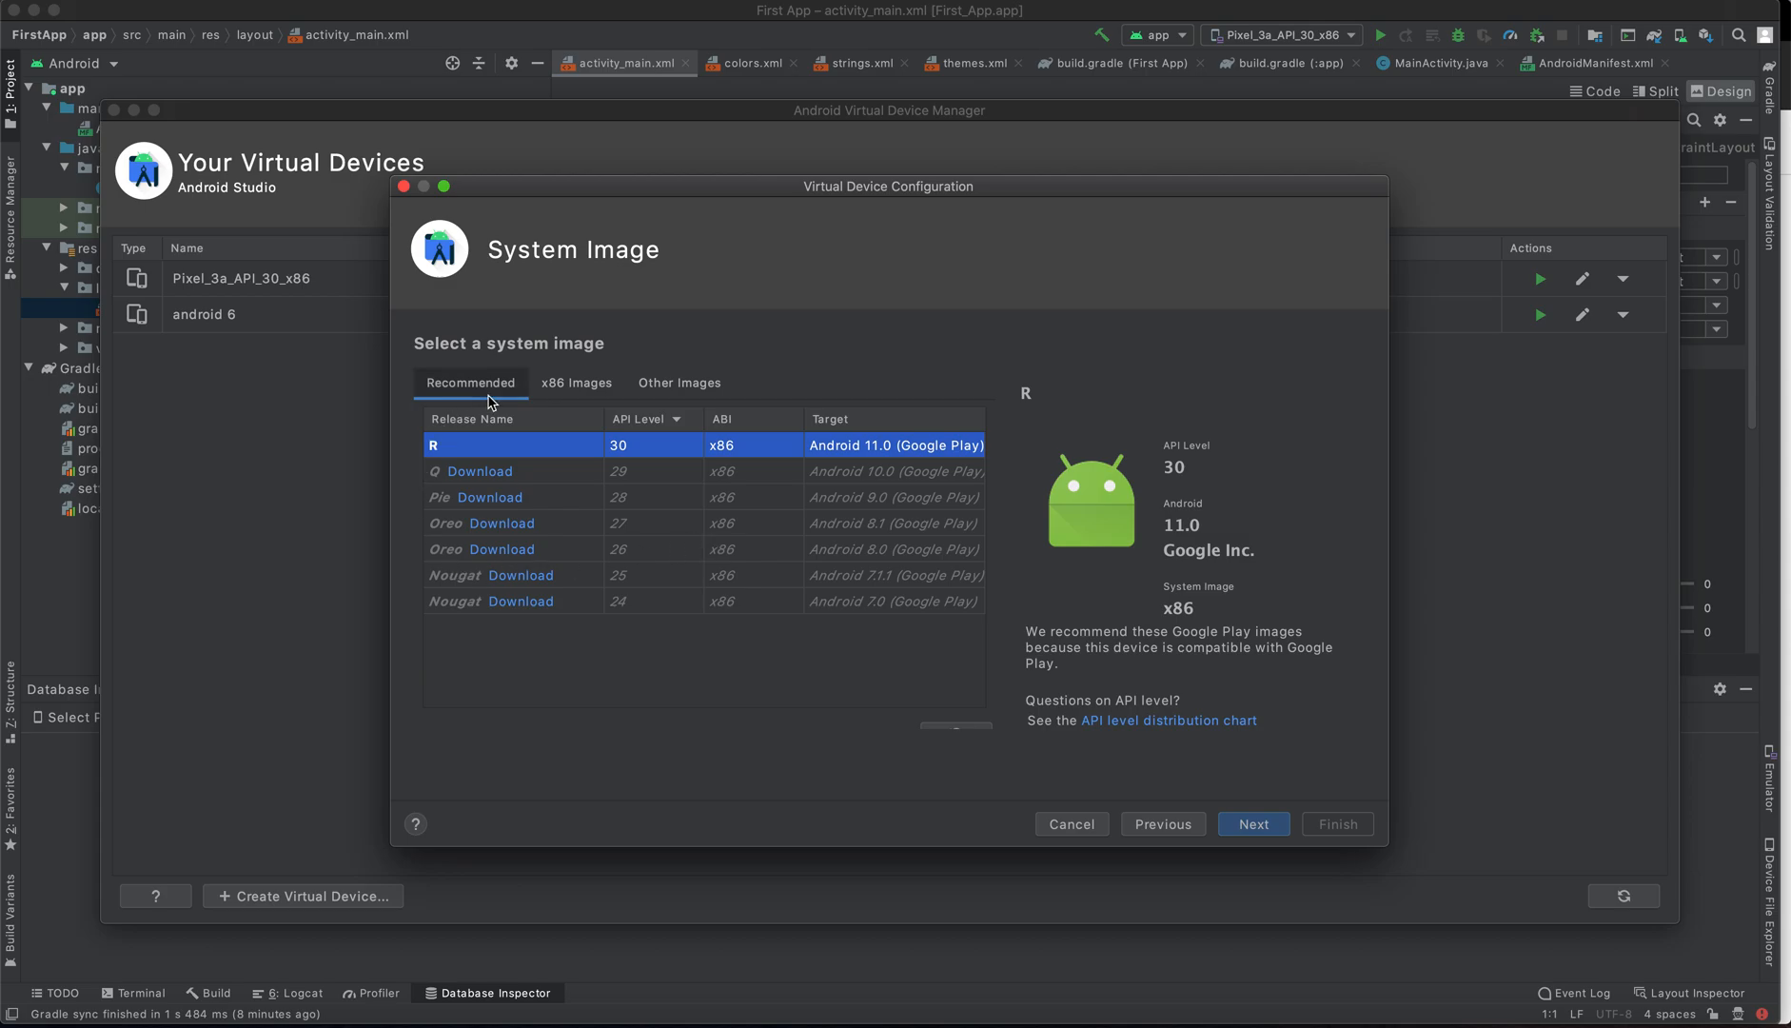
click(576, 383)
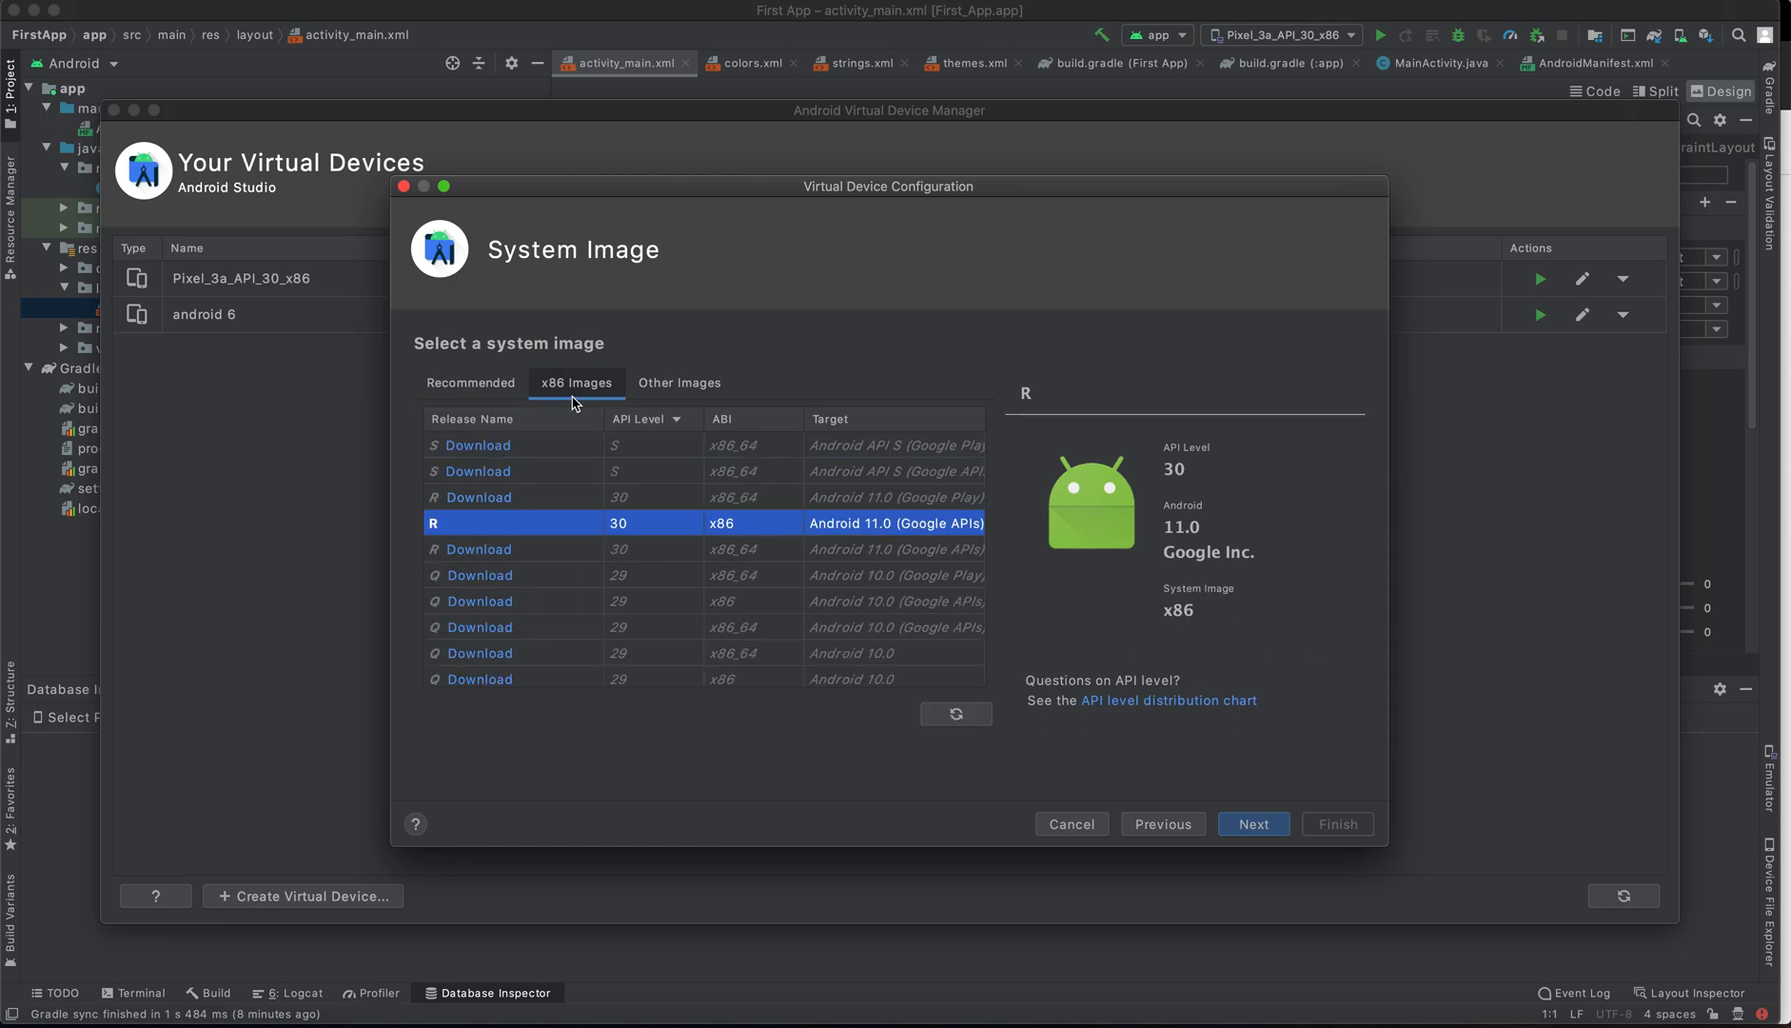
click(471, 382)
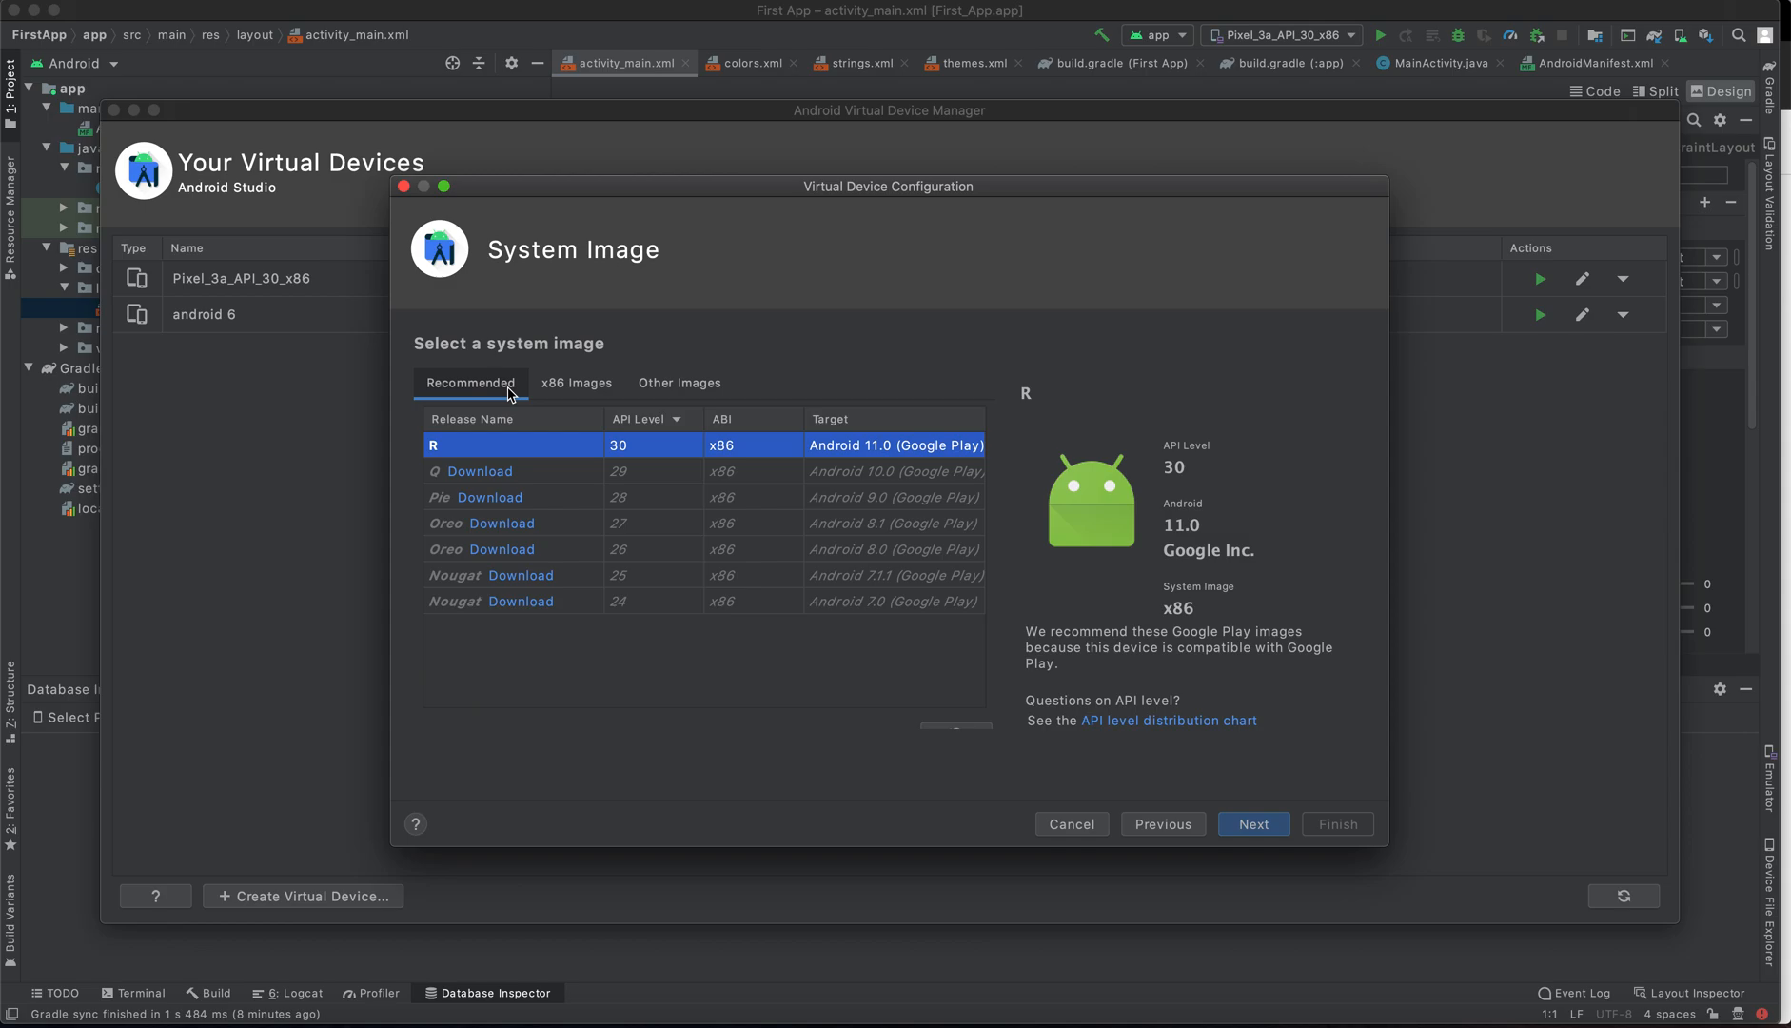
mouse_move(571, 523)
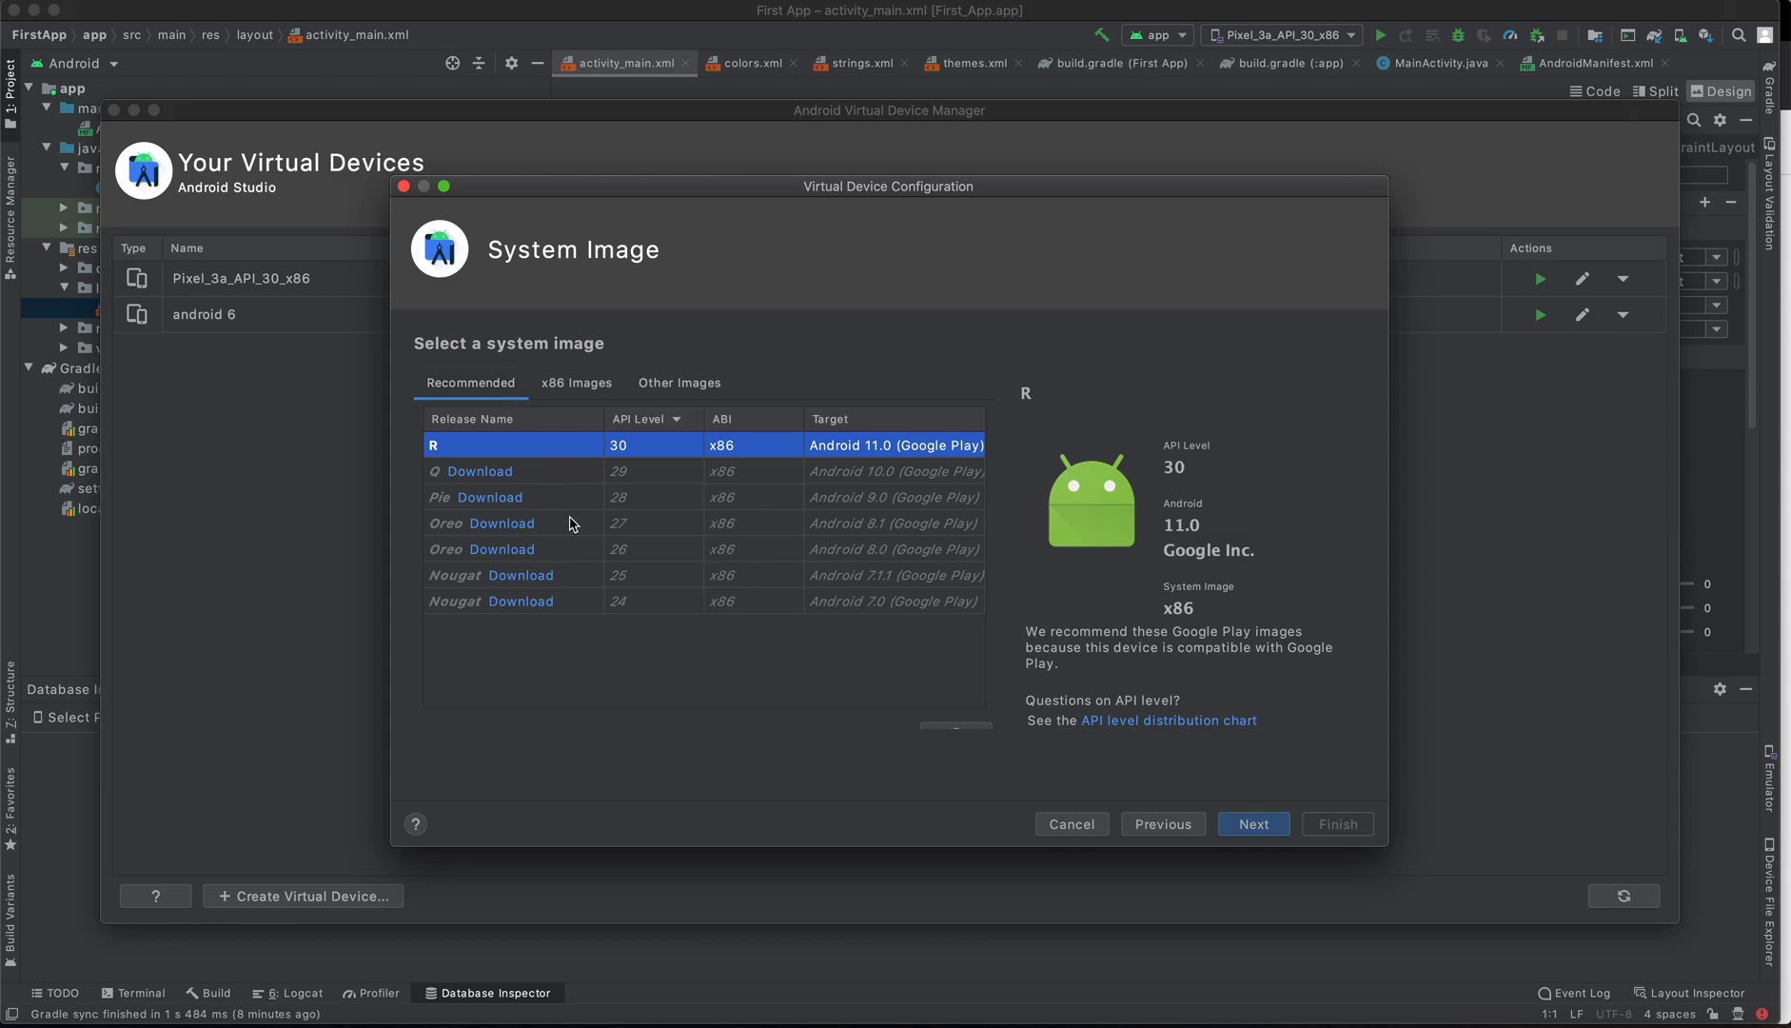
mouse_move(904, 552)
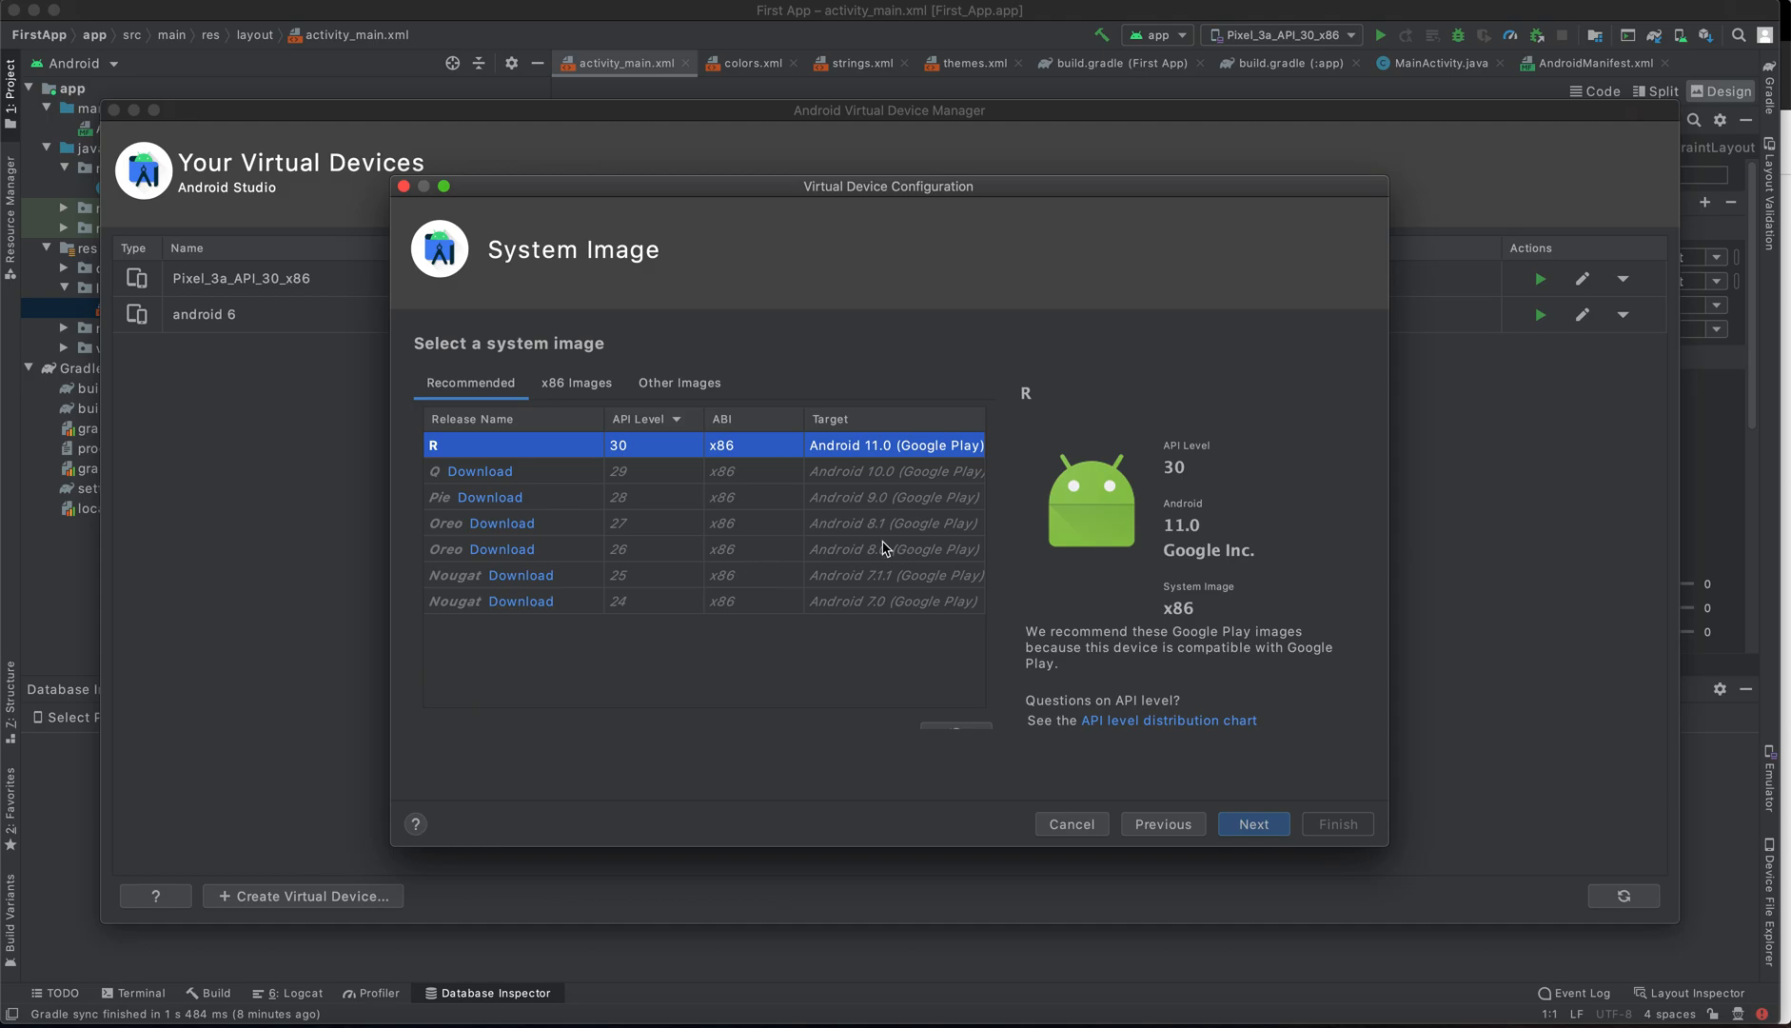
- Select the Marshmallow (API 23, x86) system image from the x86 Images list
click(575, 383)
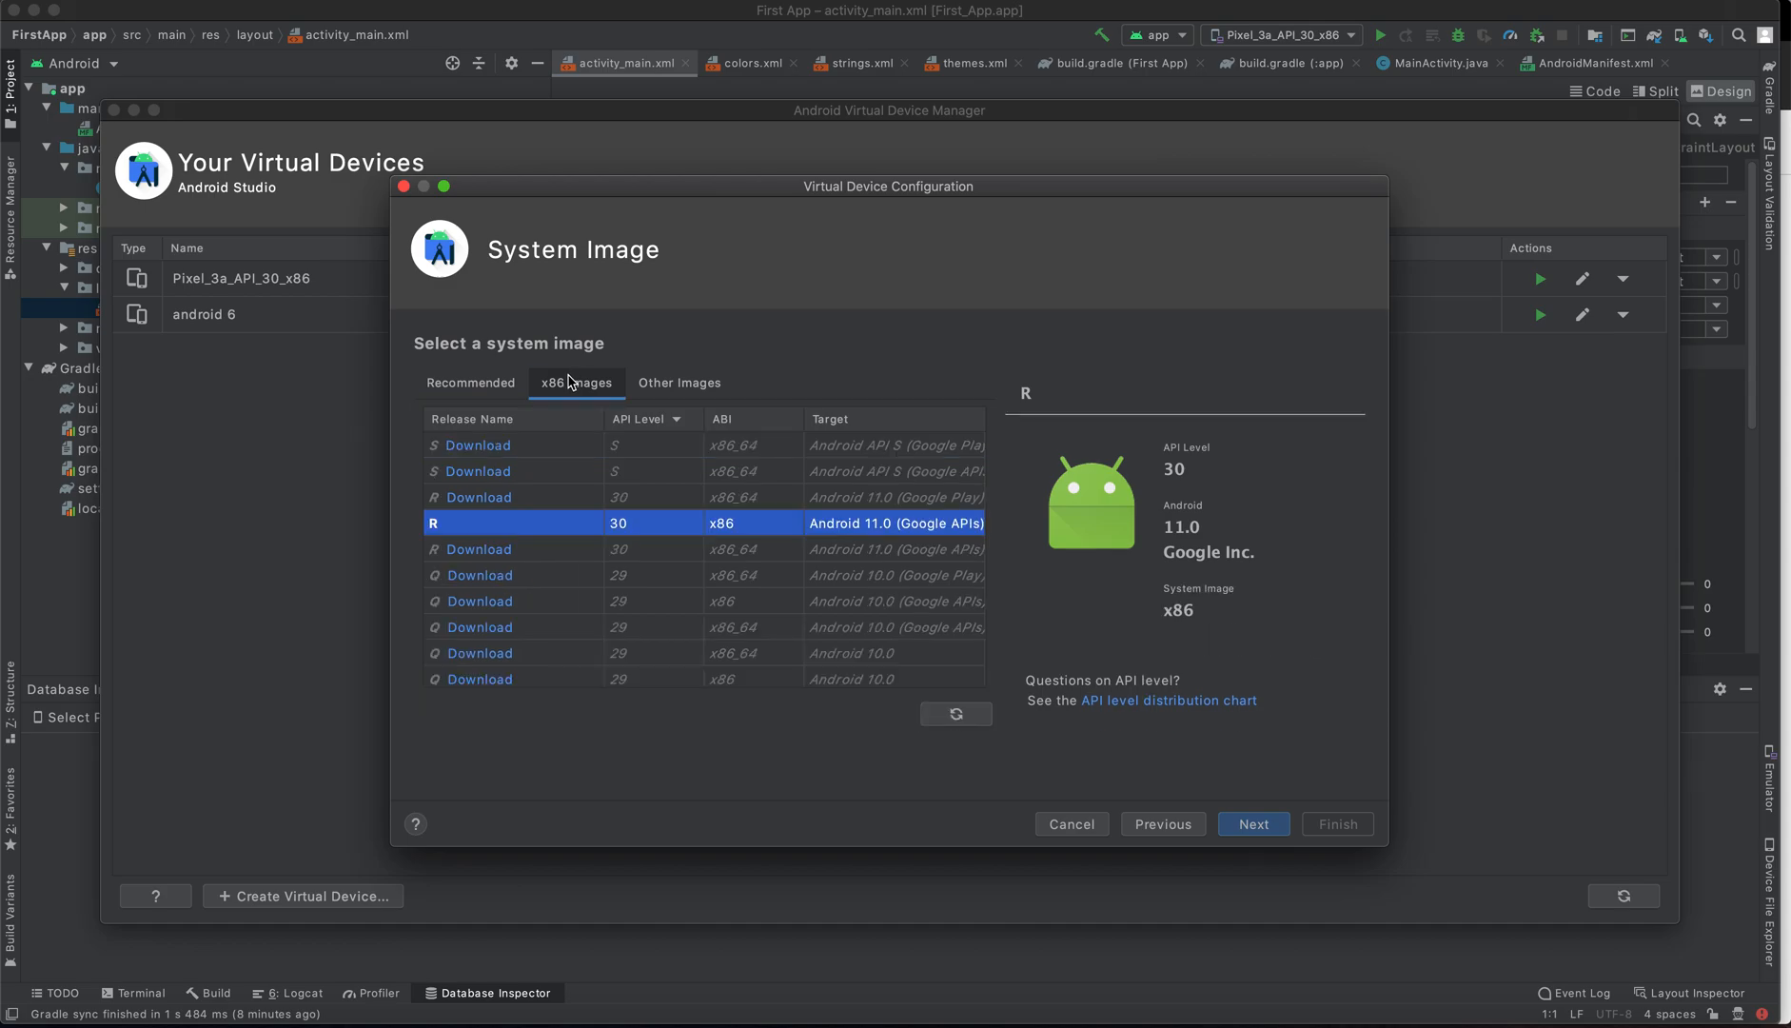
scroll(down, 3)
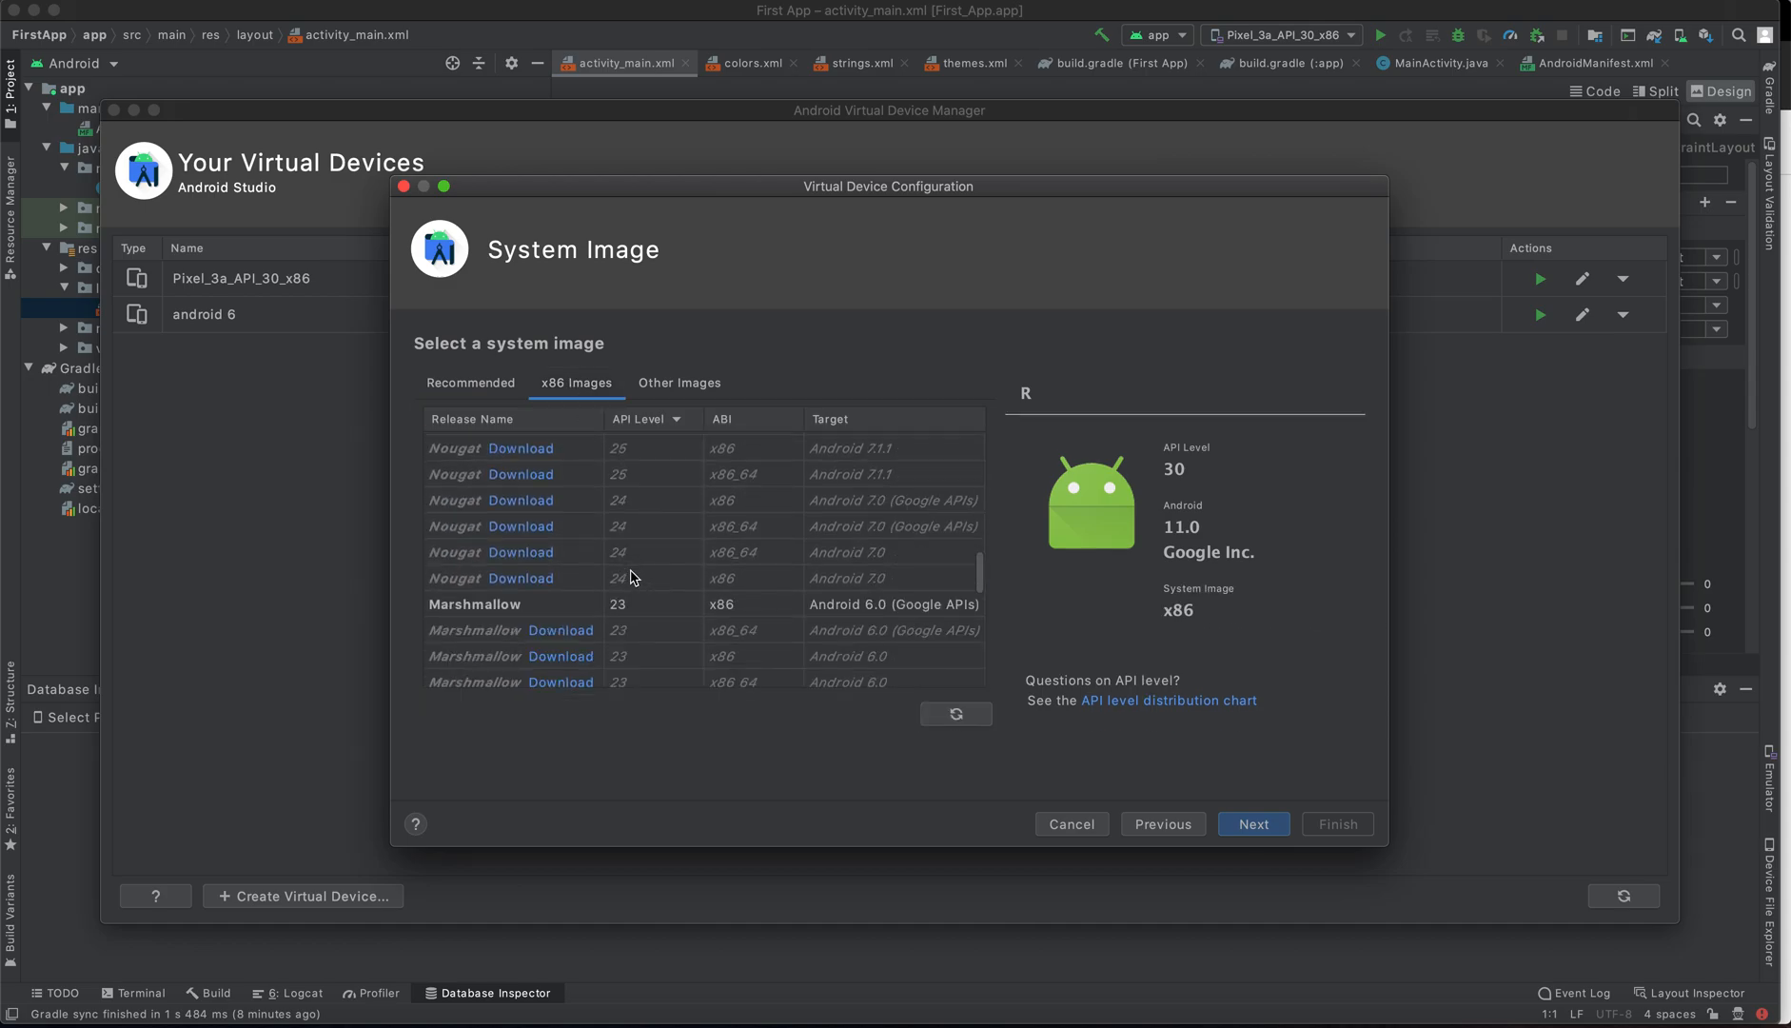
scroll(down, 3)
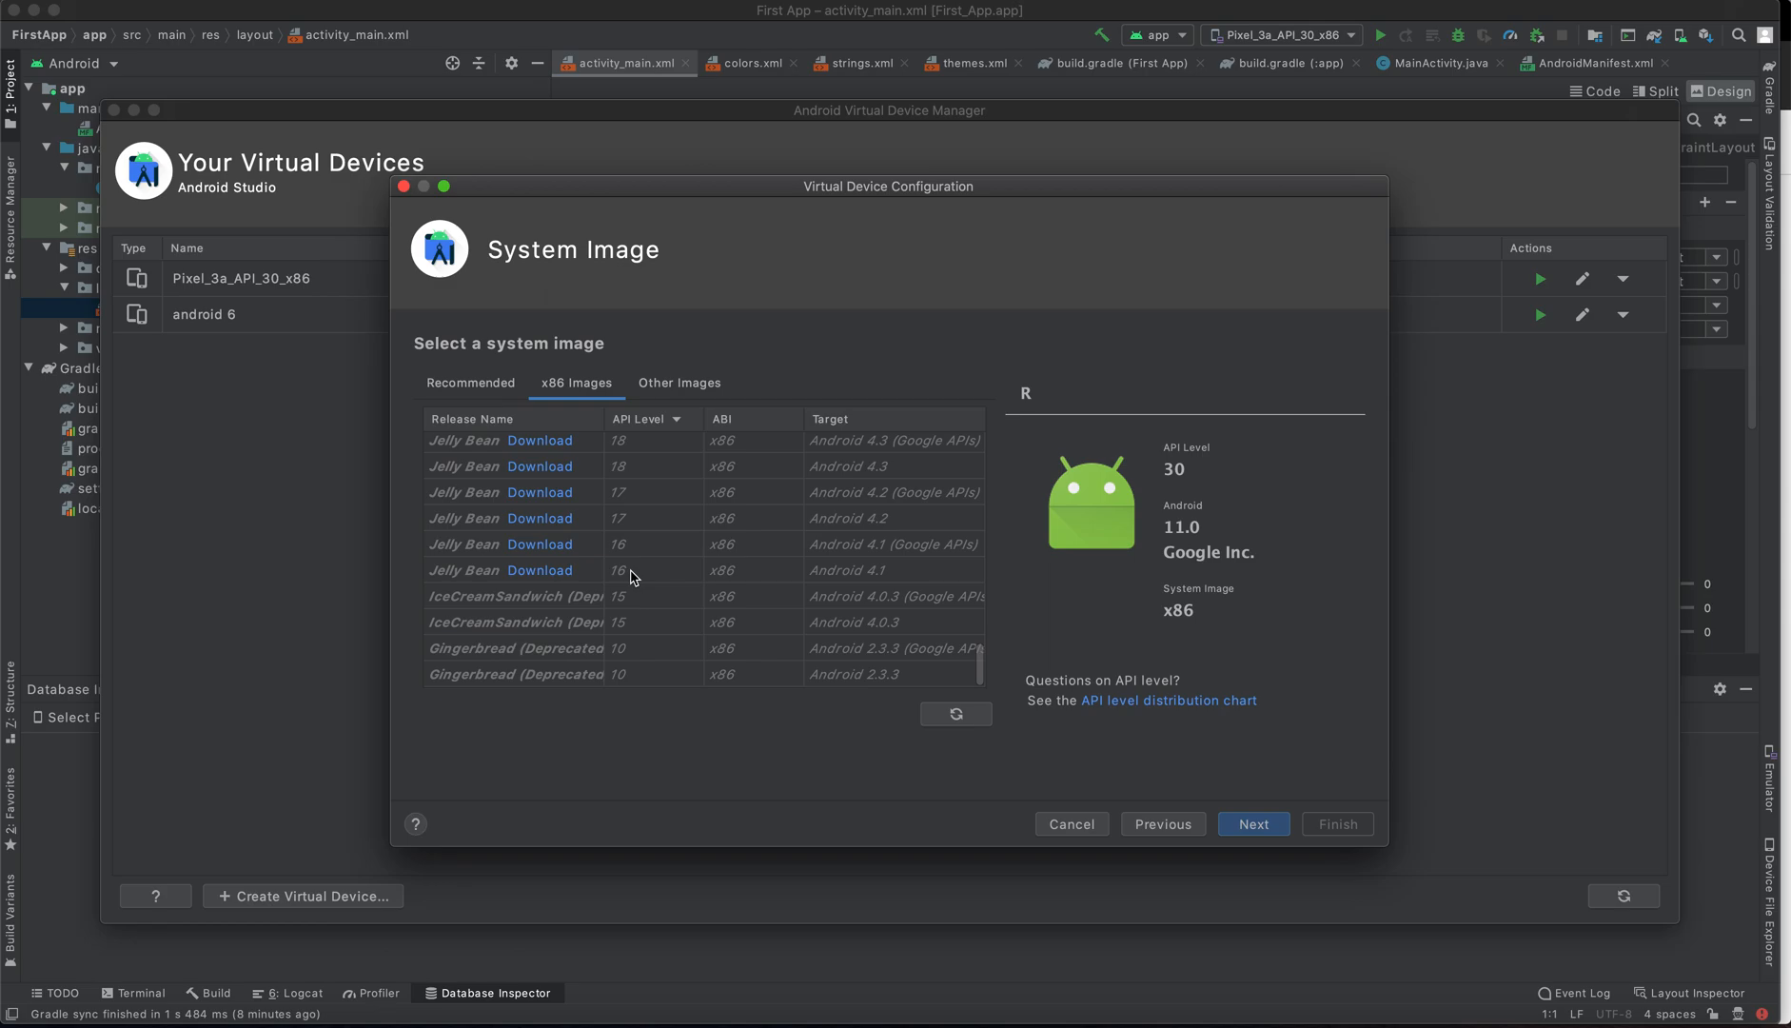
scroll(up, 3)
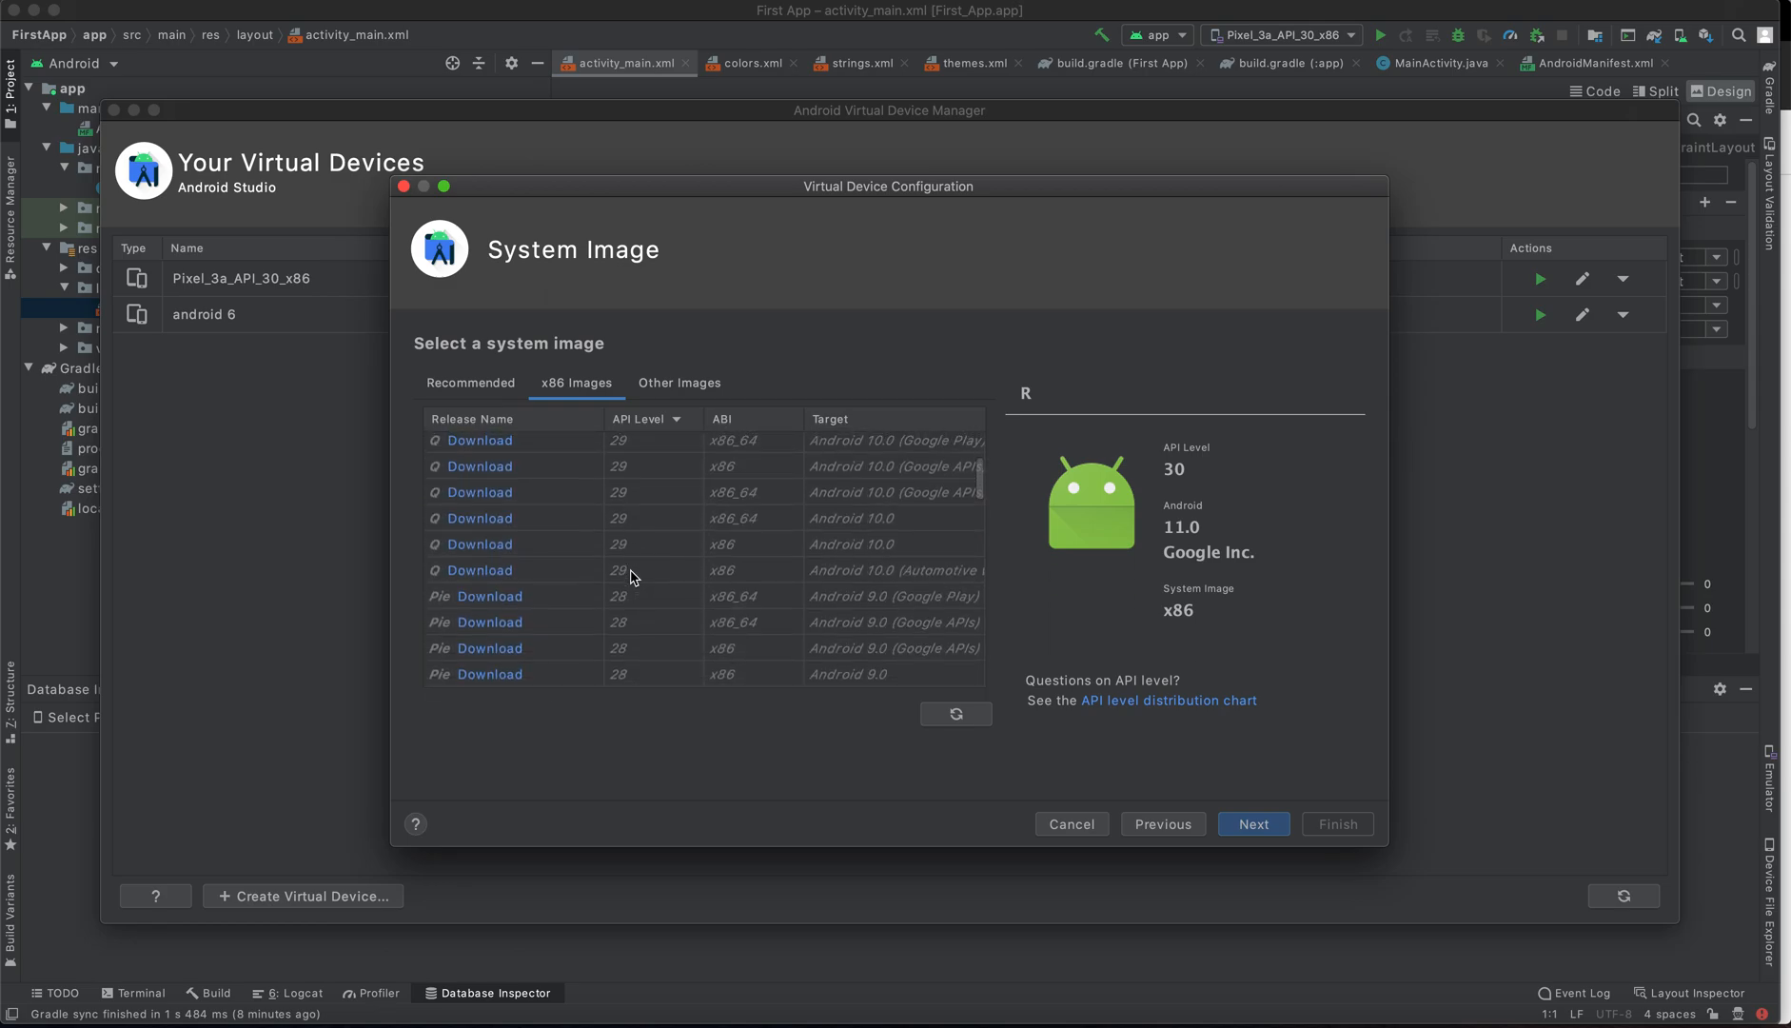
scroll(down, 3)
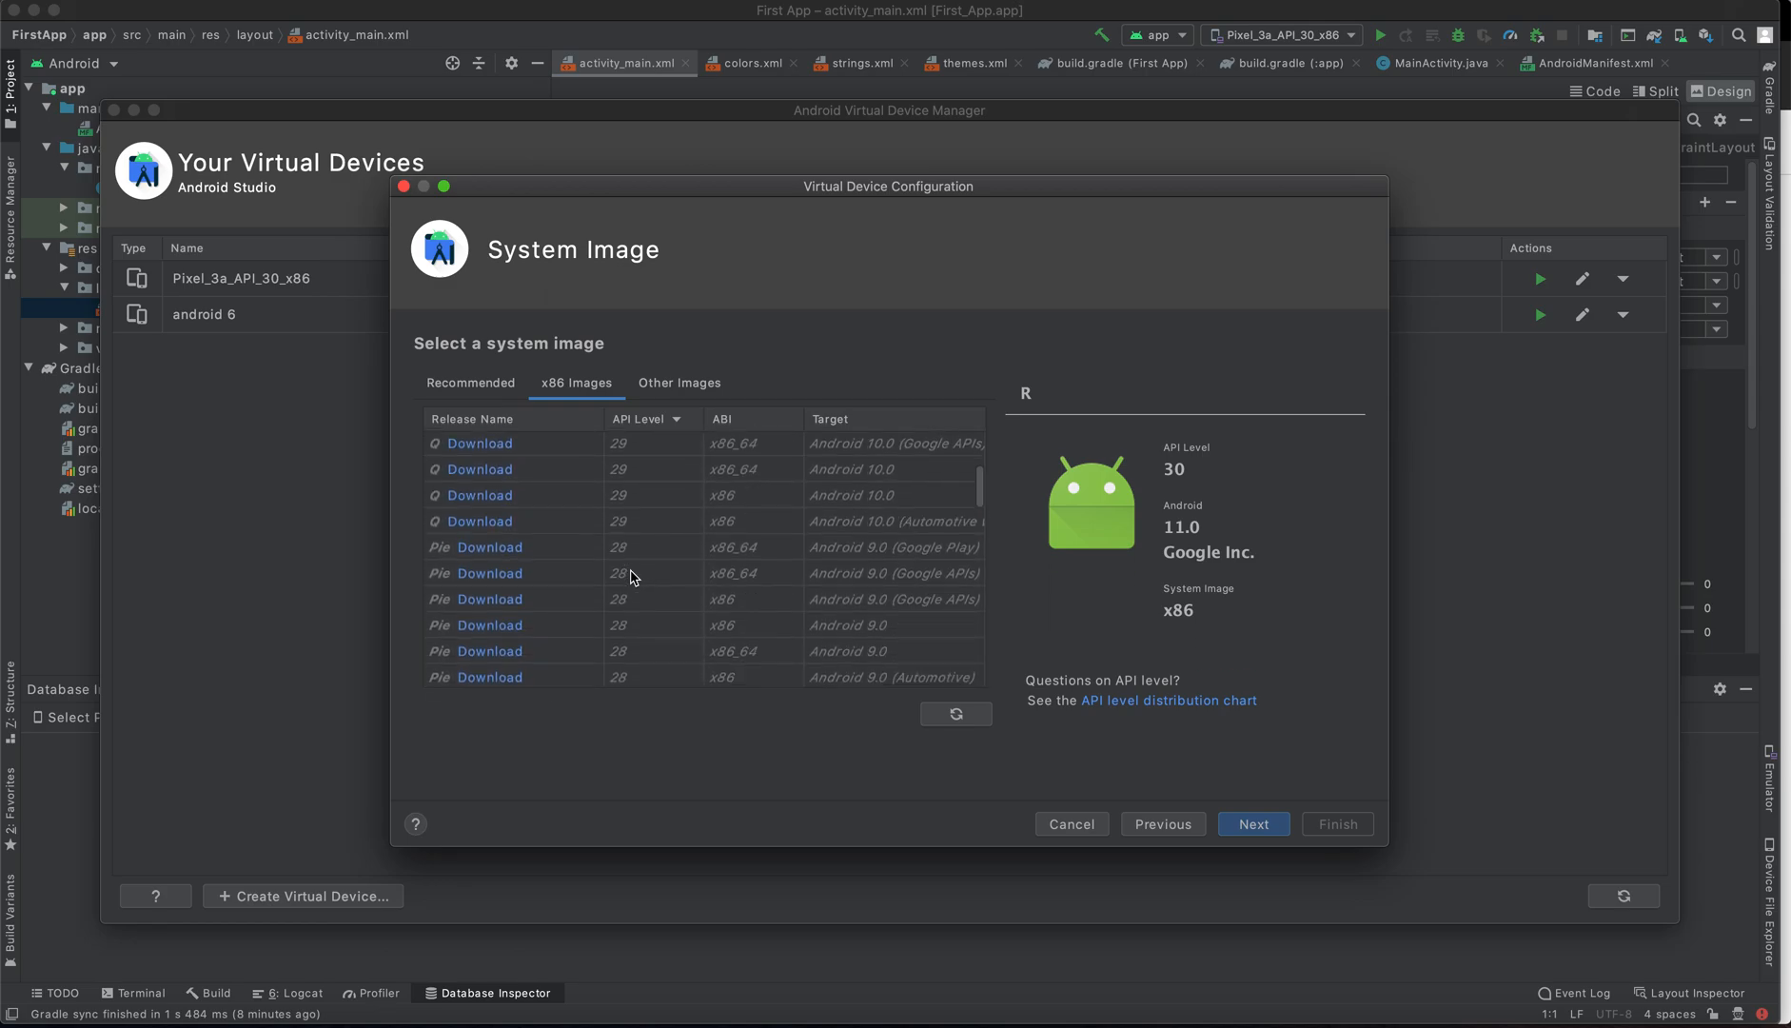
scroll(down, 3)
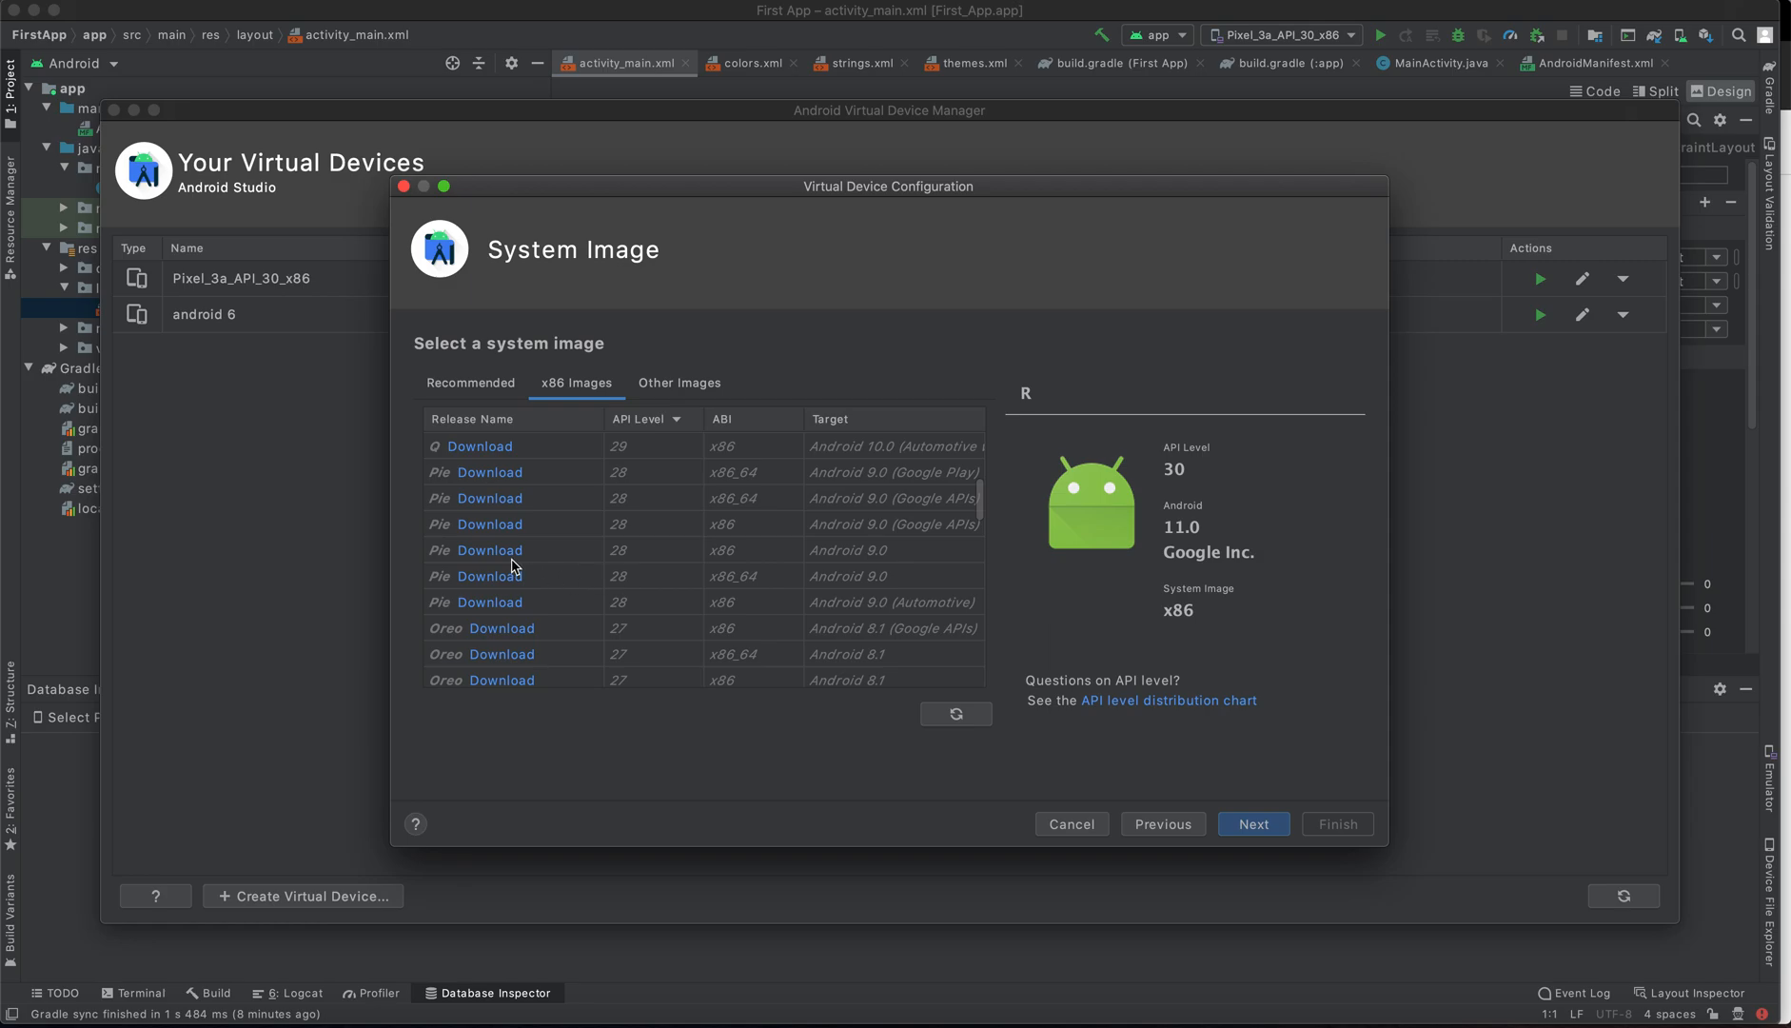
mouse_move(507, 582)
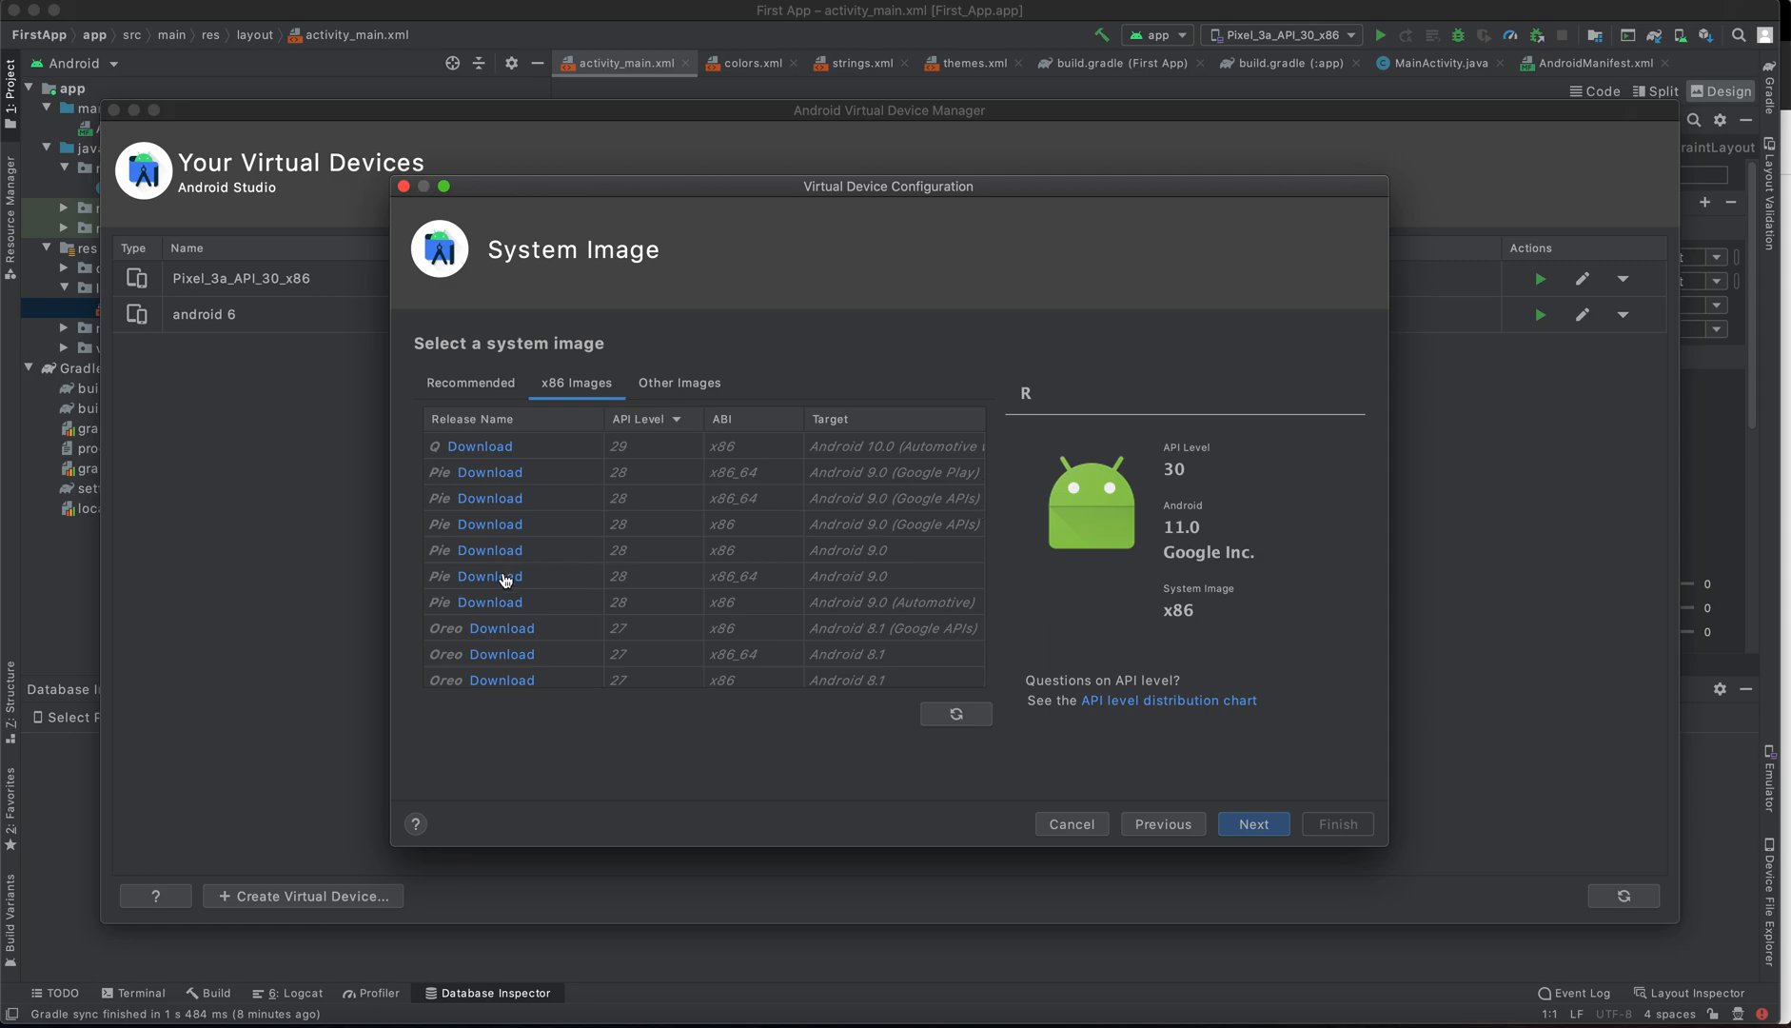
scroll(down, 3)
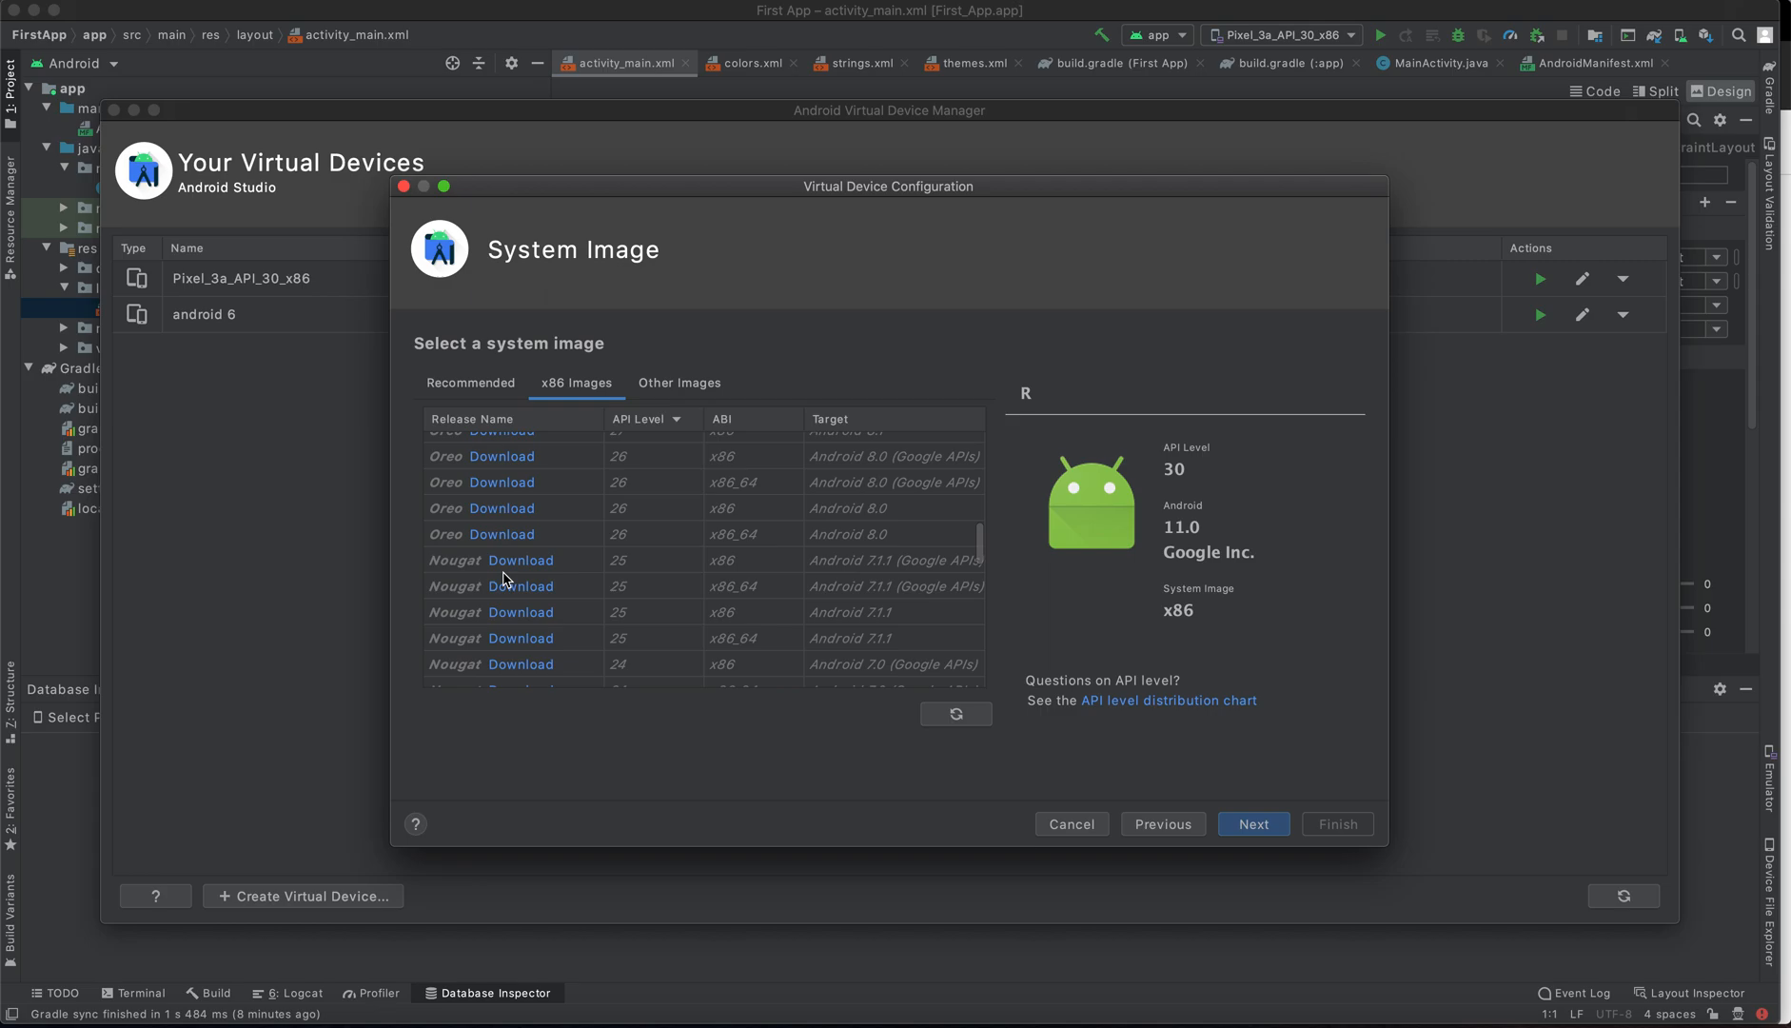
scroll(down, 3)
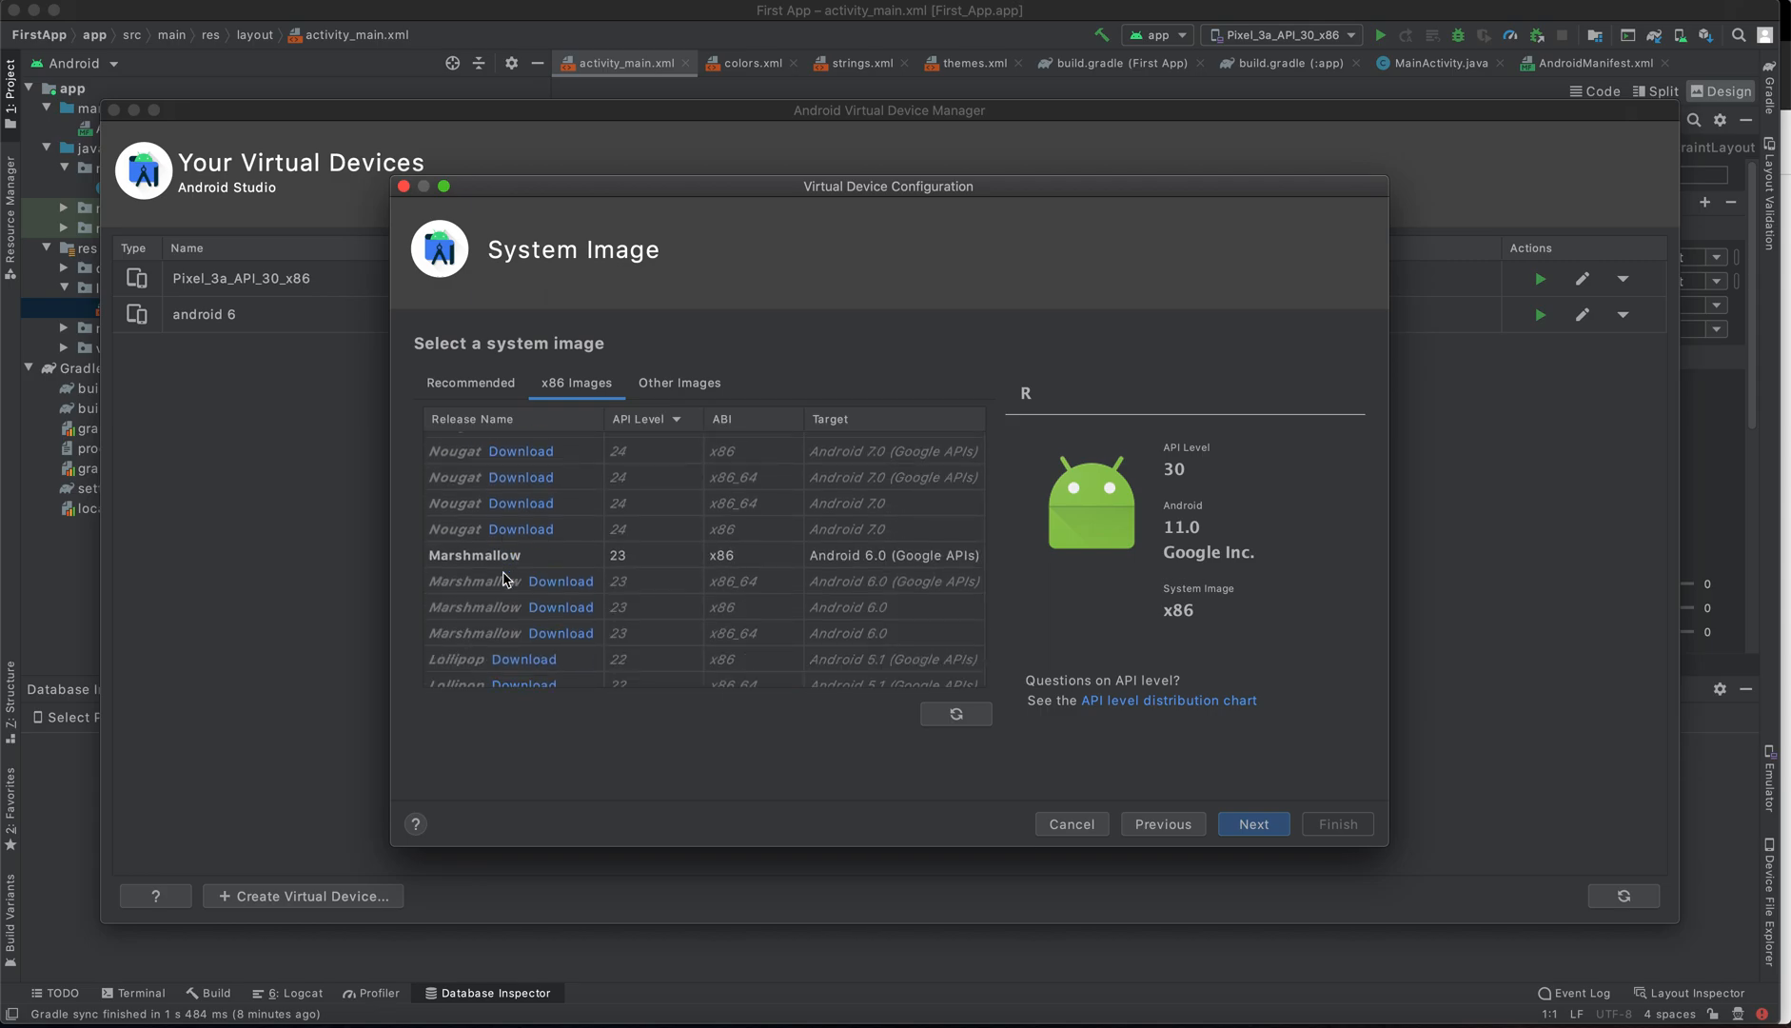
click(476, 556)
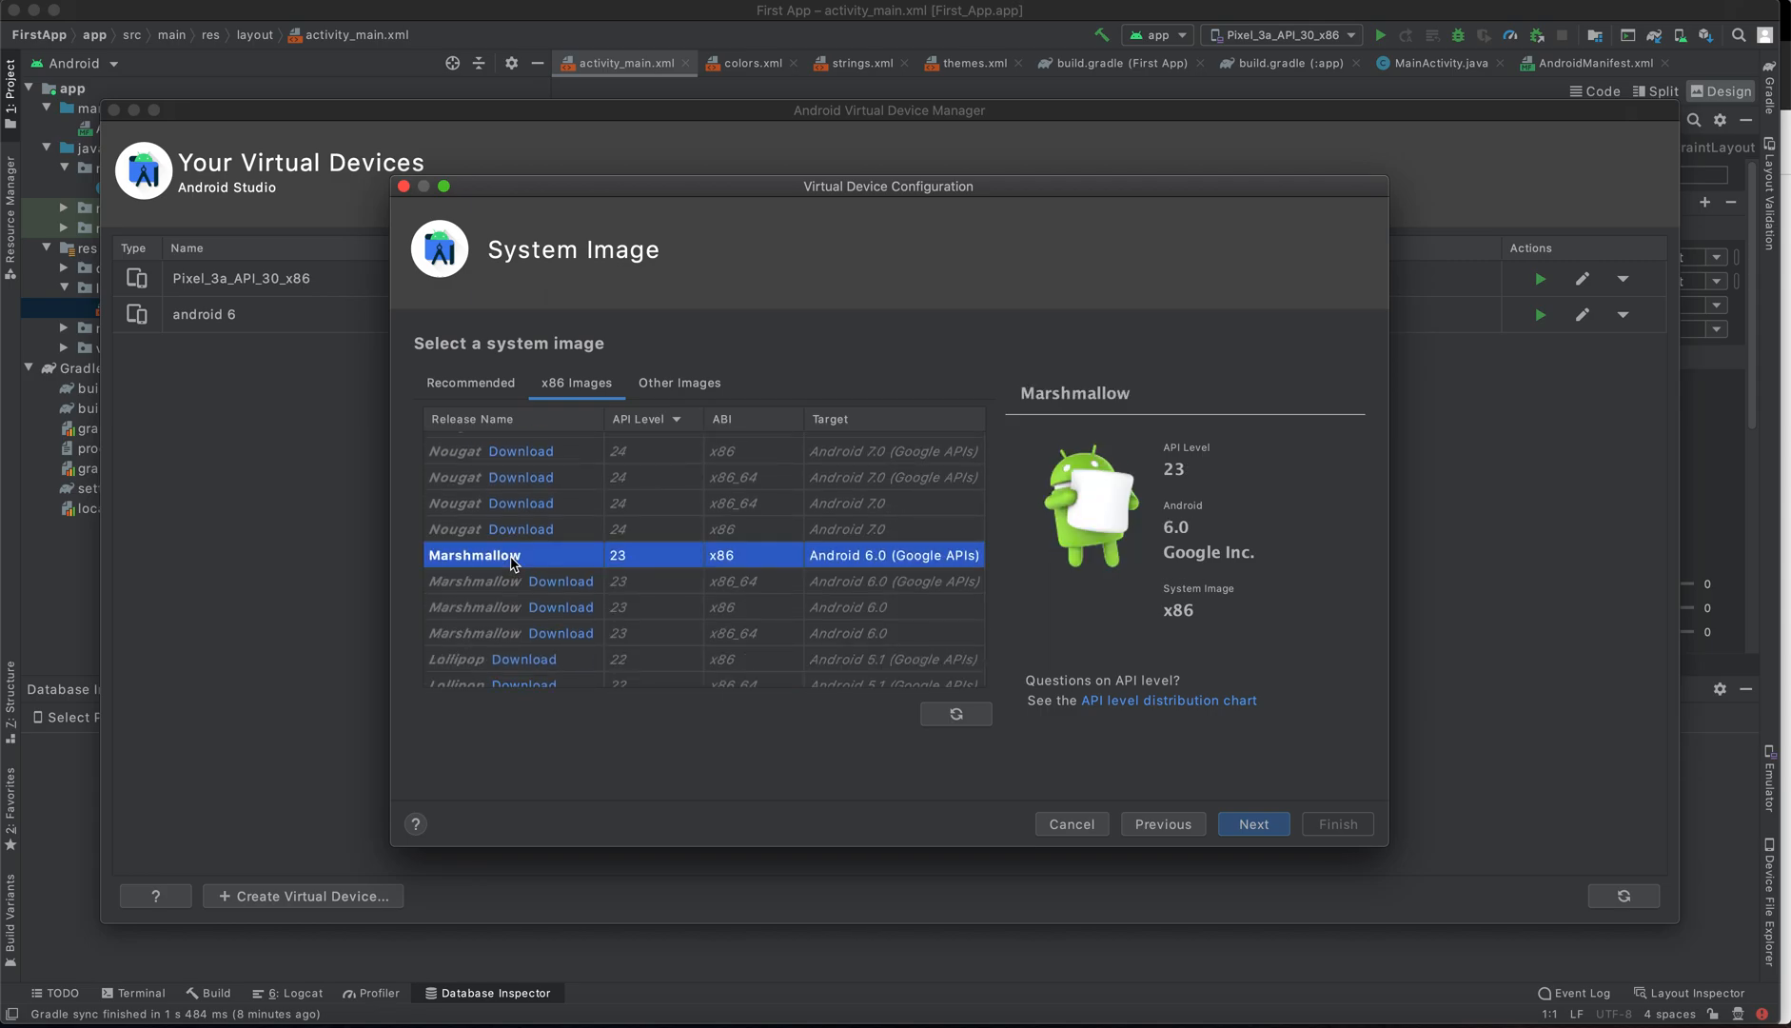
mouse_move(786, 613)
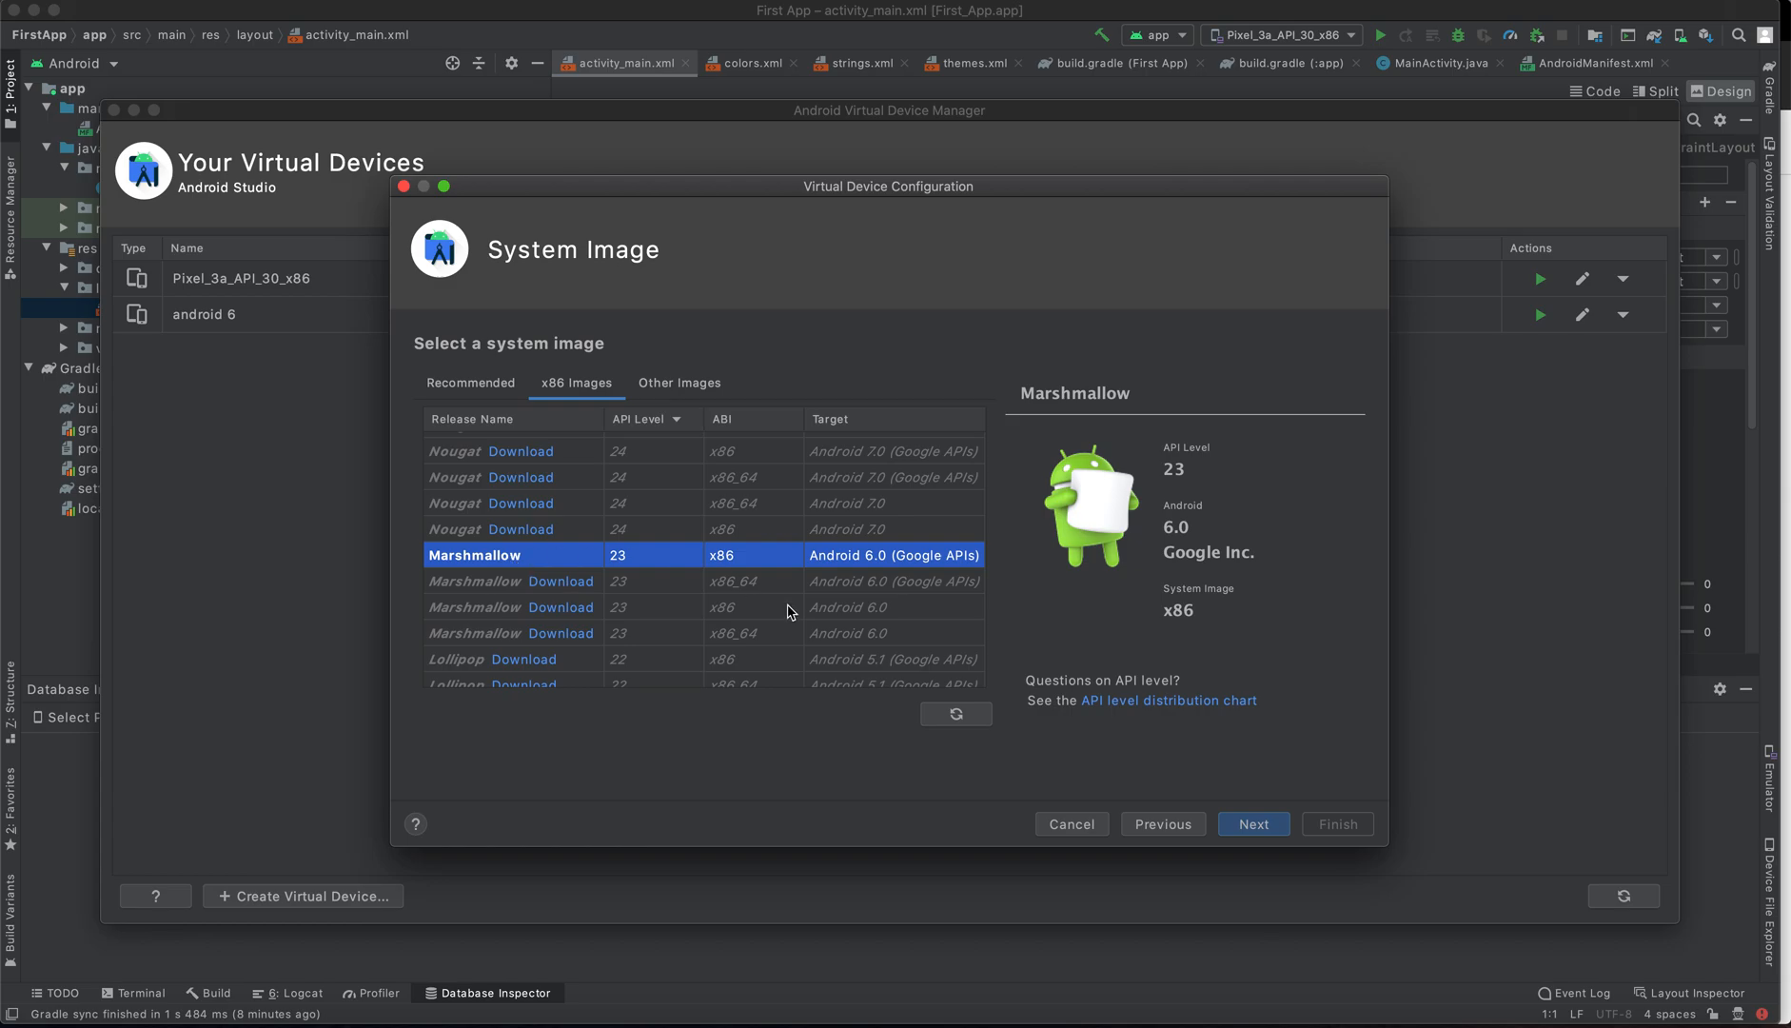
mouse_move(577, 383)
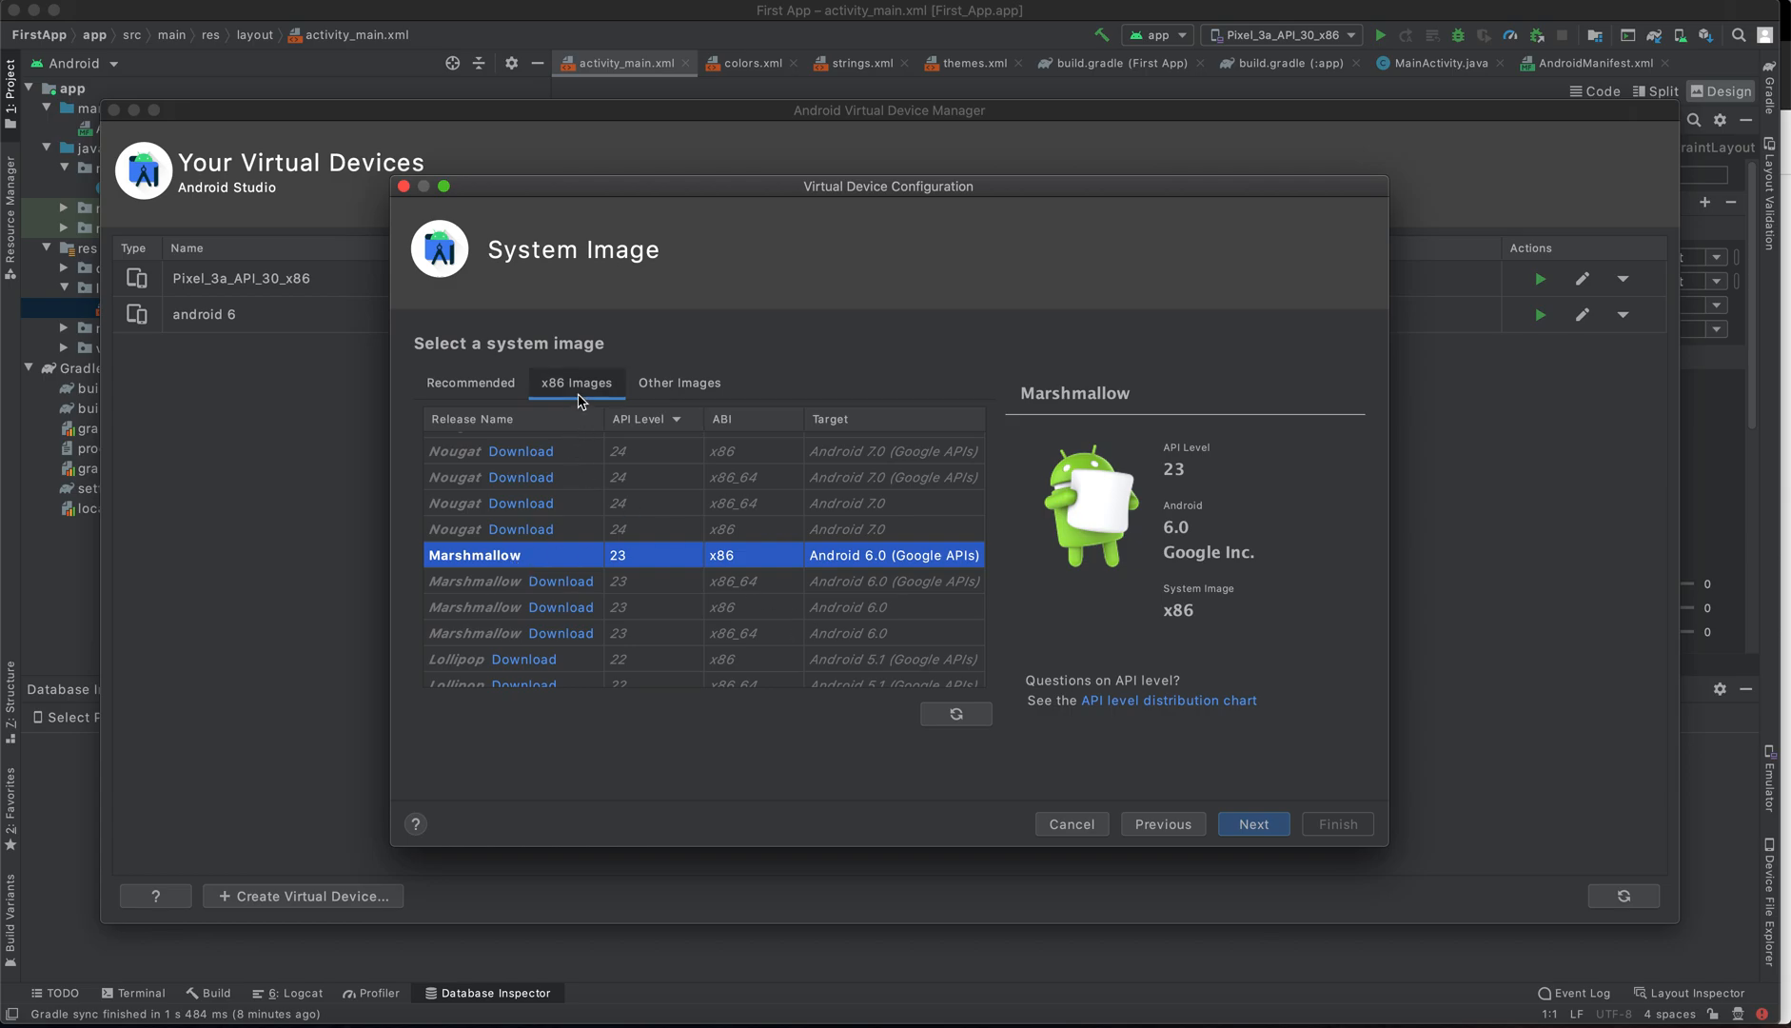
mouse_move(471, 388)
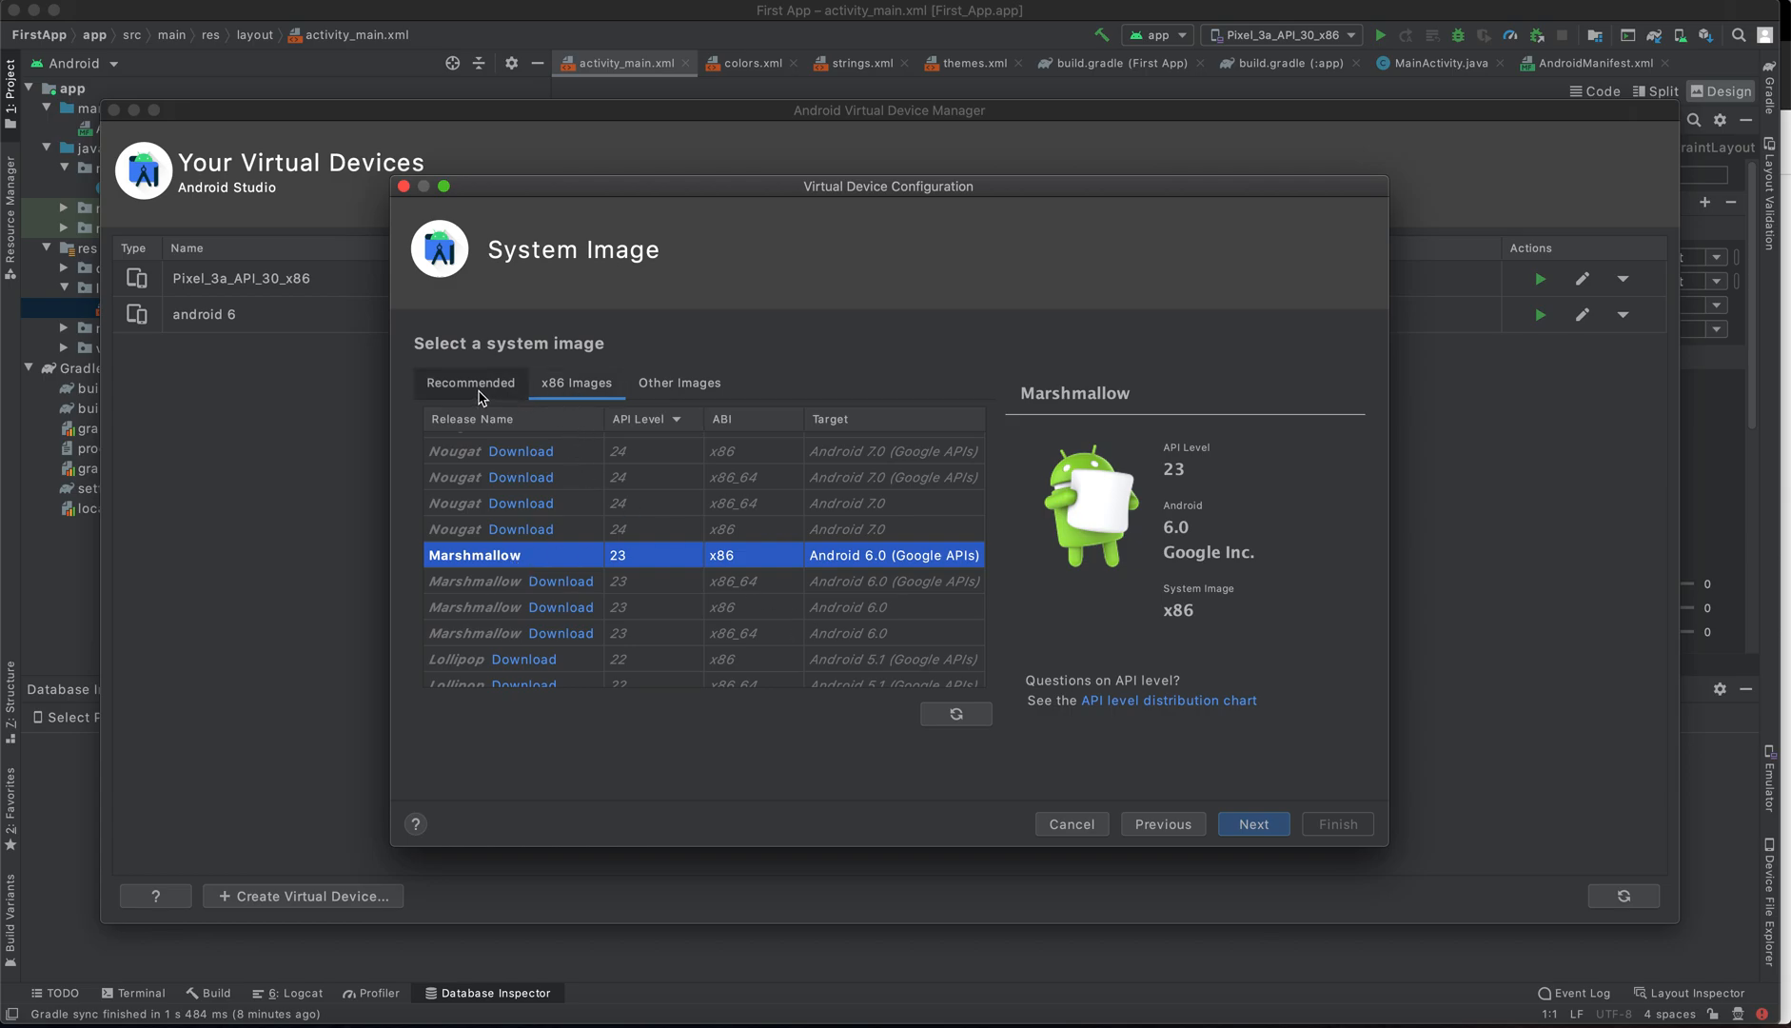
- Glance at Other Images, return to x86 and proceed to the Pixel 2 API 23 configuration review
click(677, 382)
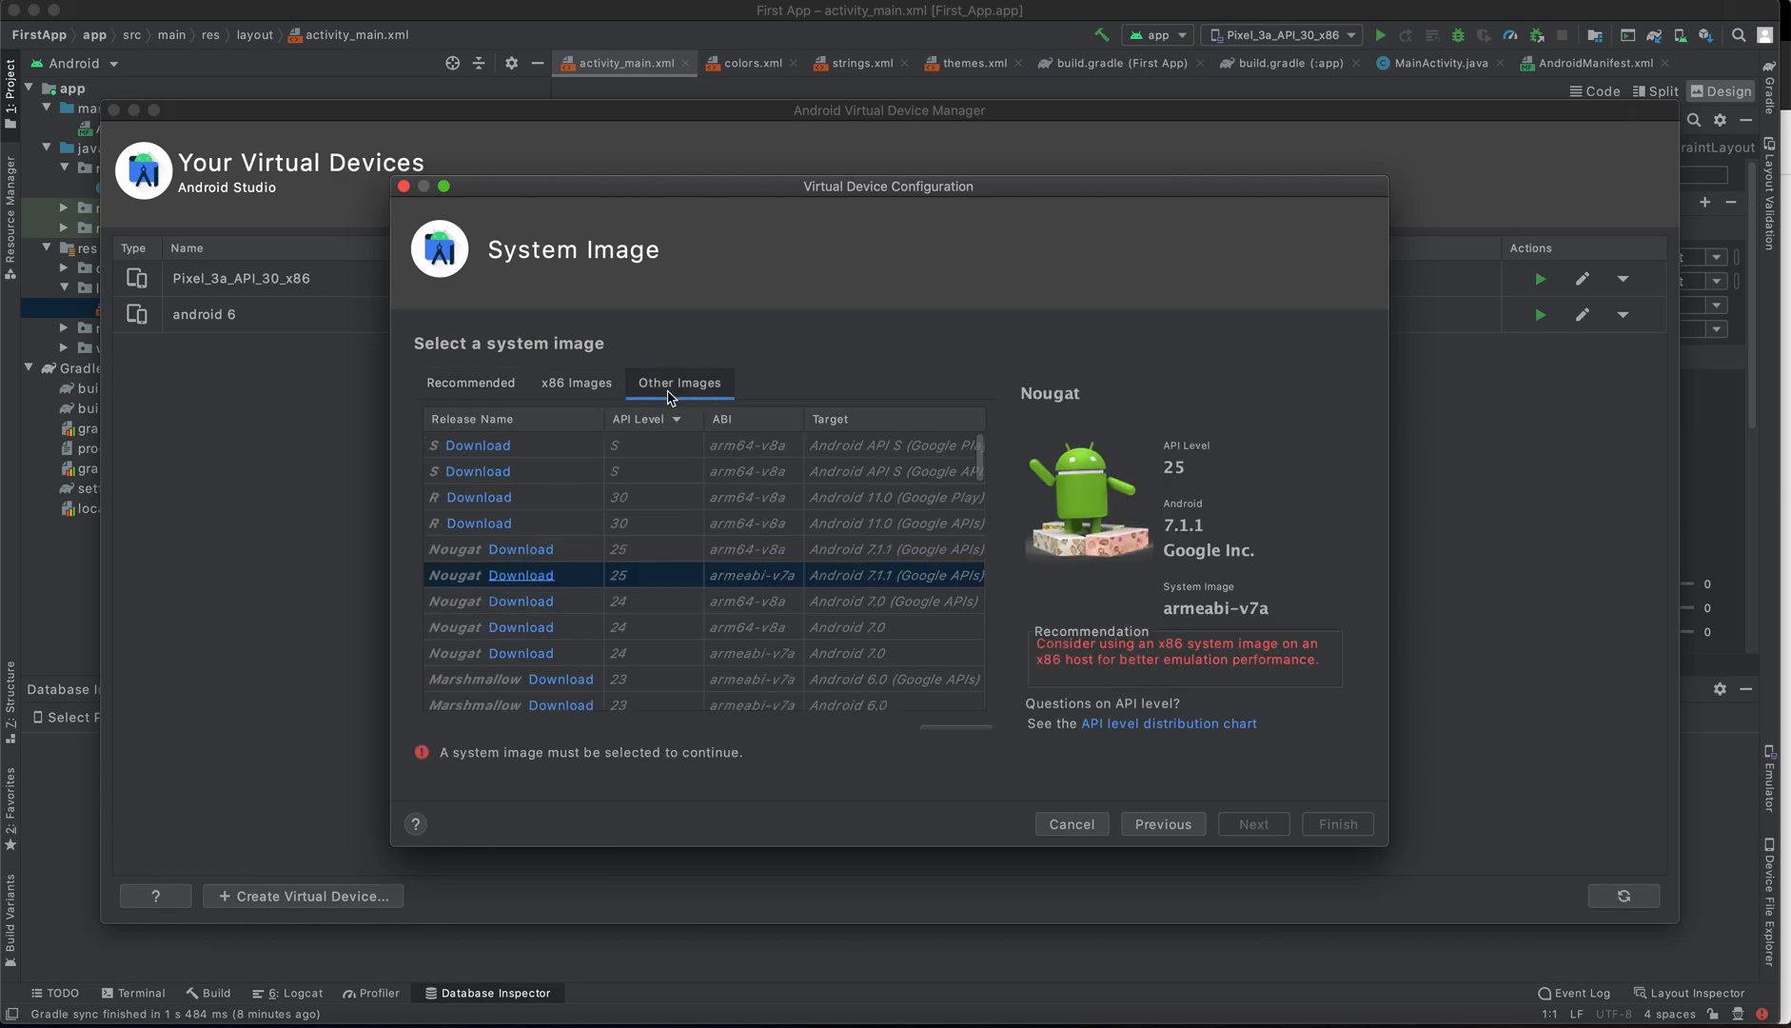
click(575, 382)
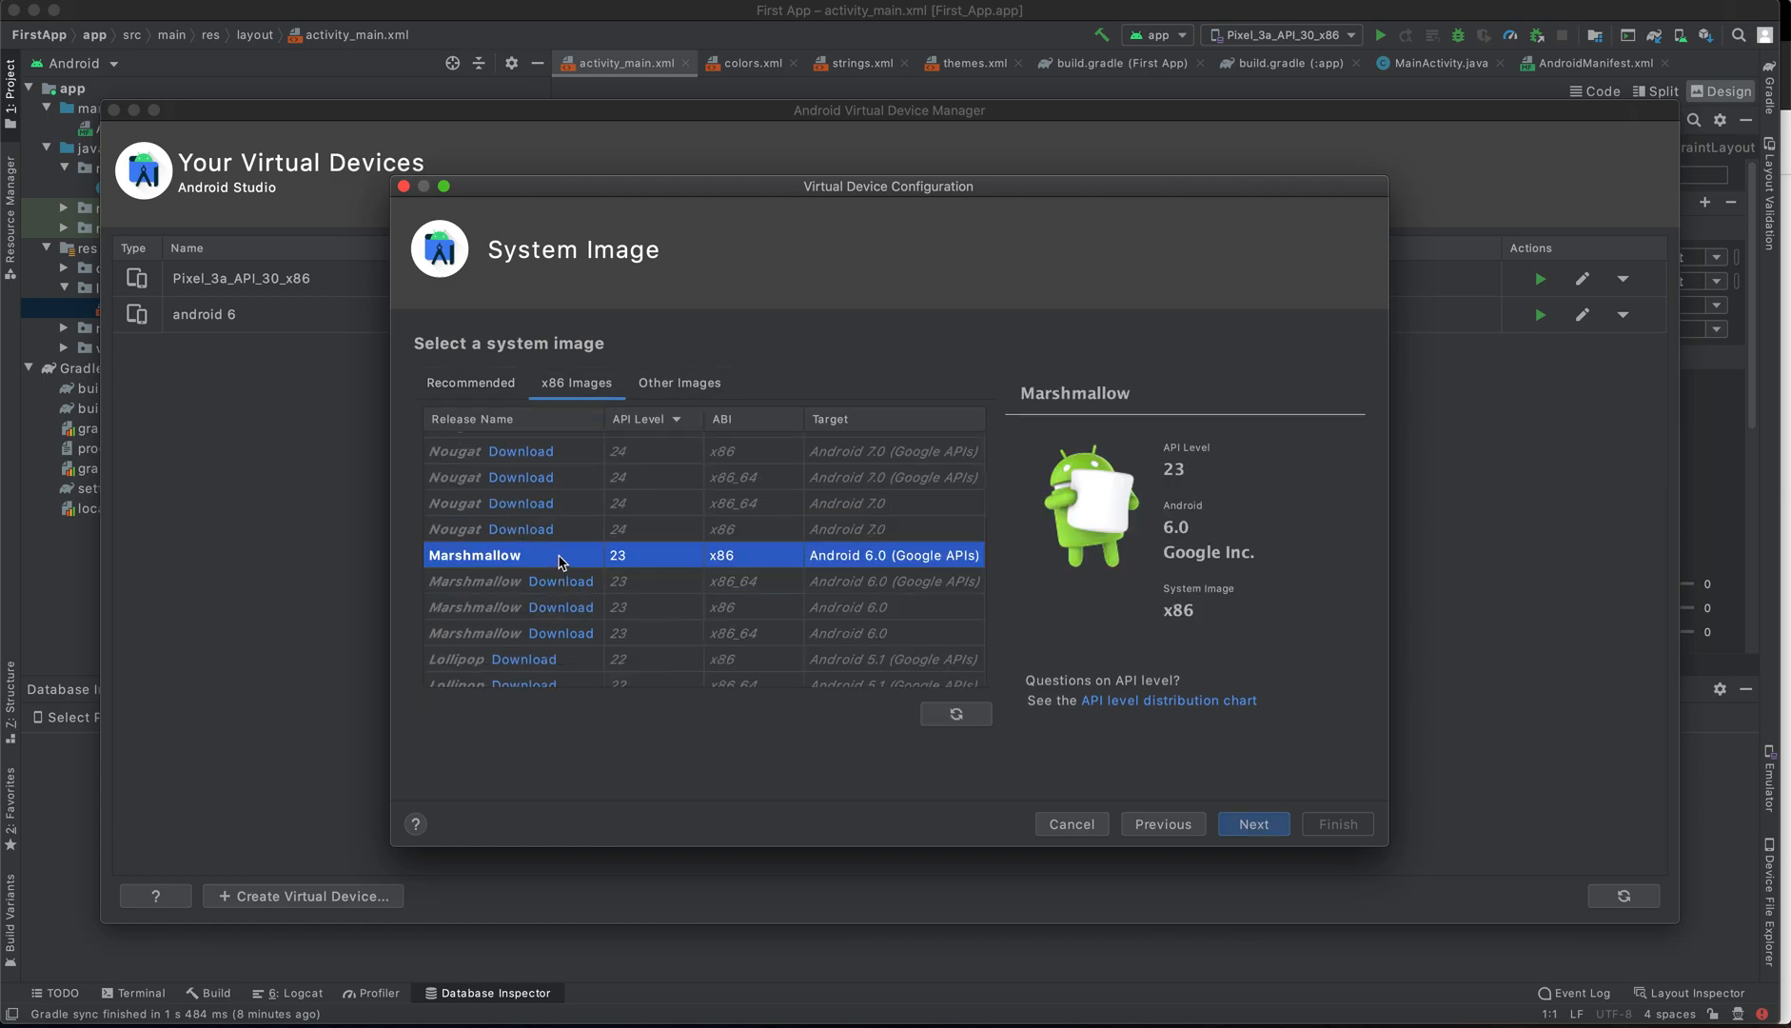
mouse_move(891, 678)
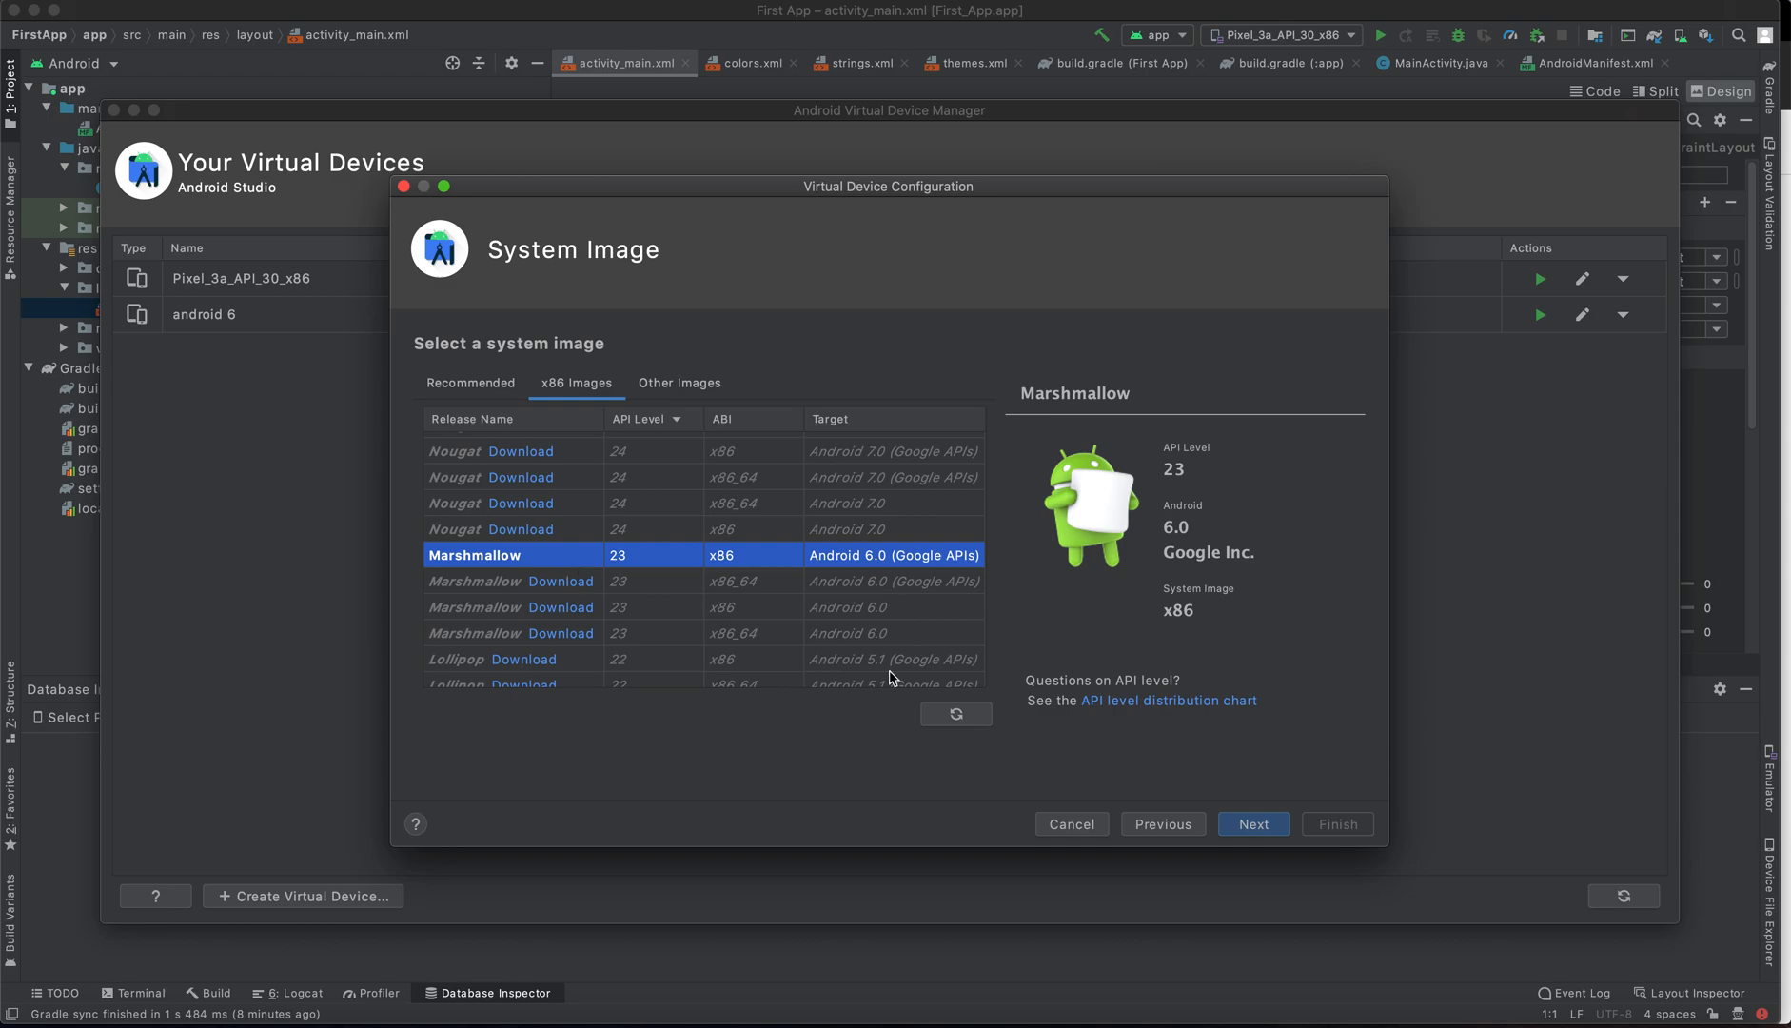
click(1252, 824)
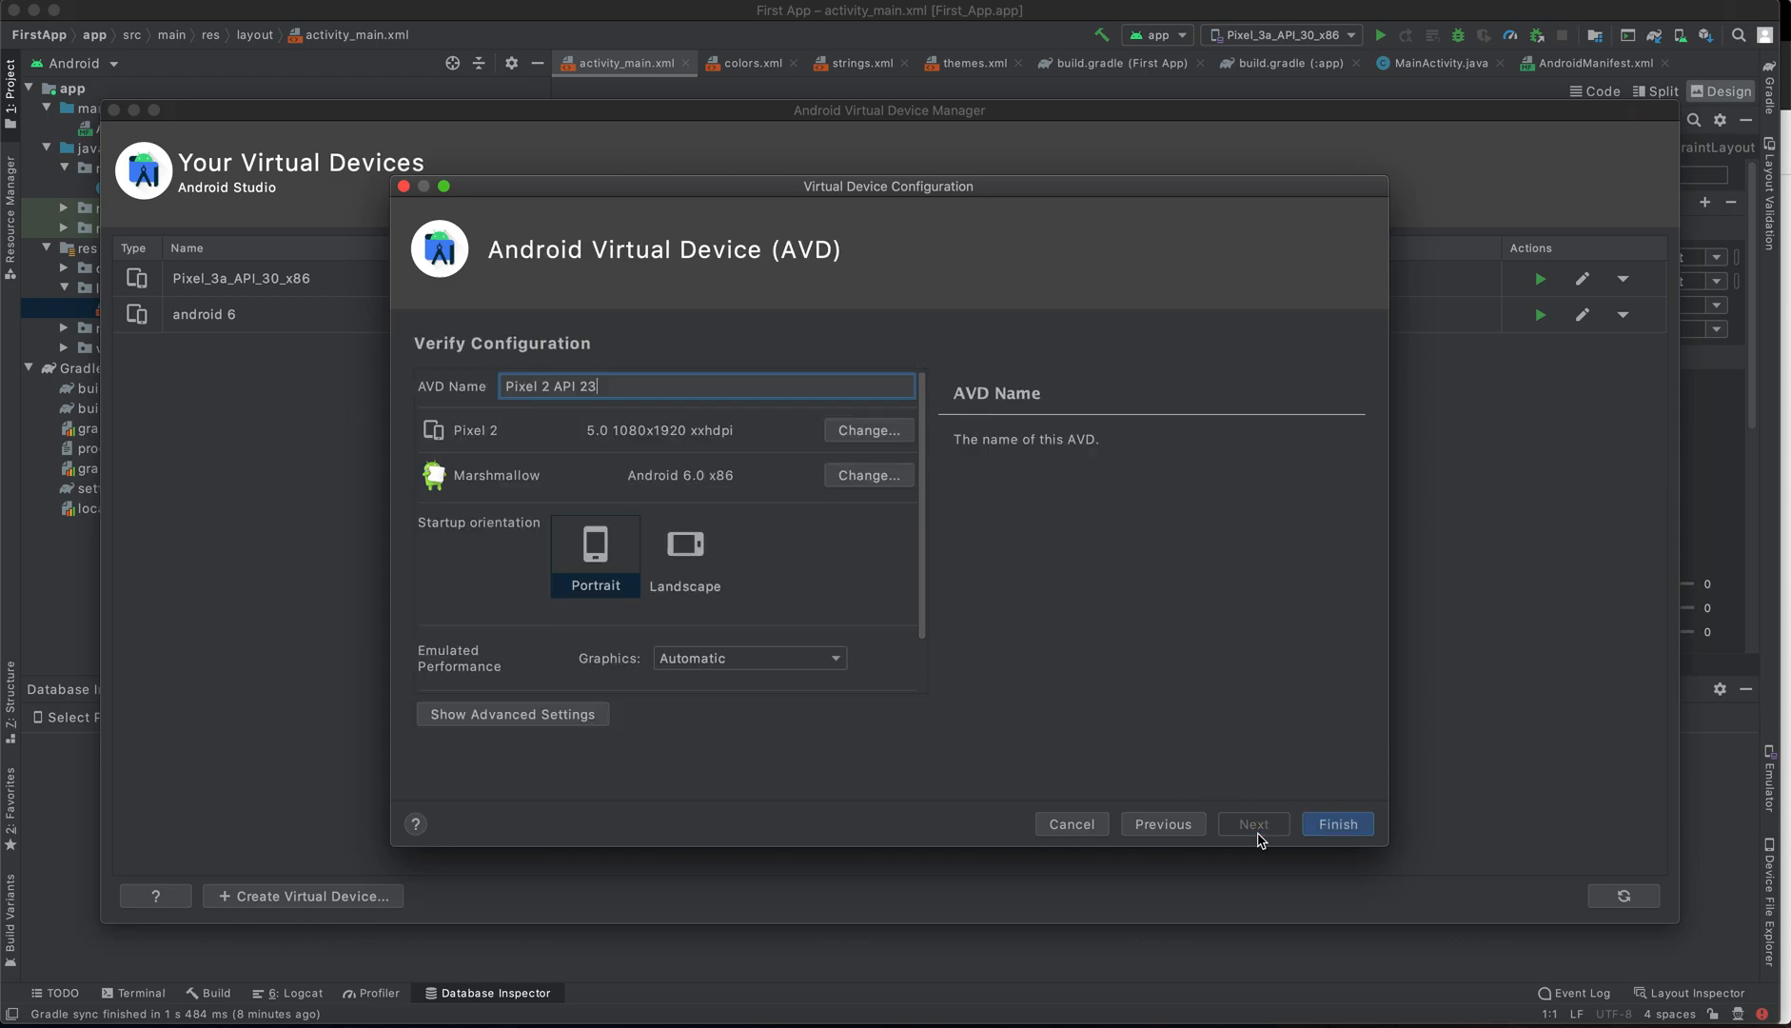
- Name the device 'test avd' and finish creating it
triple_click(550, 386)
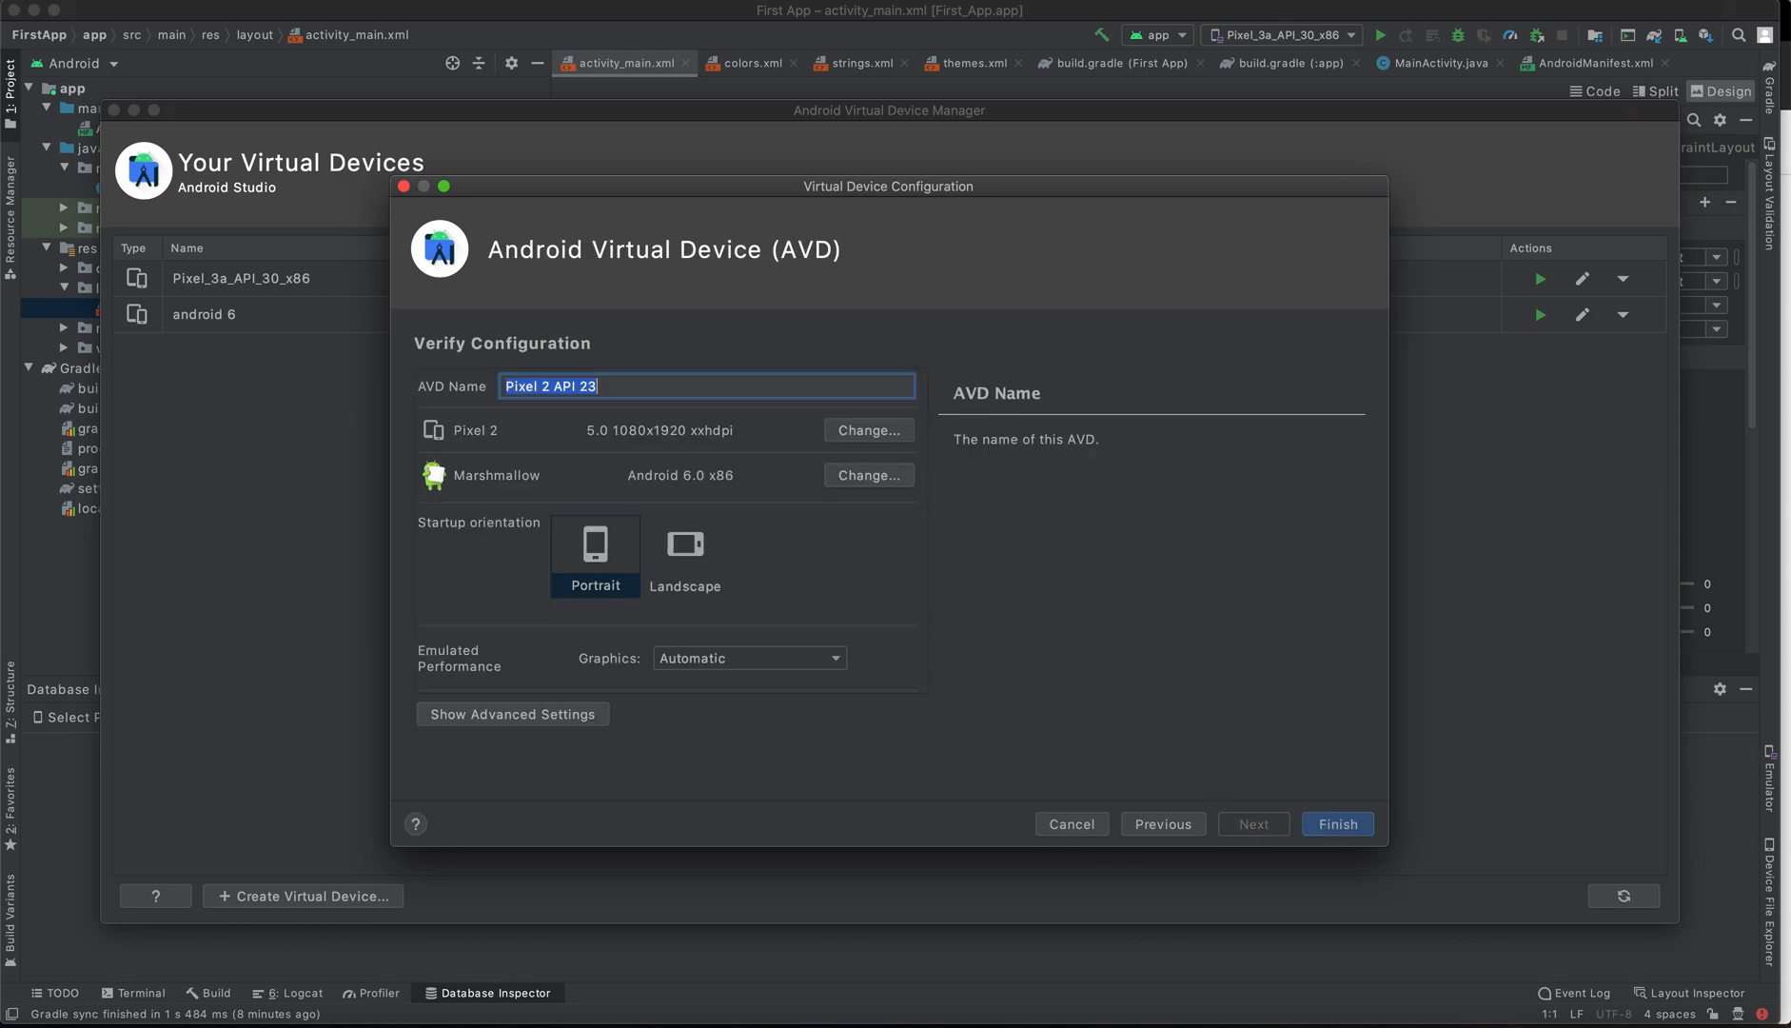
text(a)
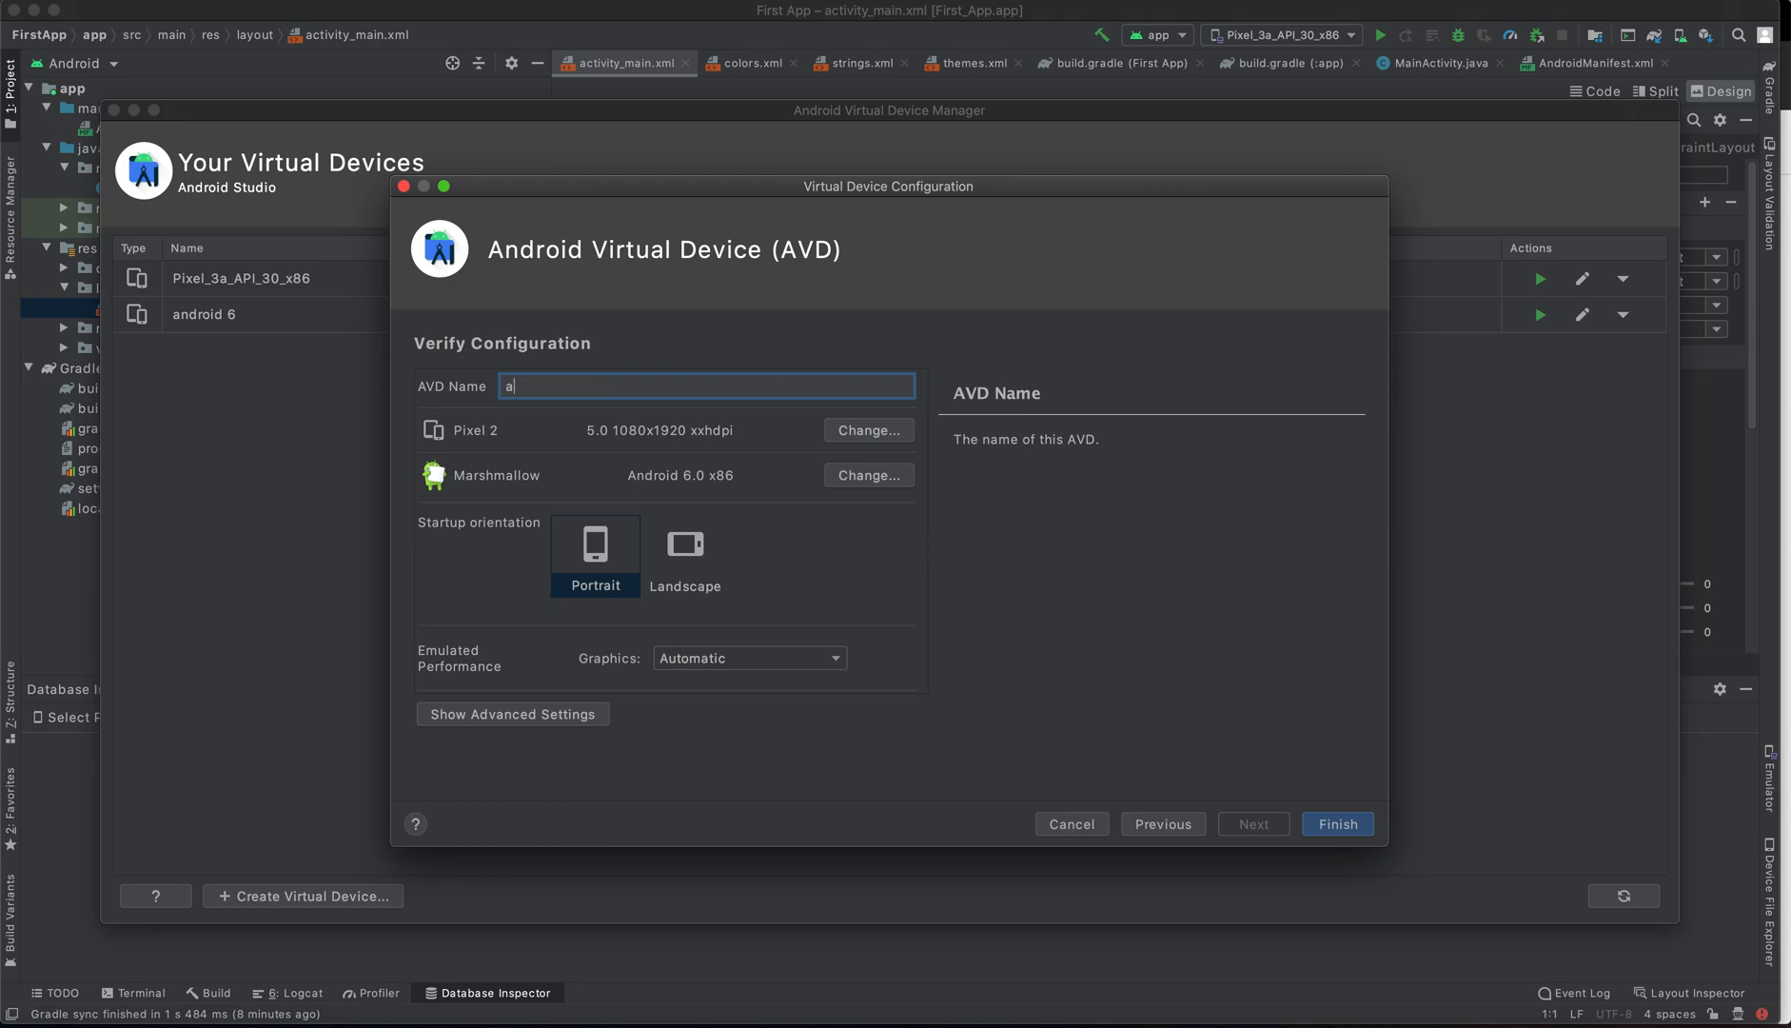
text(test)
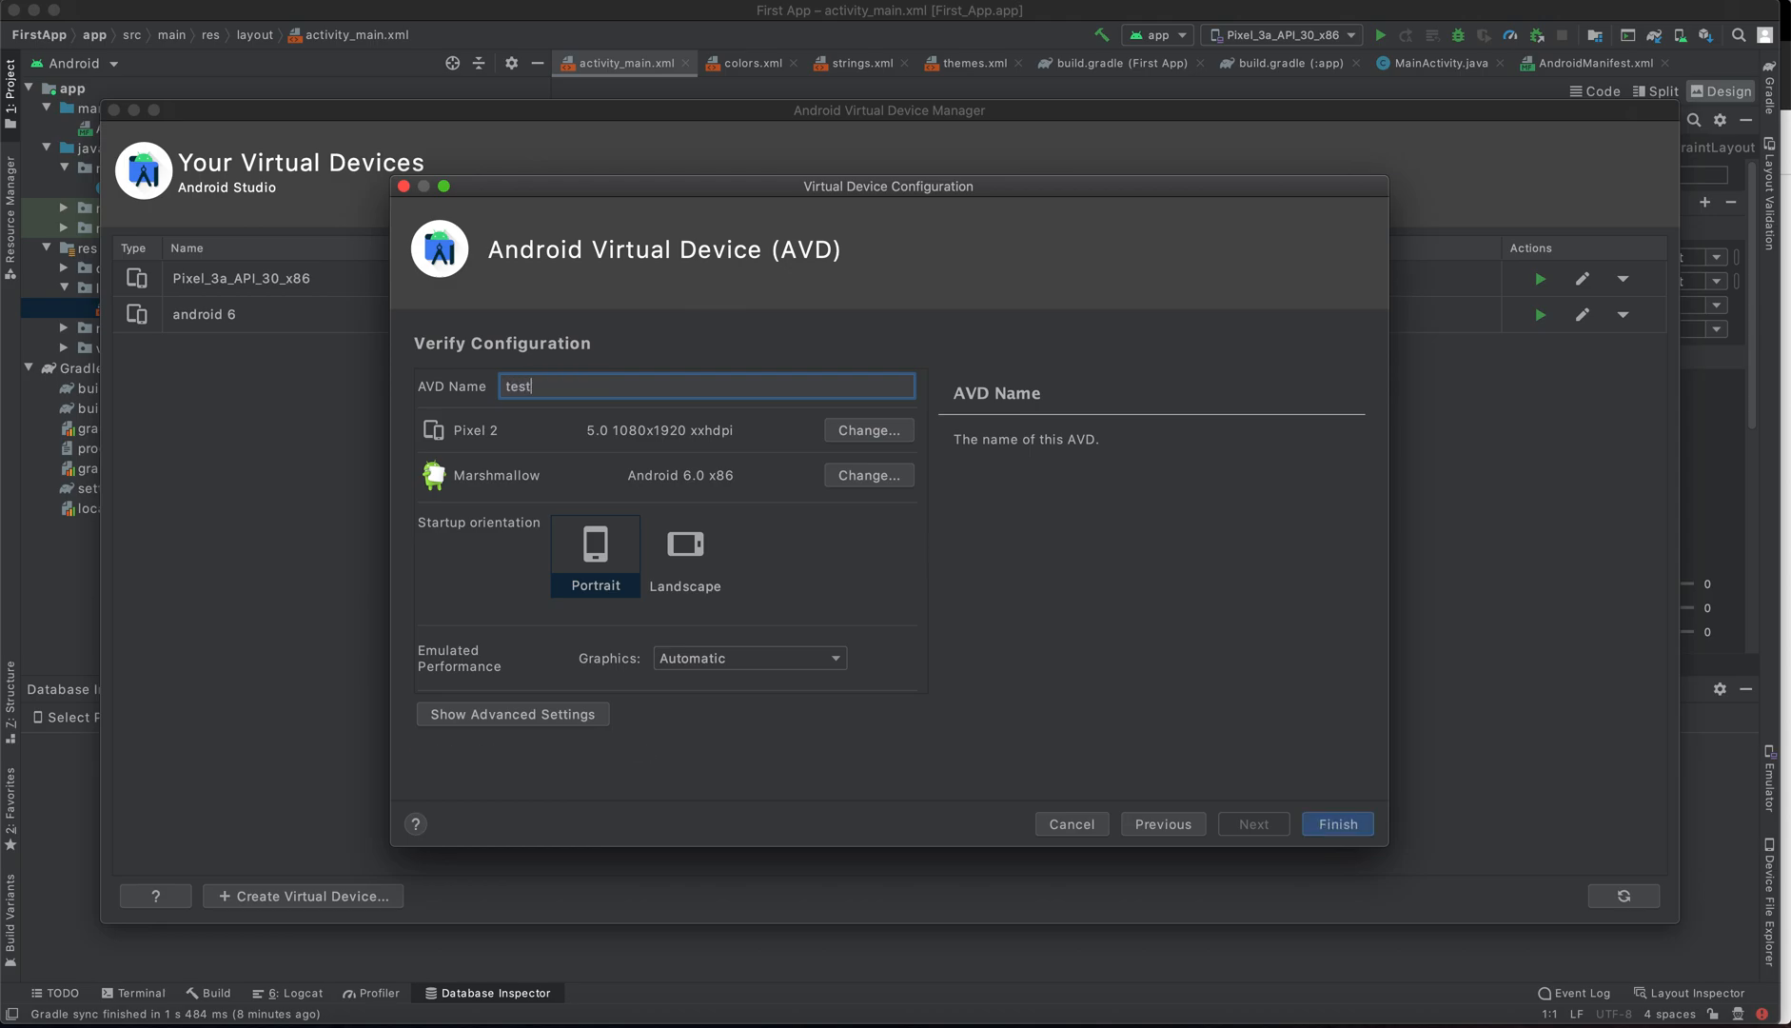
text(a)
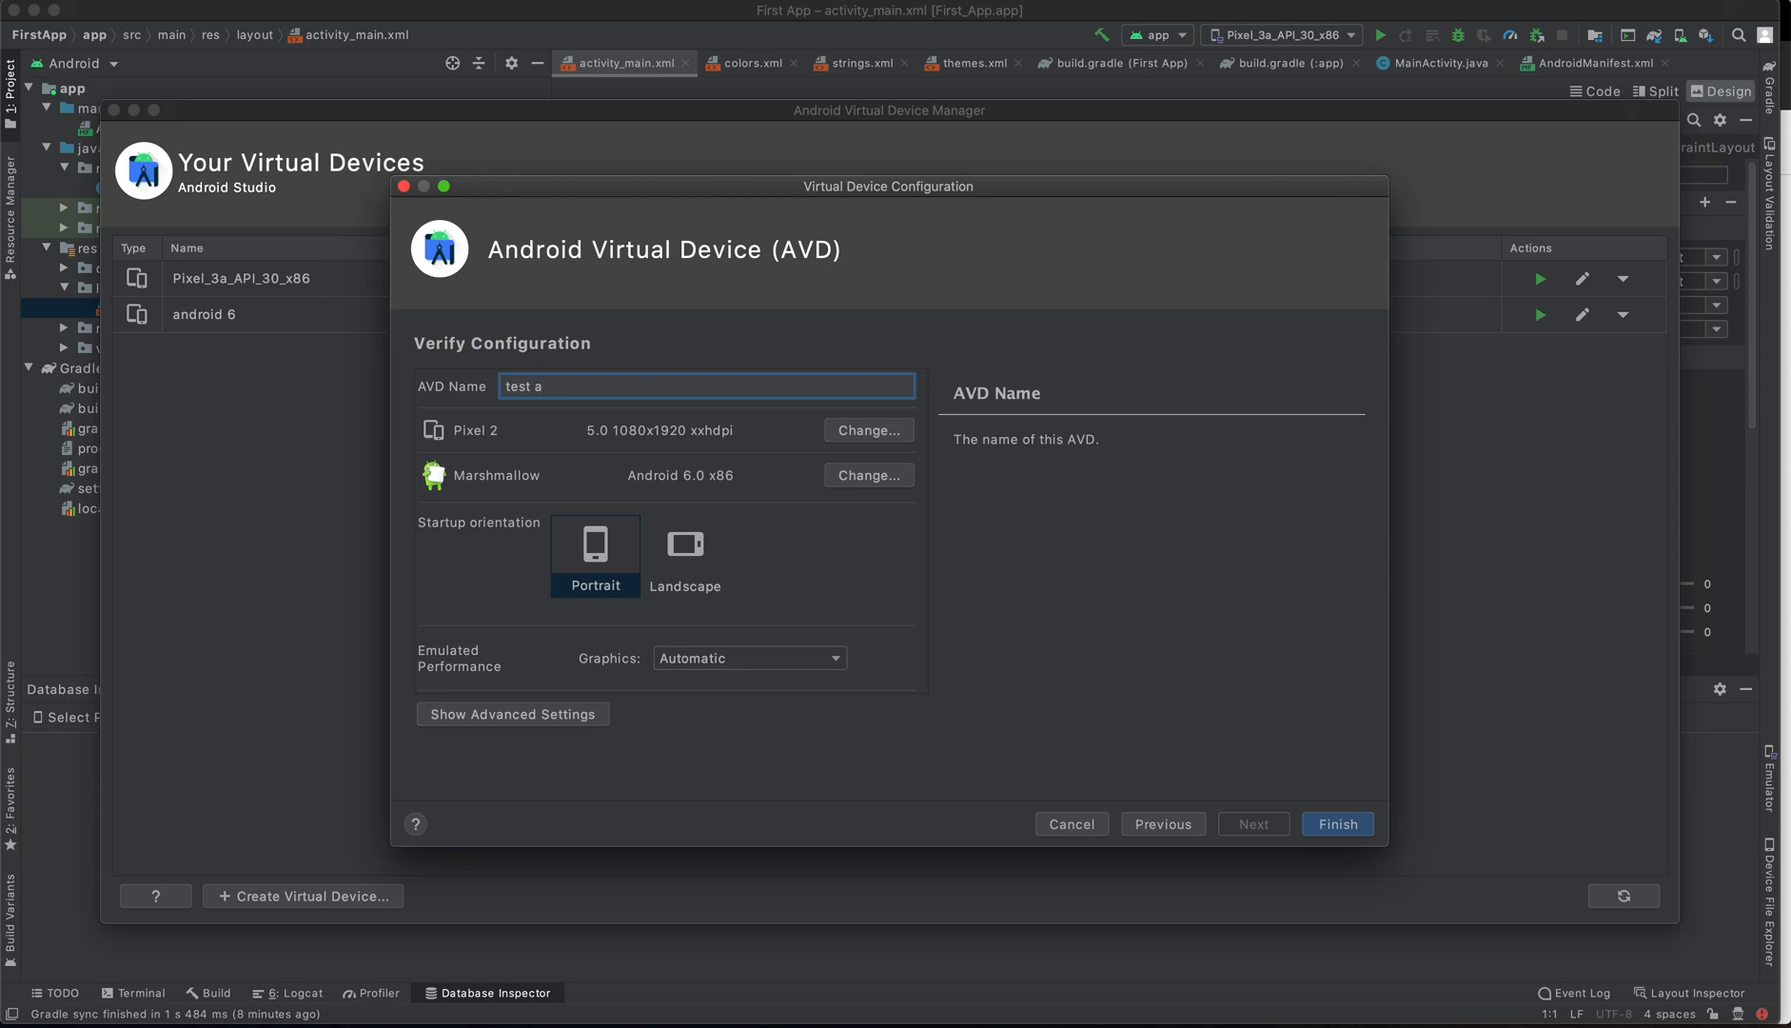
text(vd)
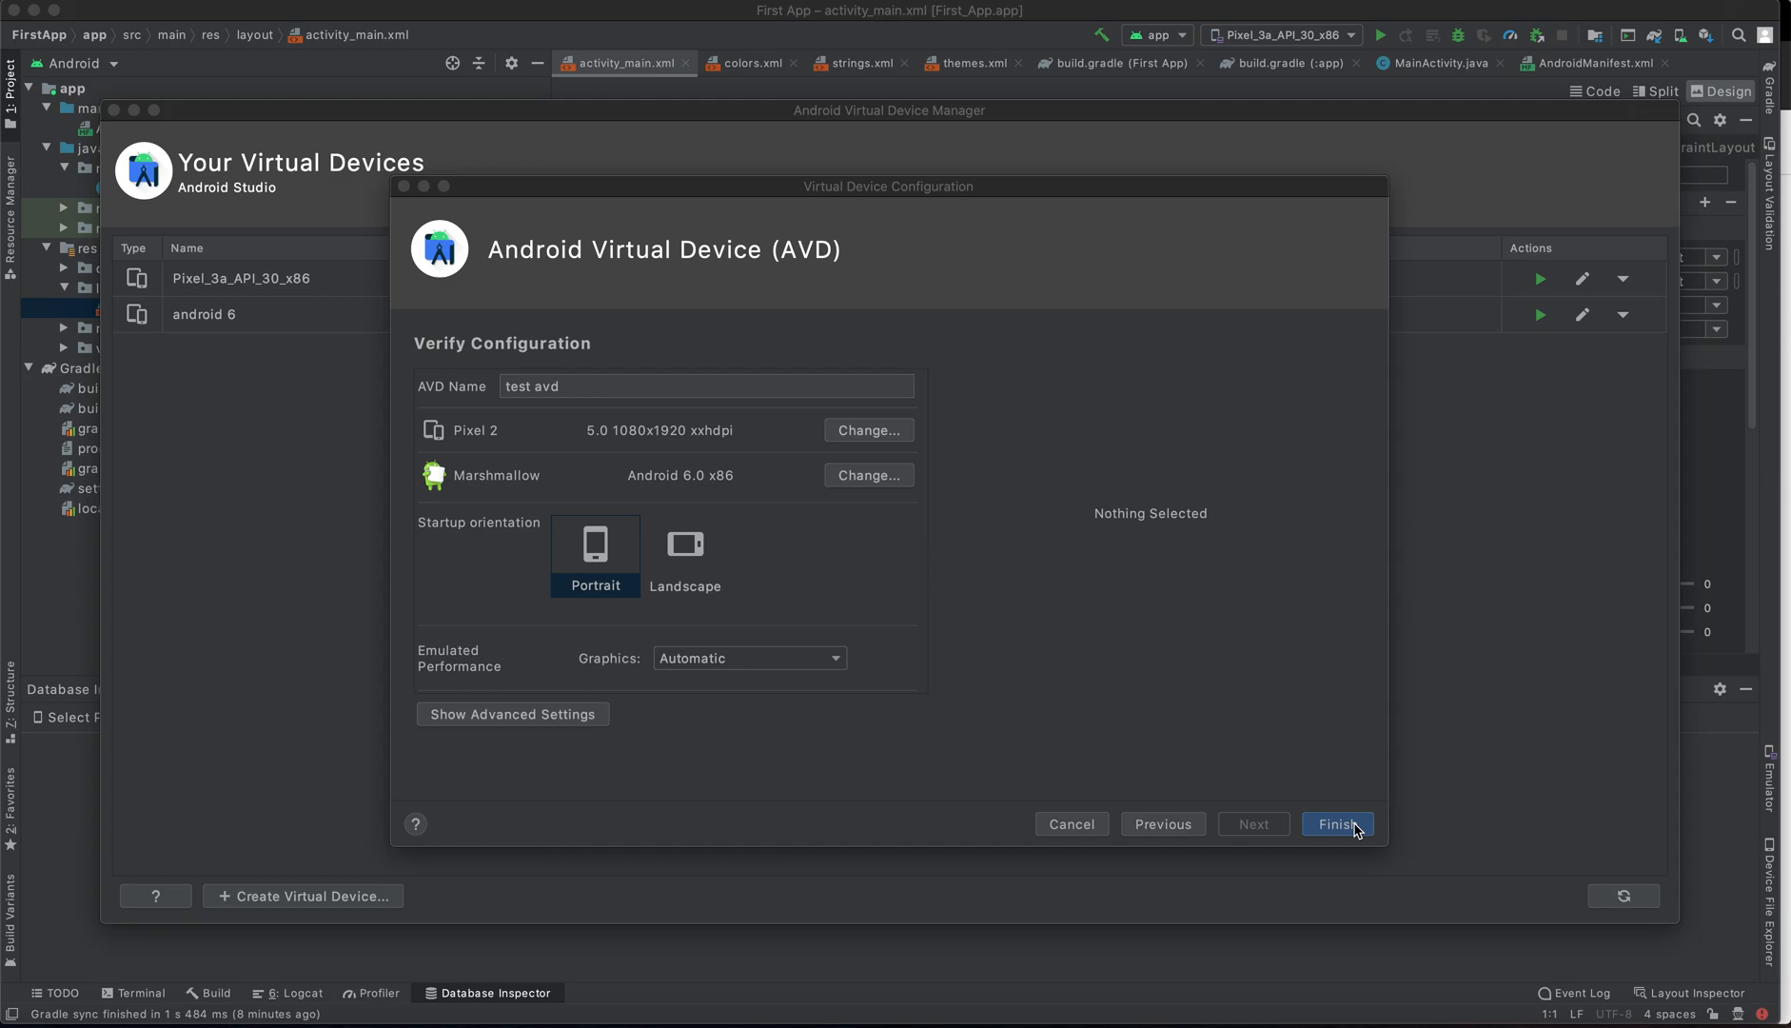
click(1336, 824)
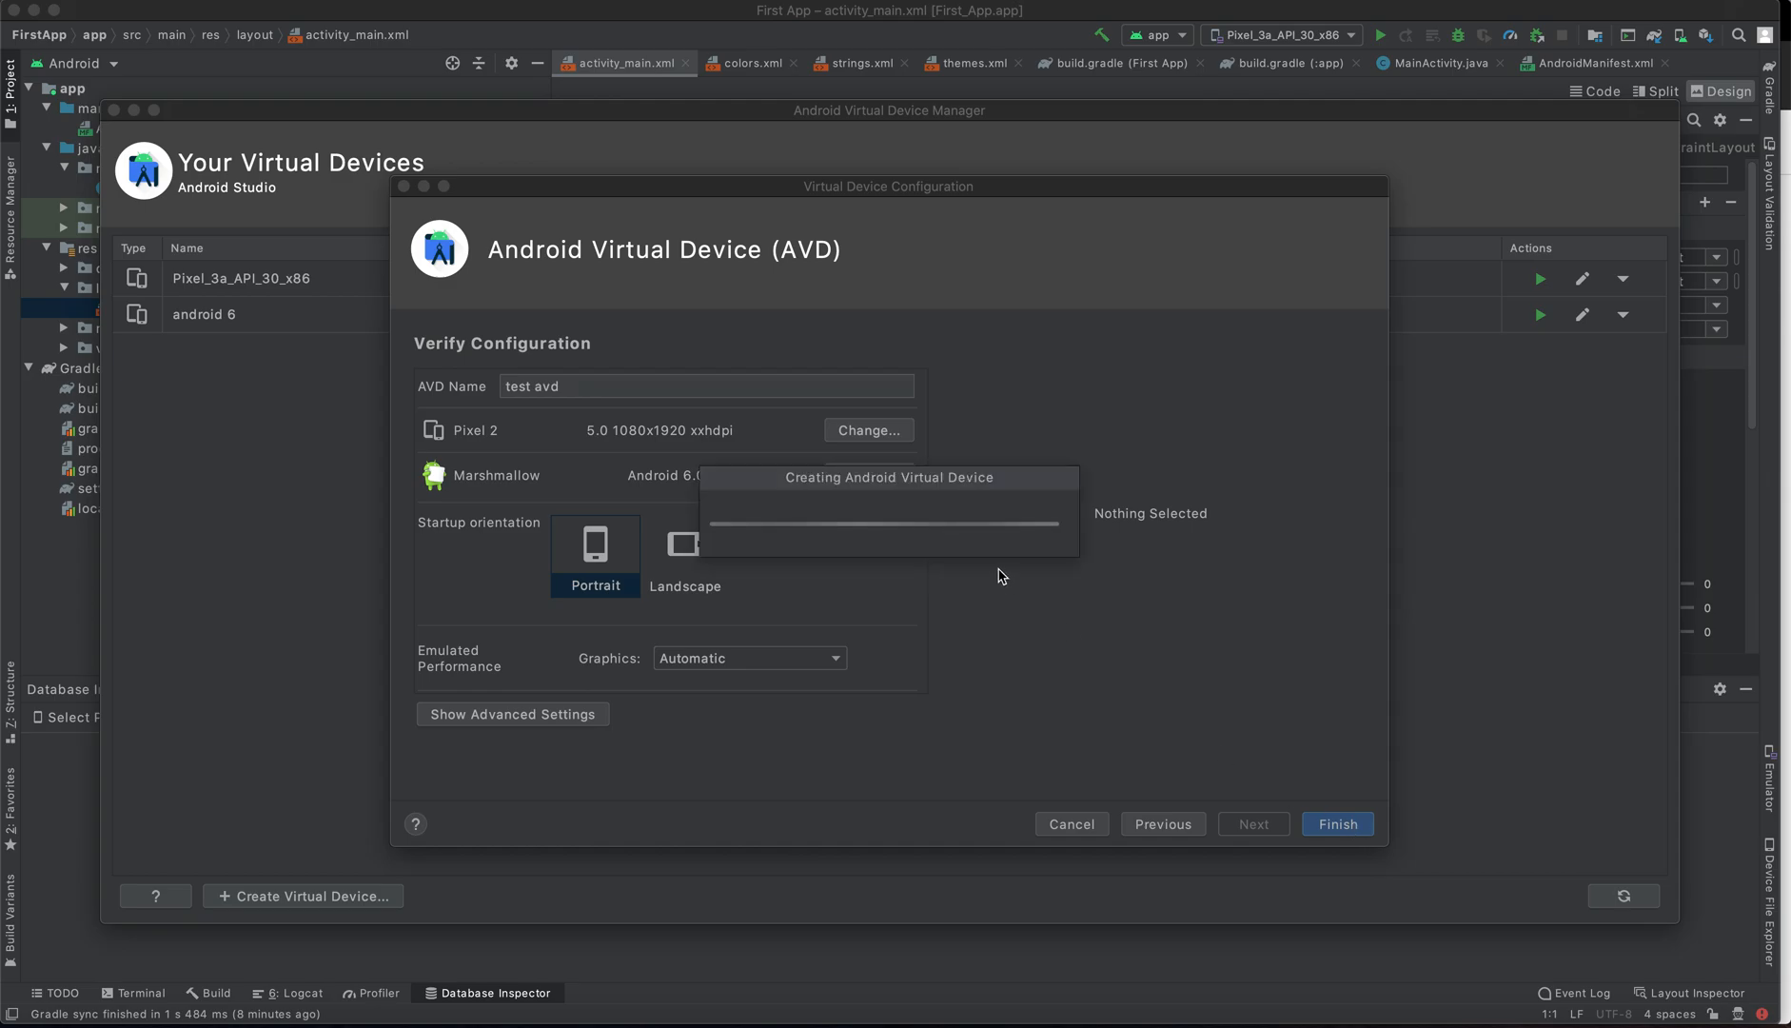
click(1337, 824)
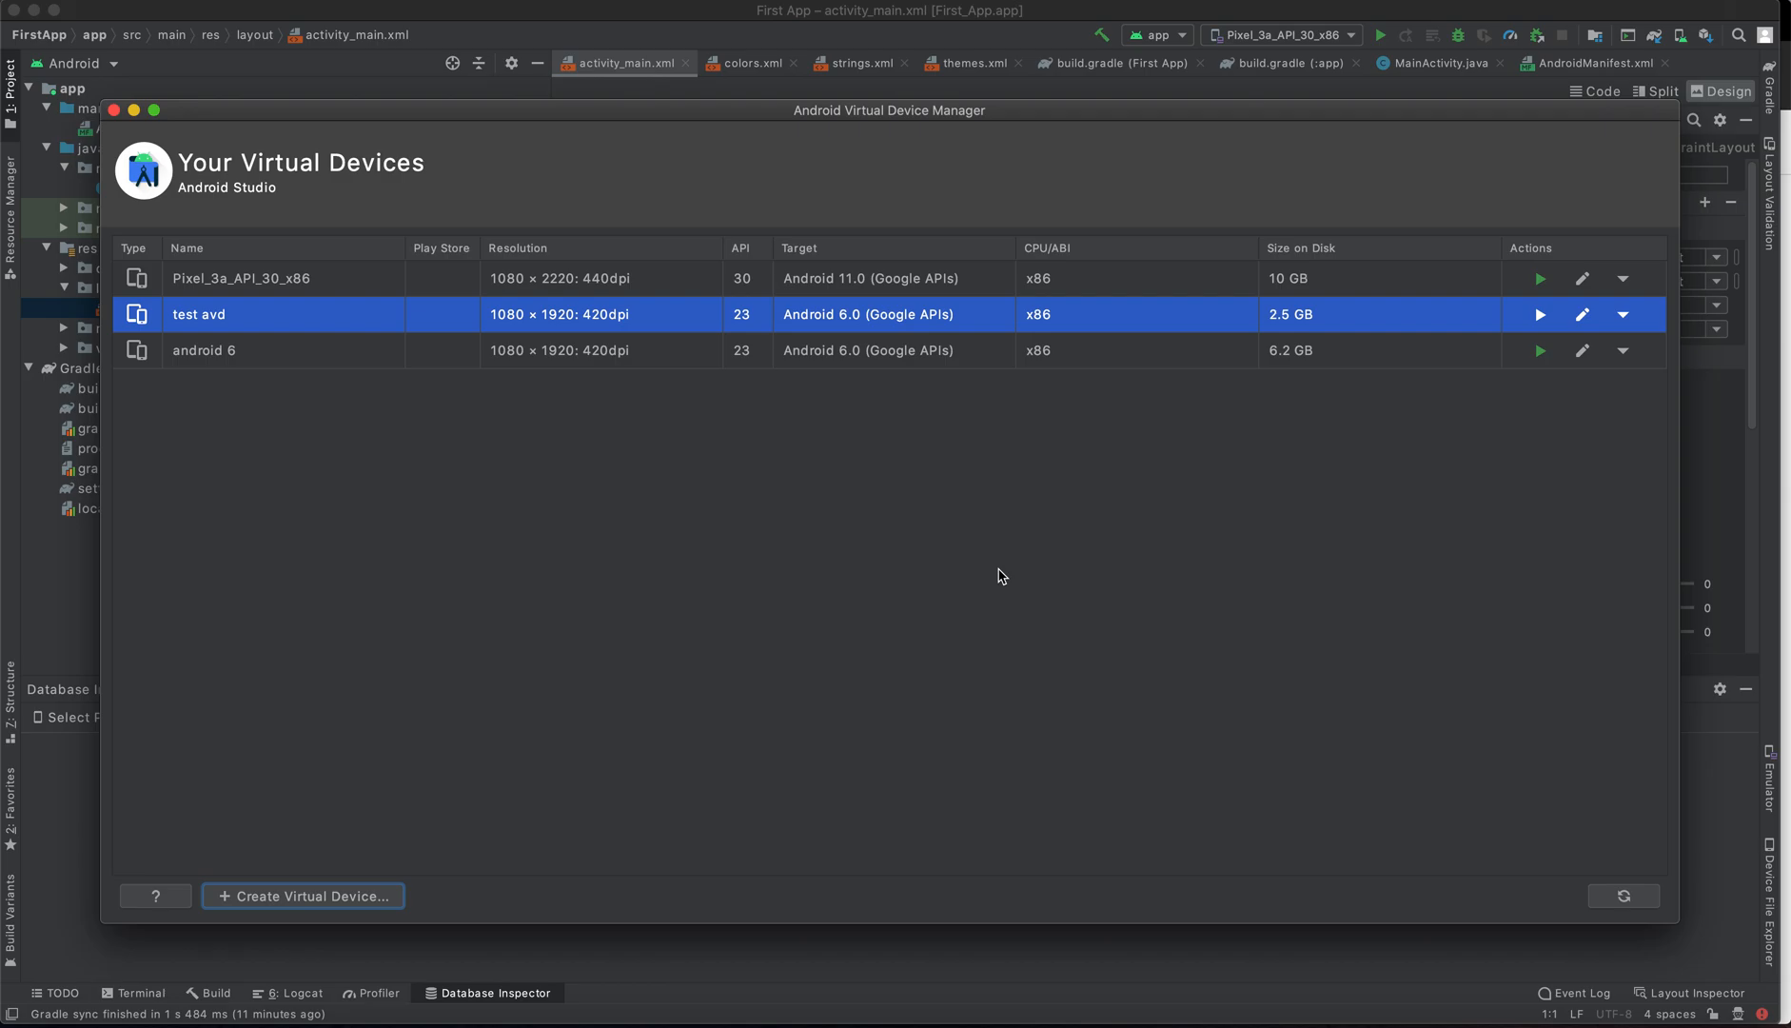
mouse_move(1301, 324)
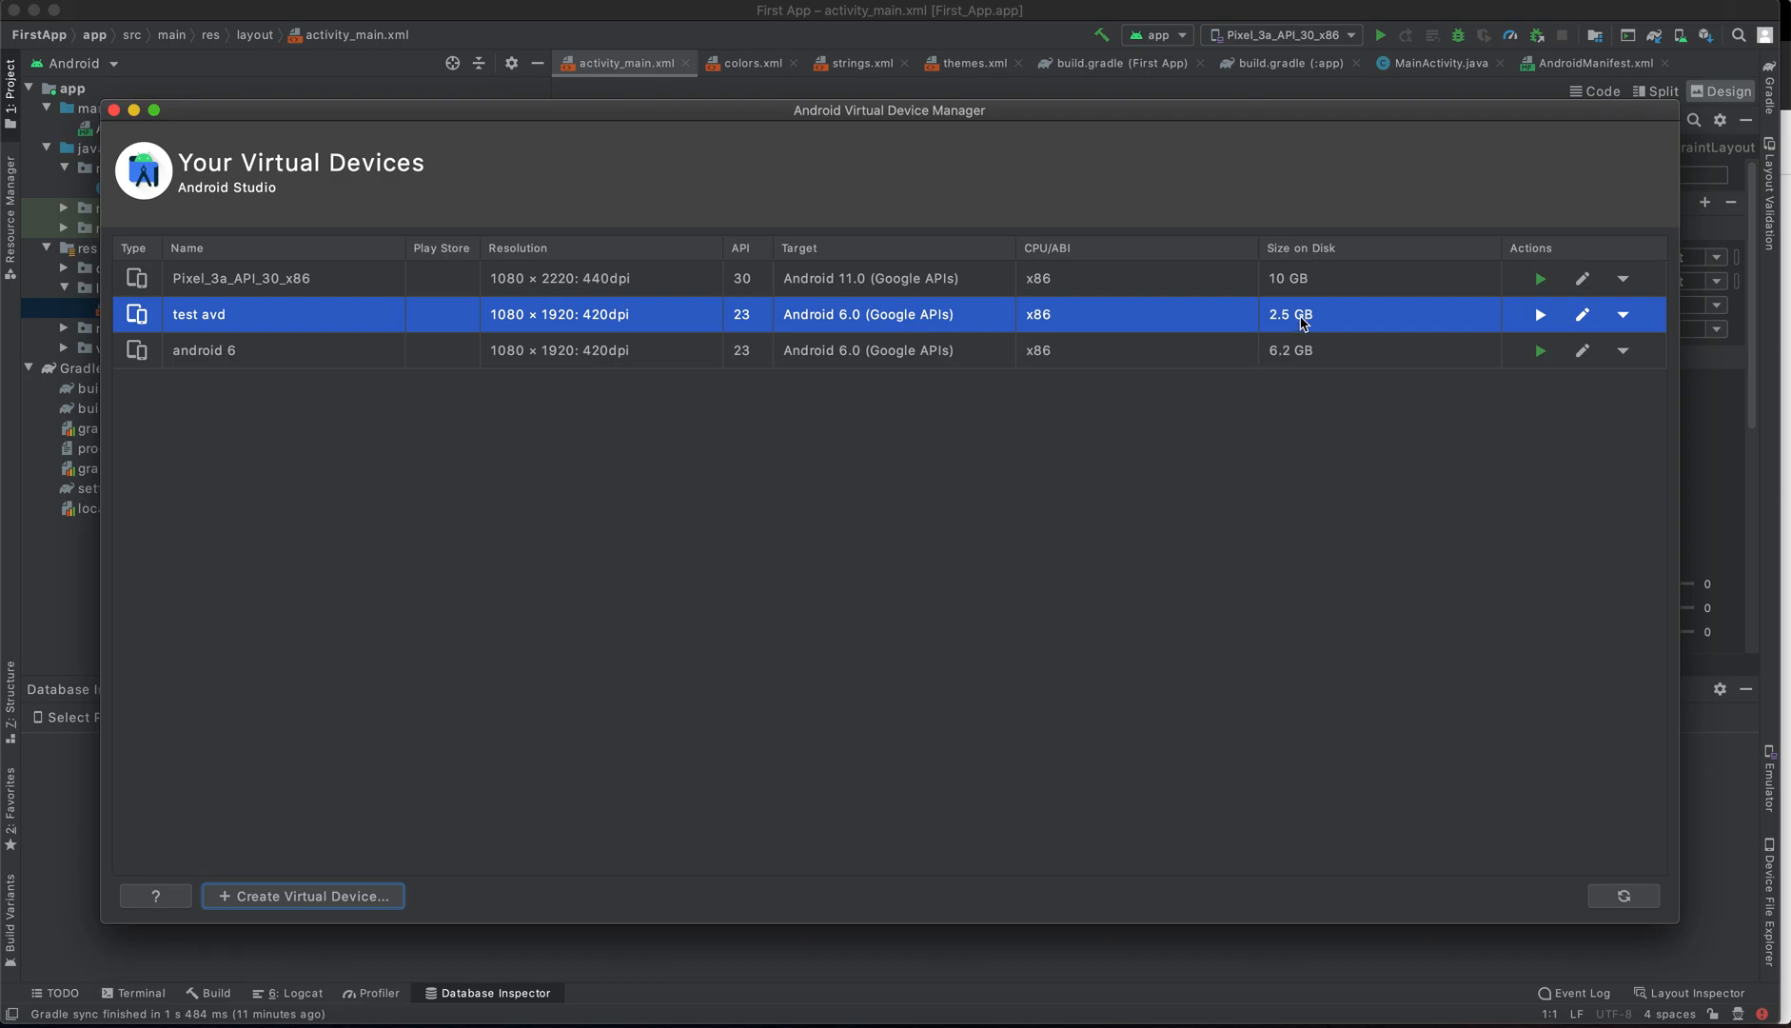
mouse_move(1283, 287)
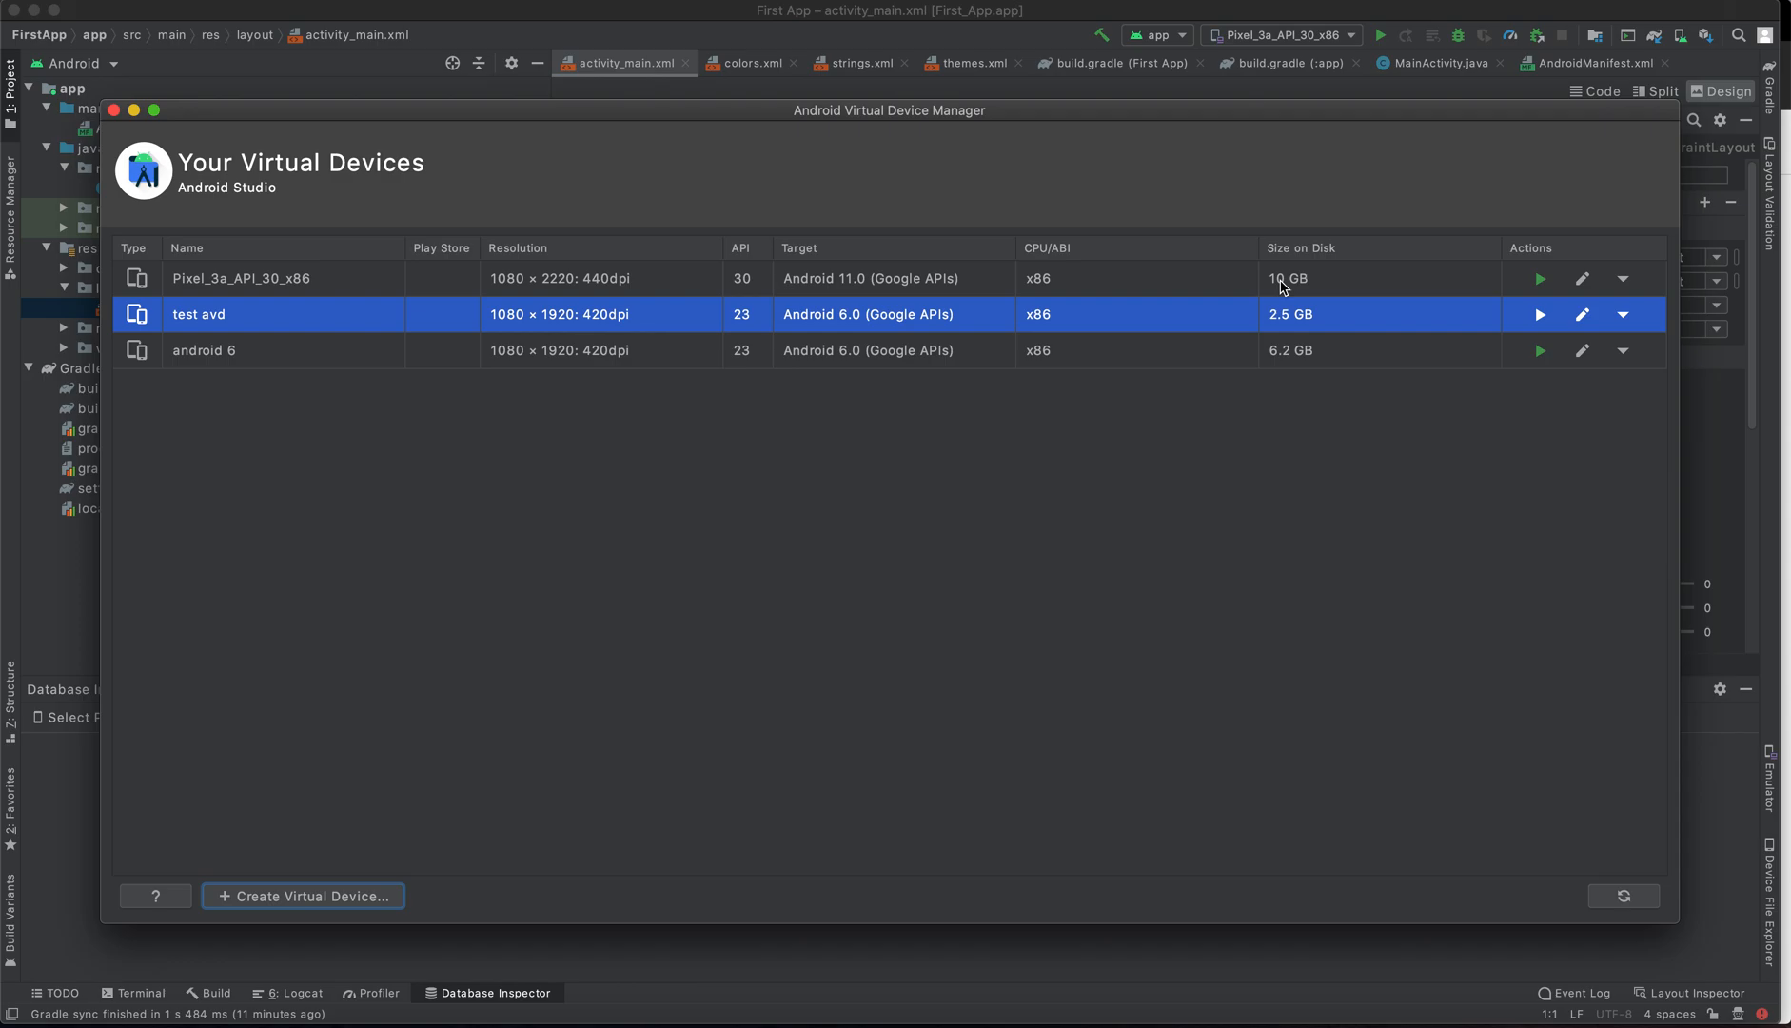
mouse_move(1295, 322)
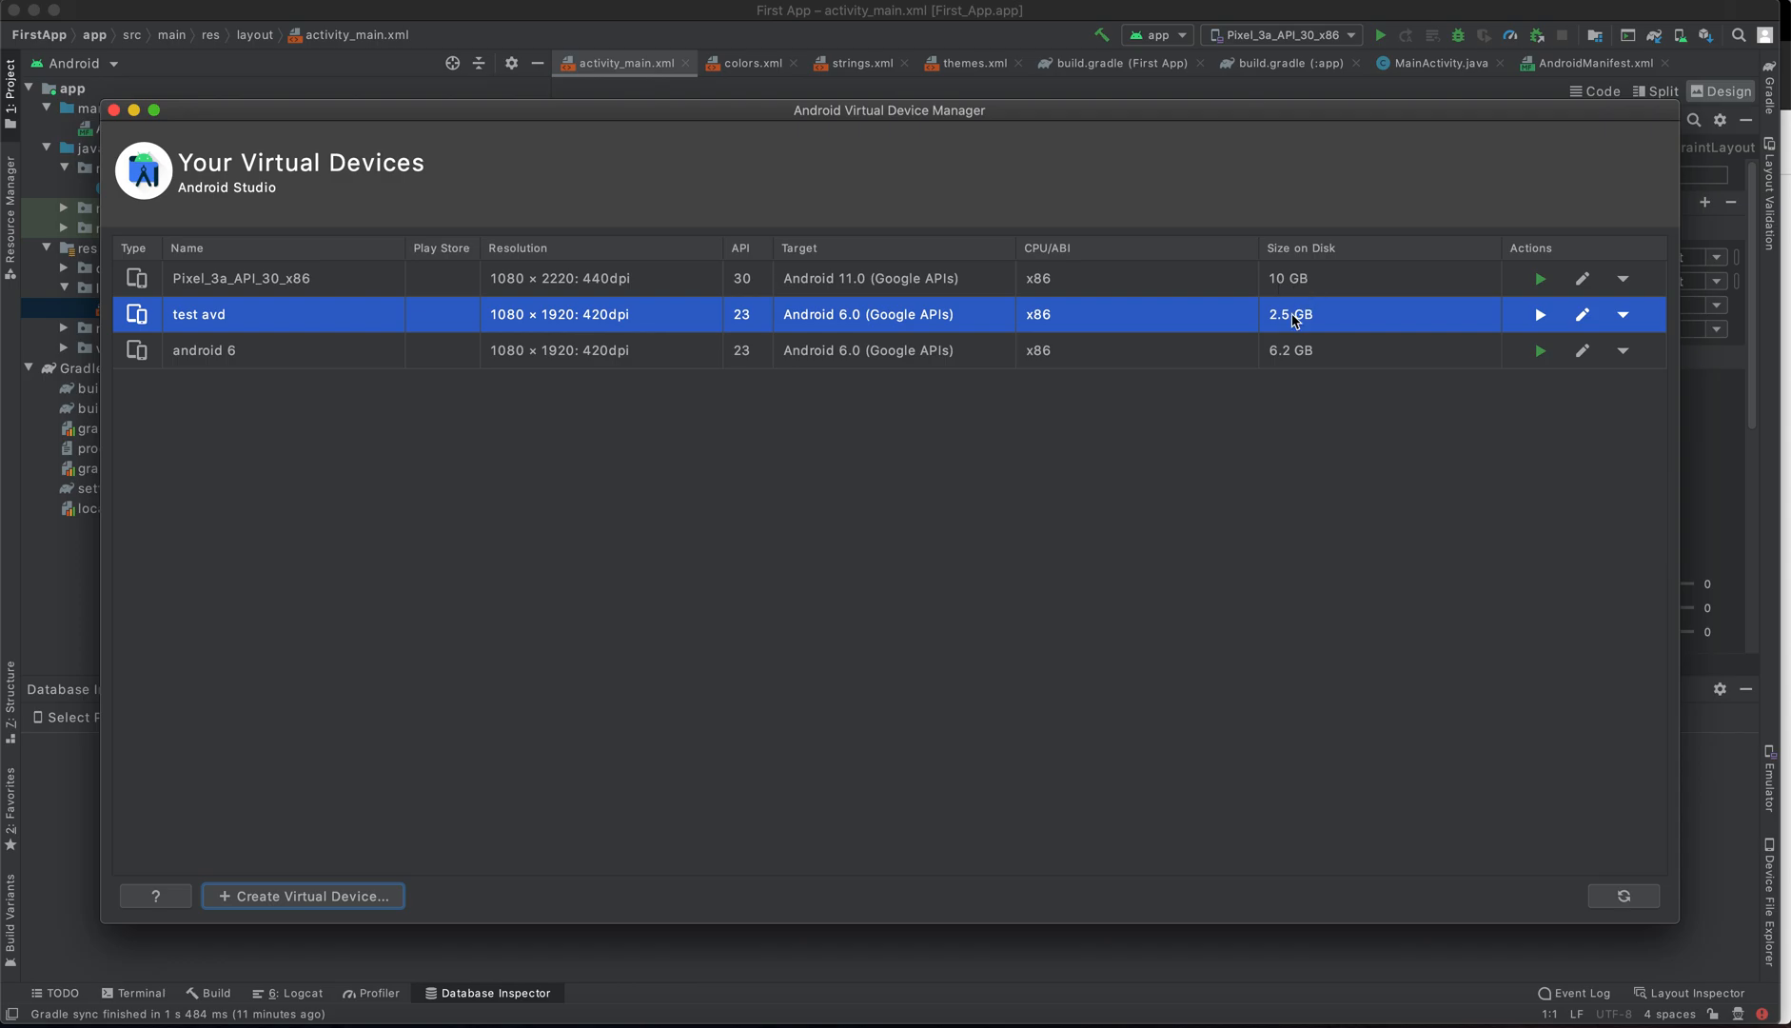
mouse_move(1289, 327)
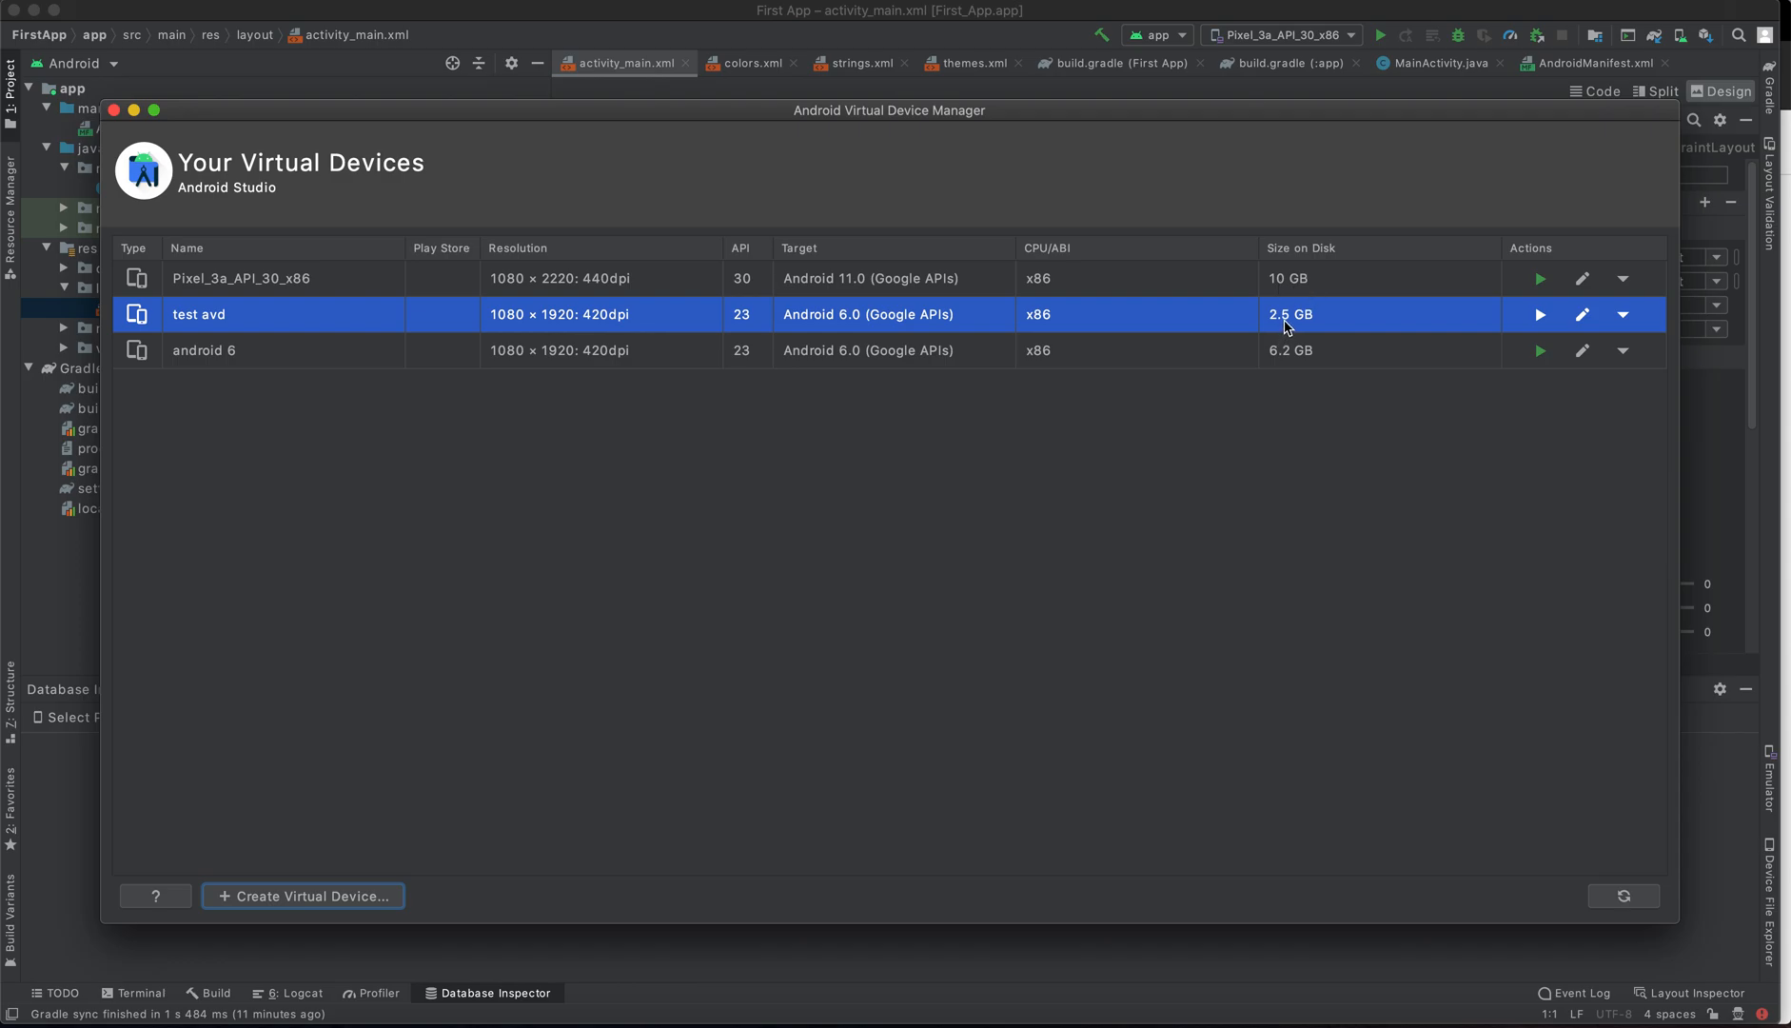
mouse_move(1287, 356)
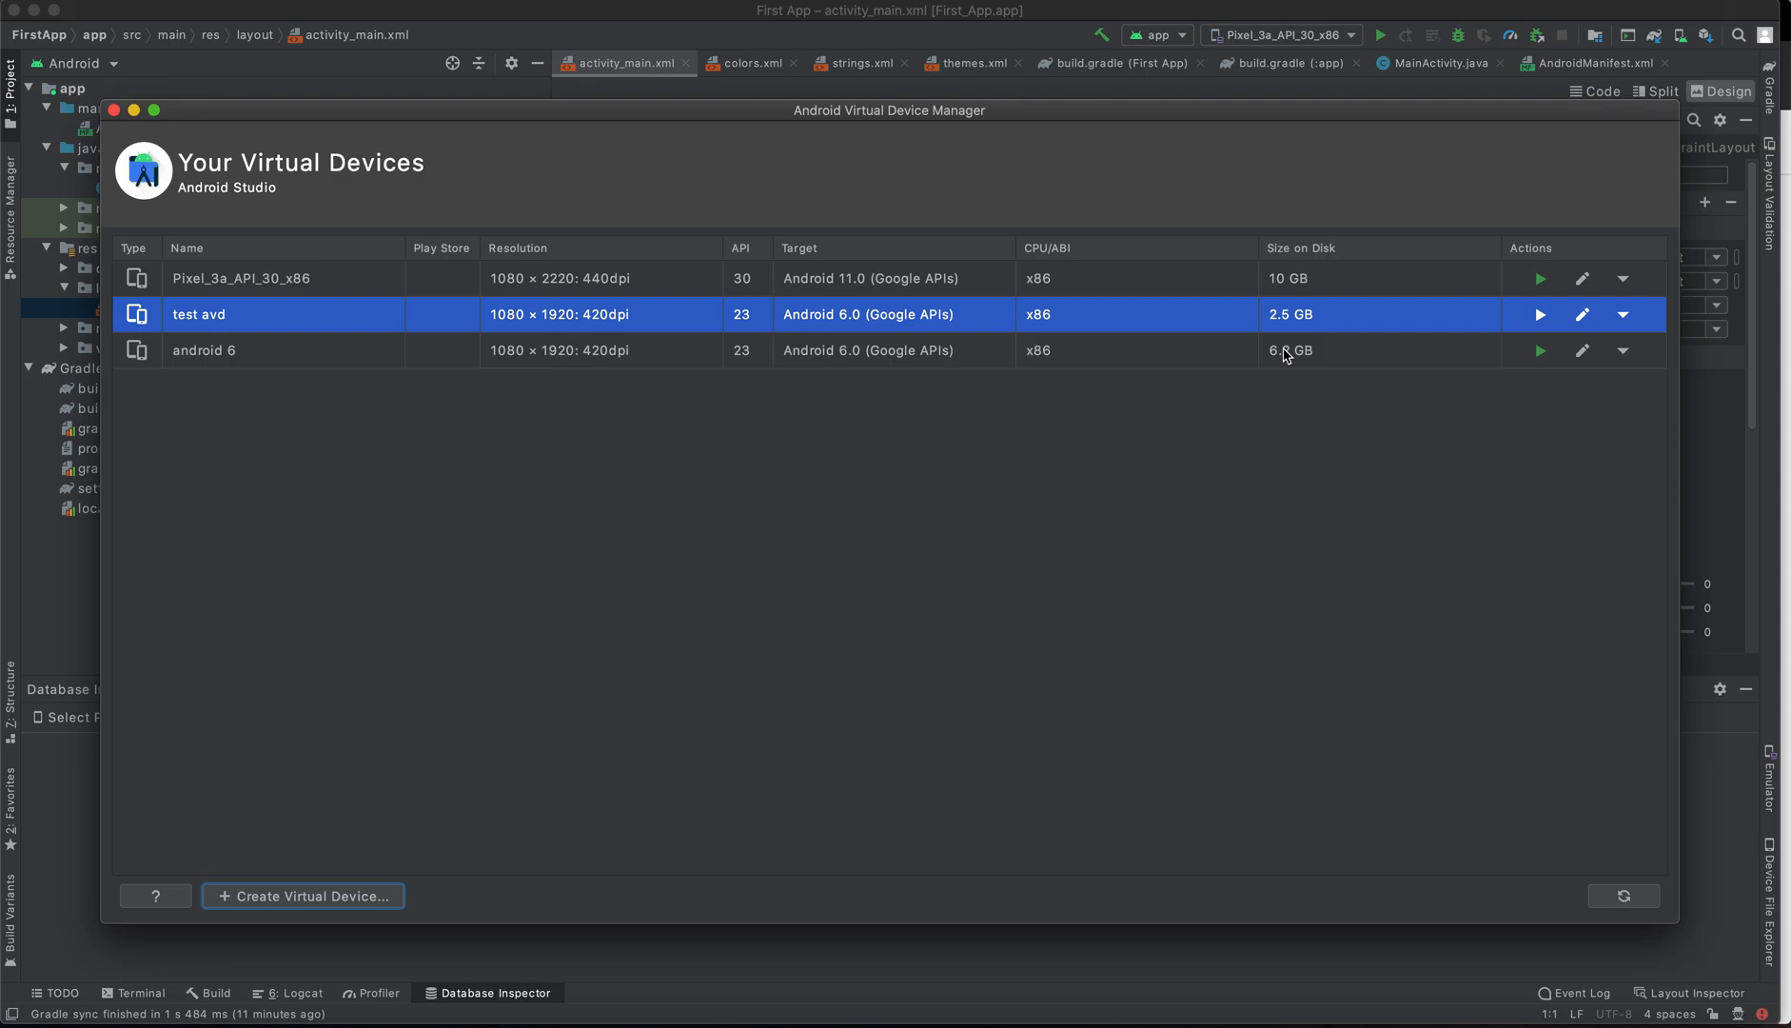
mouse_move(1584, 326)
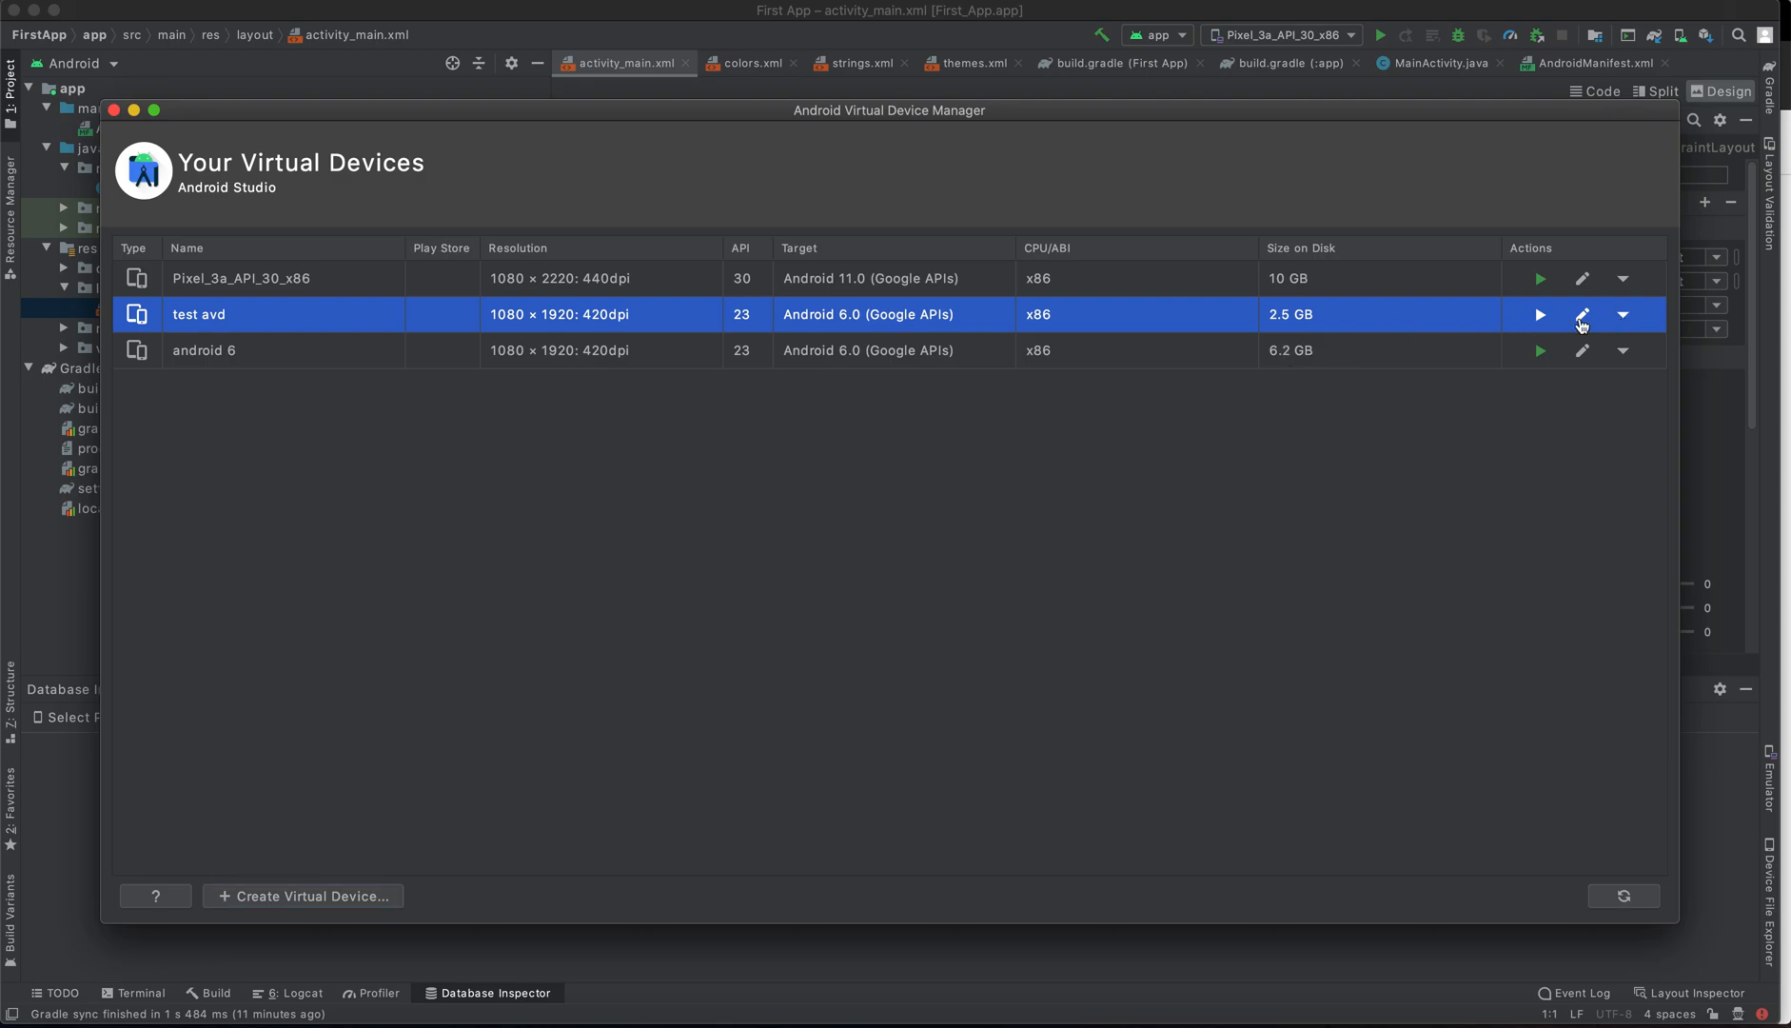
mouse_move(1539, 316)
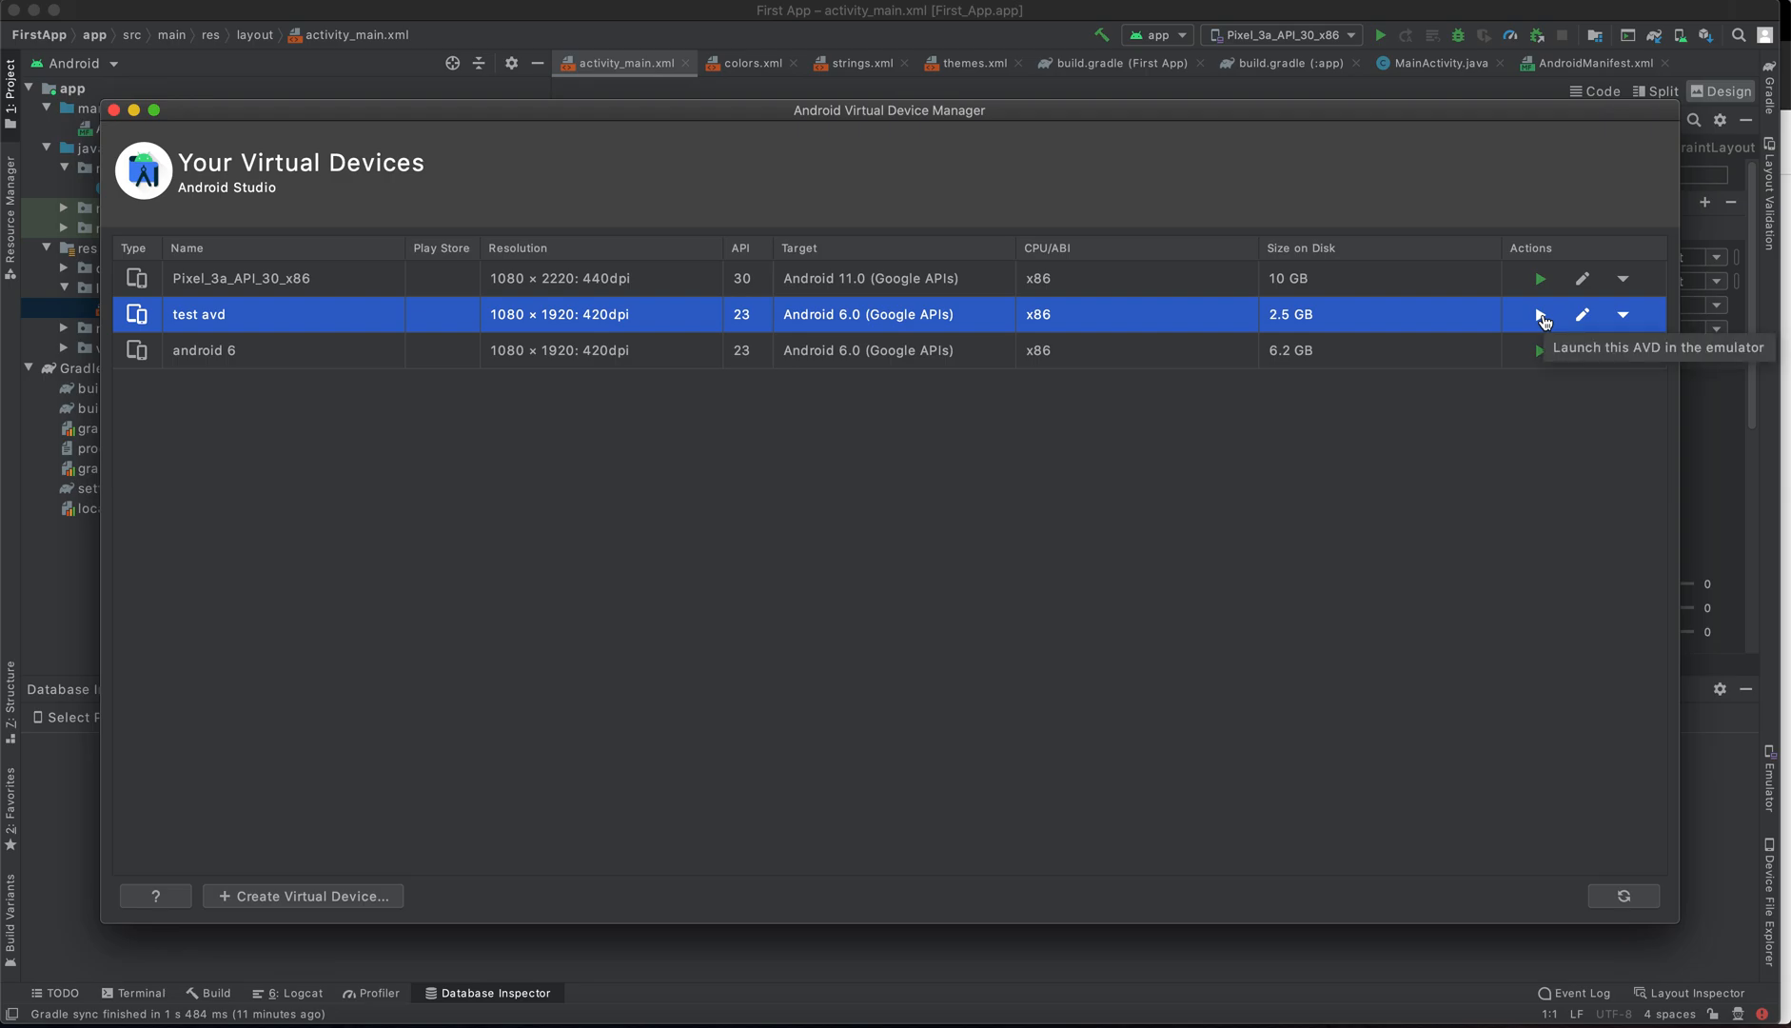
mouse_move(1582, 316)
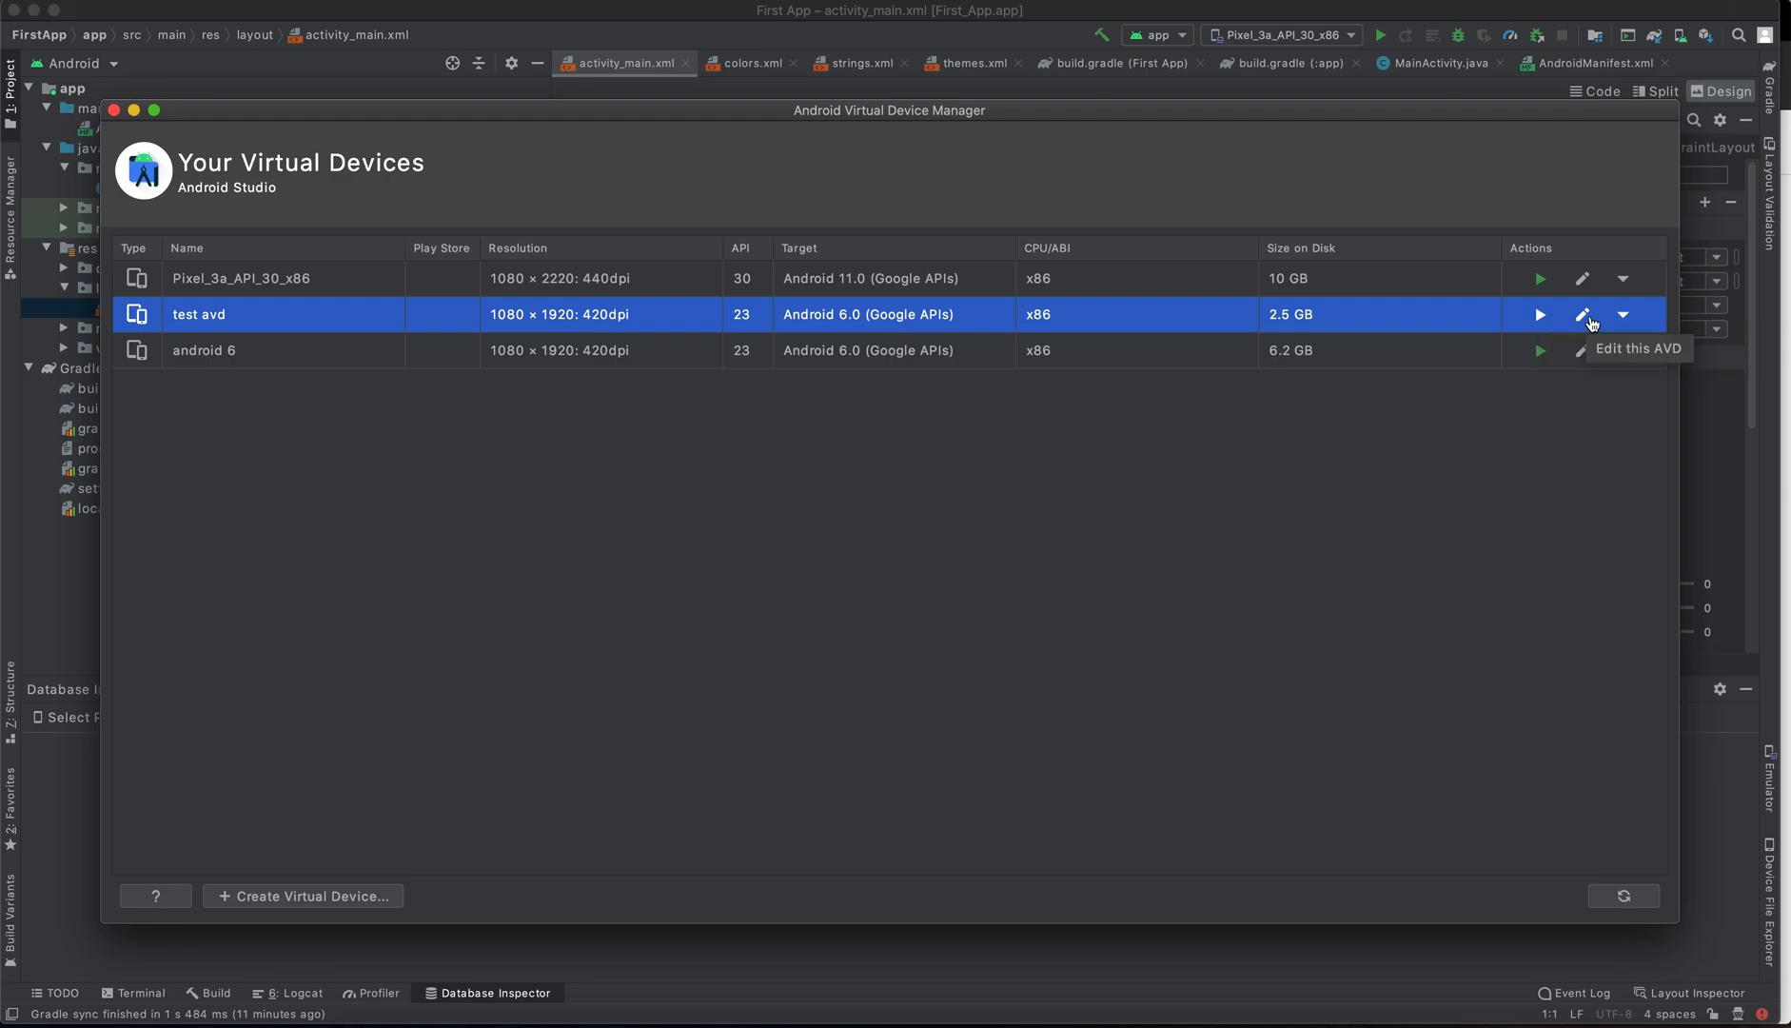
click(1622, 314)
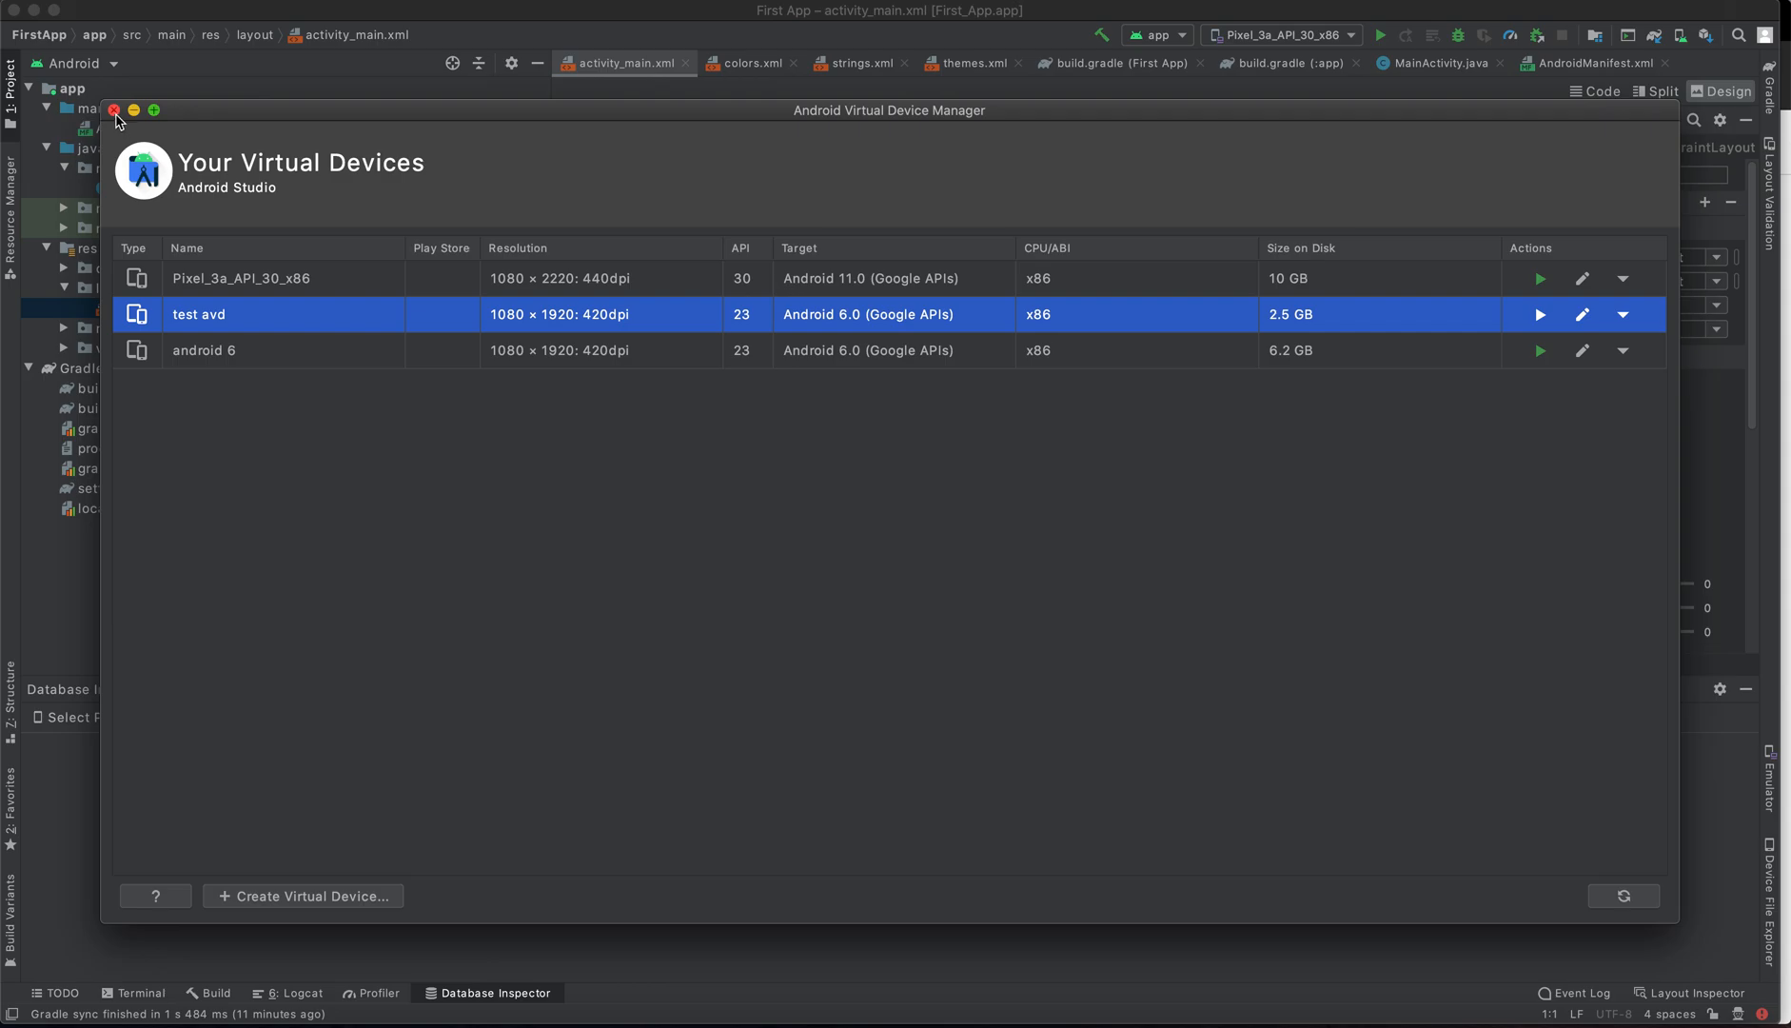
- Close the AVD Manager and make 'test avd' the run target for FirstApp
click(113, 111)
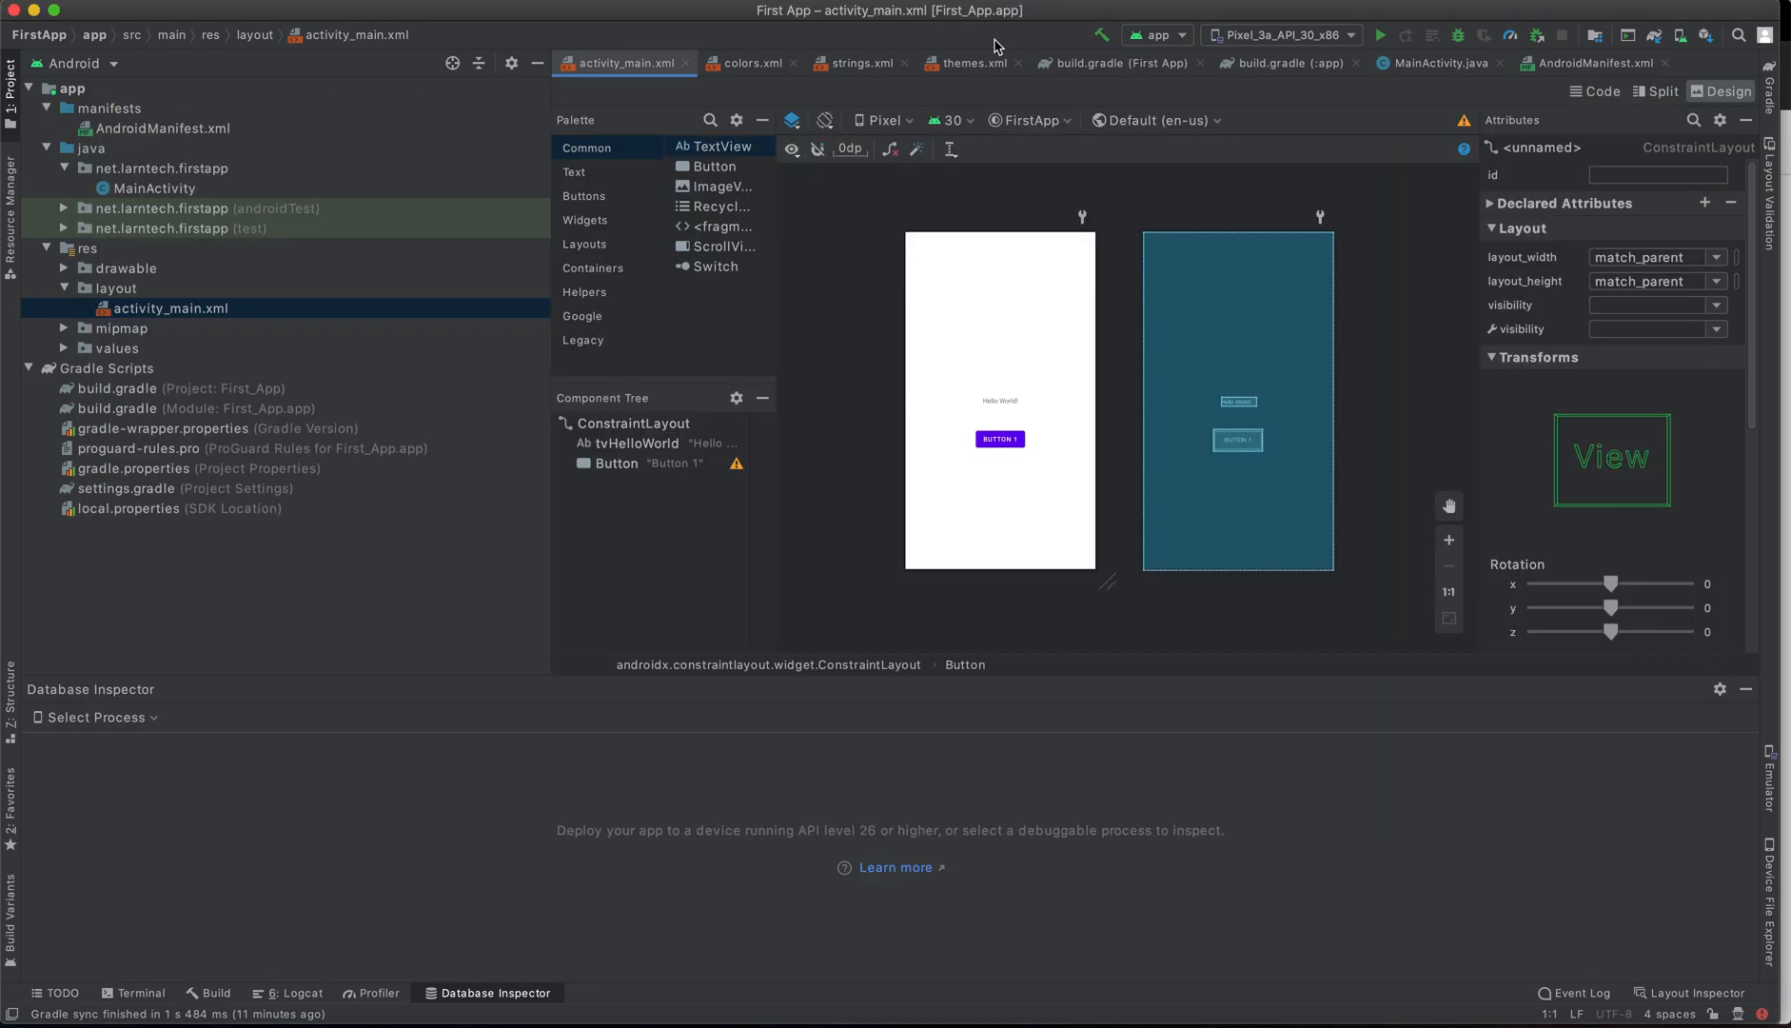
click(1279, 36)
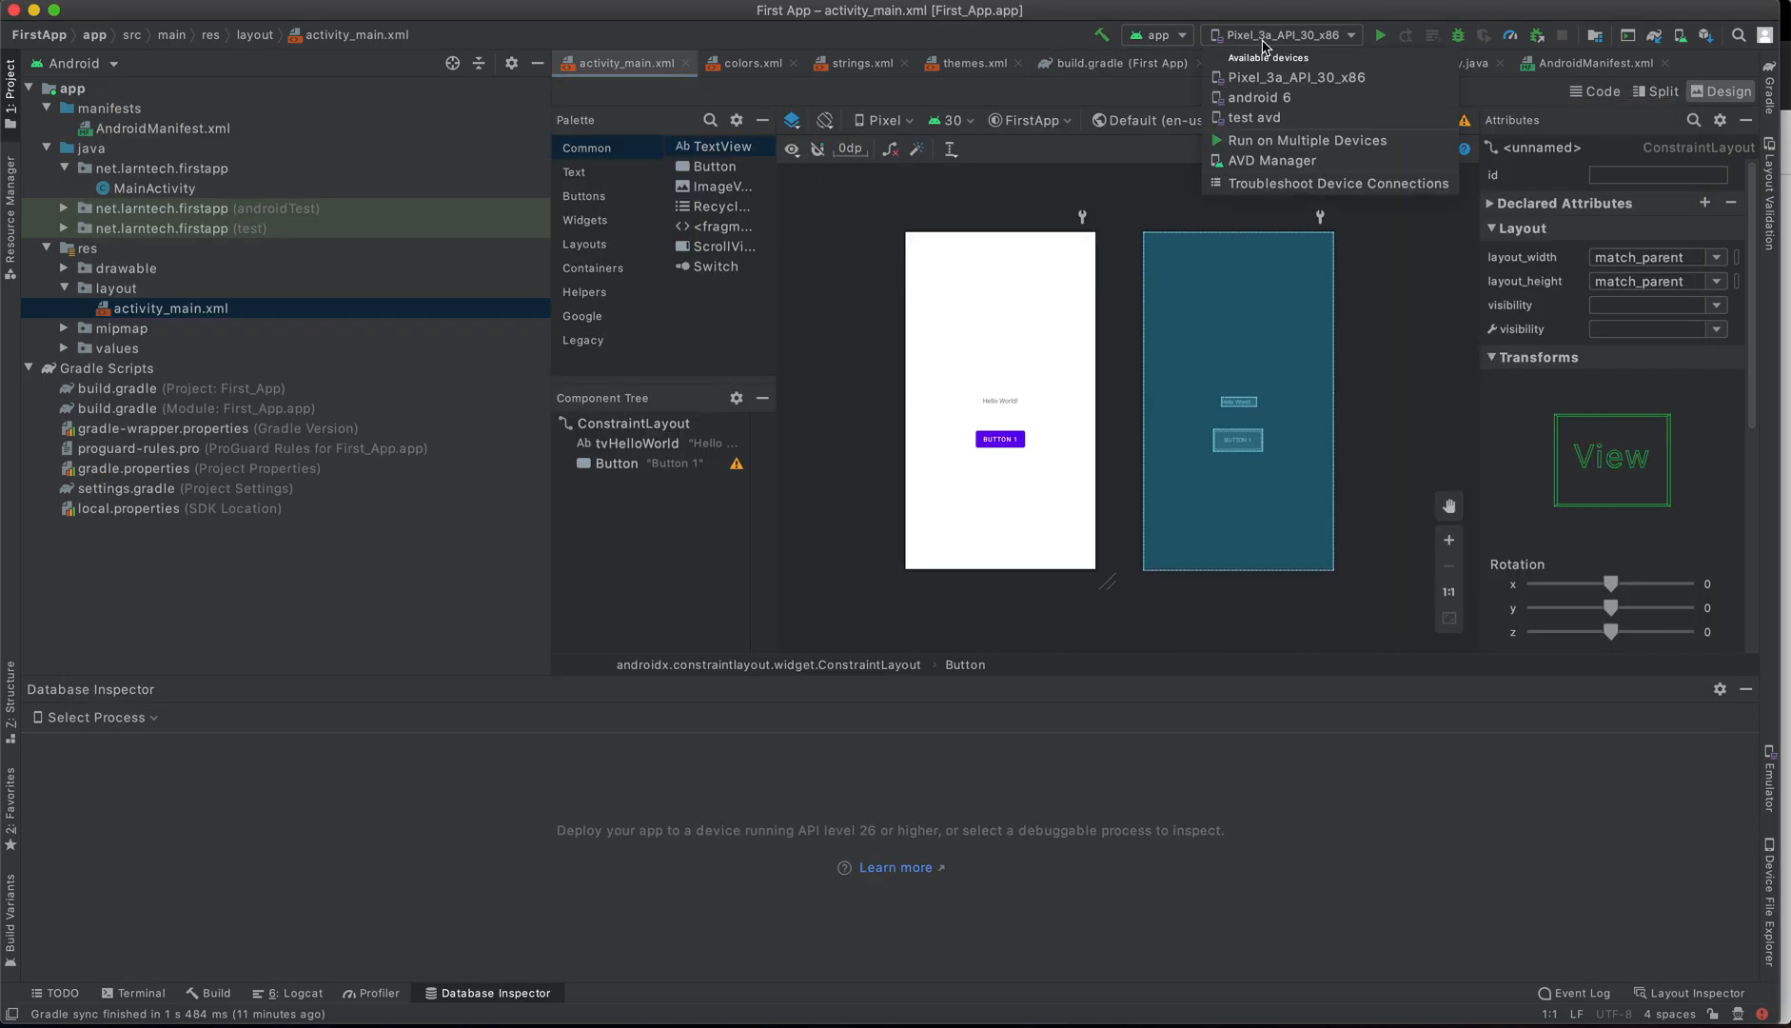
mouse_move(1253, 118)
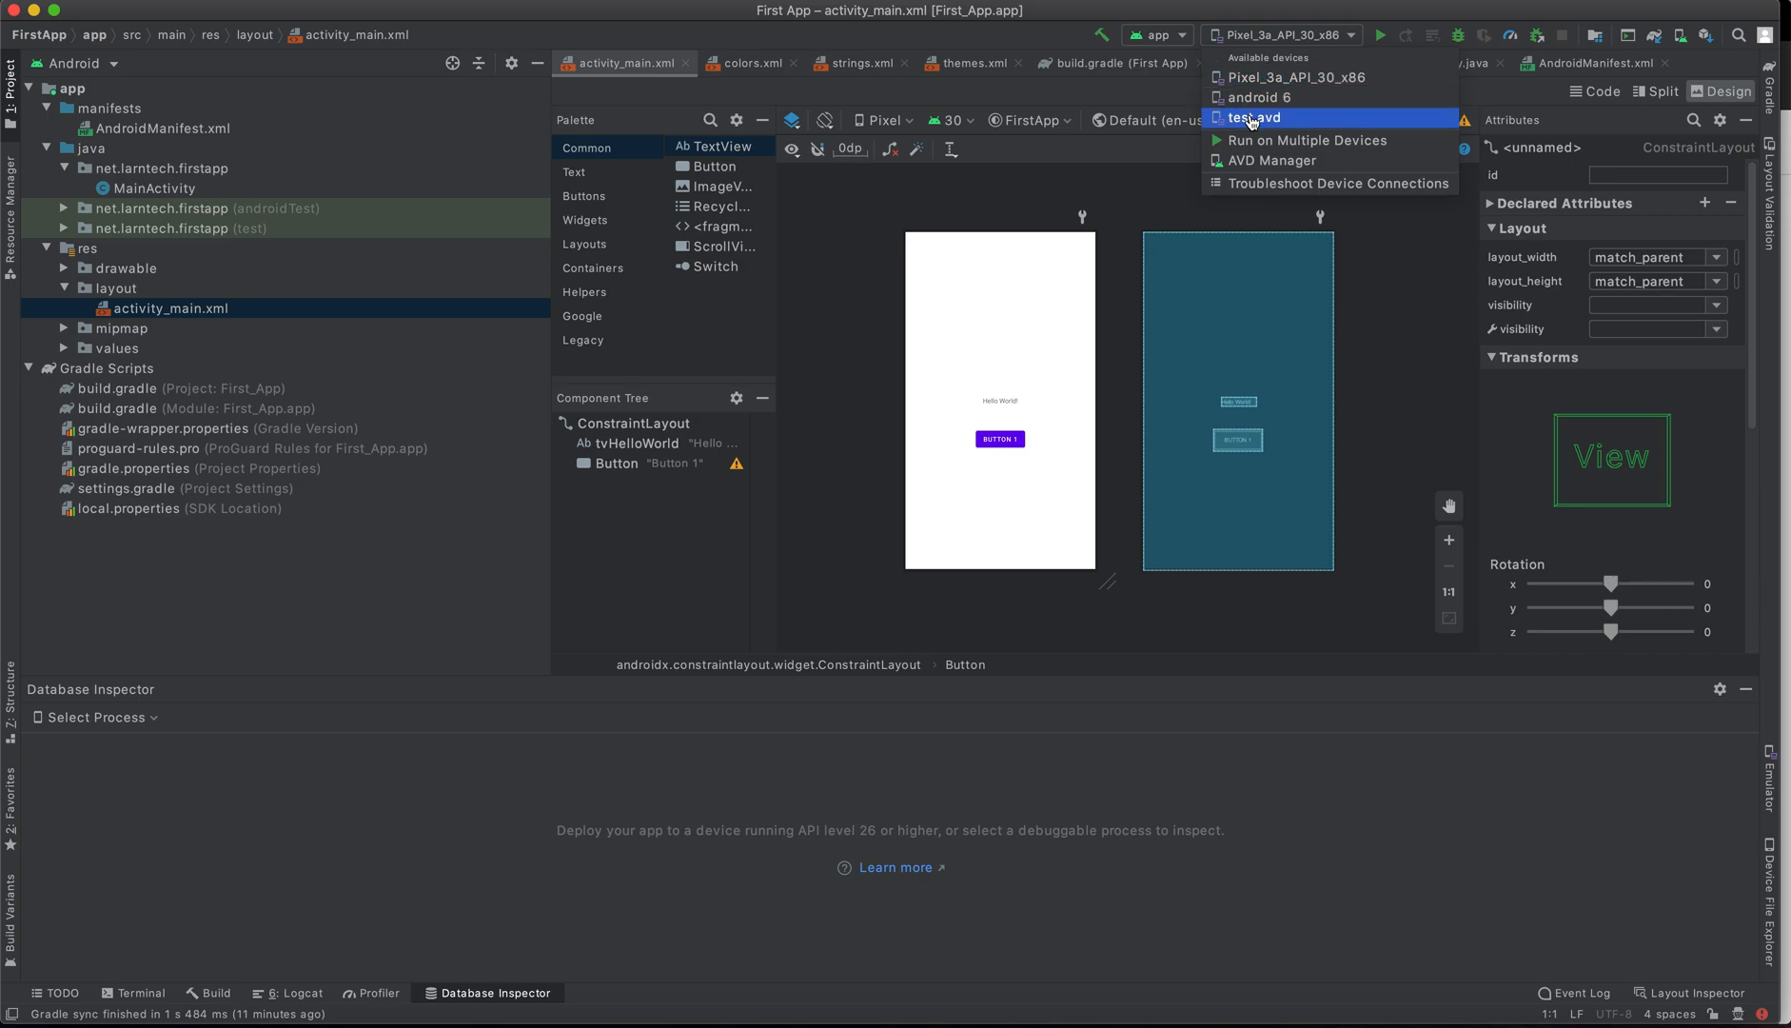
click(1255, 116)
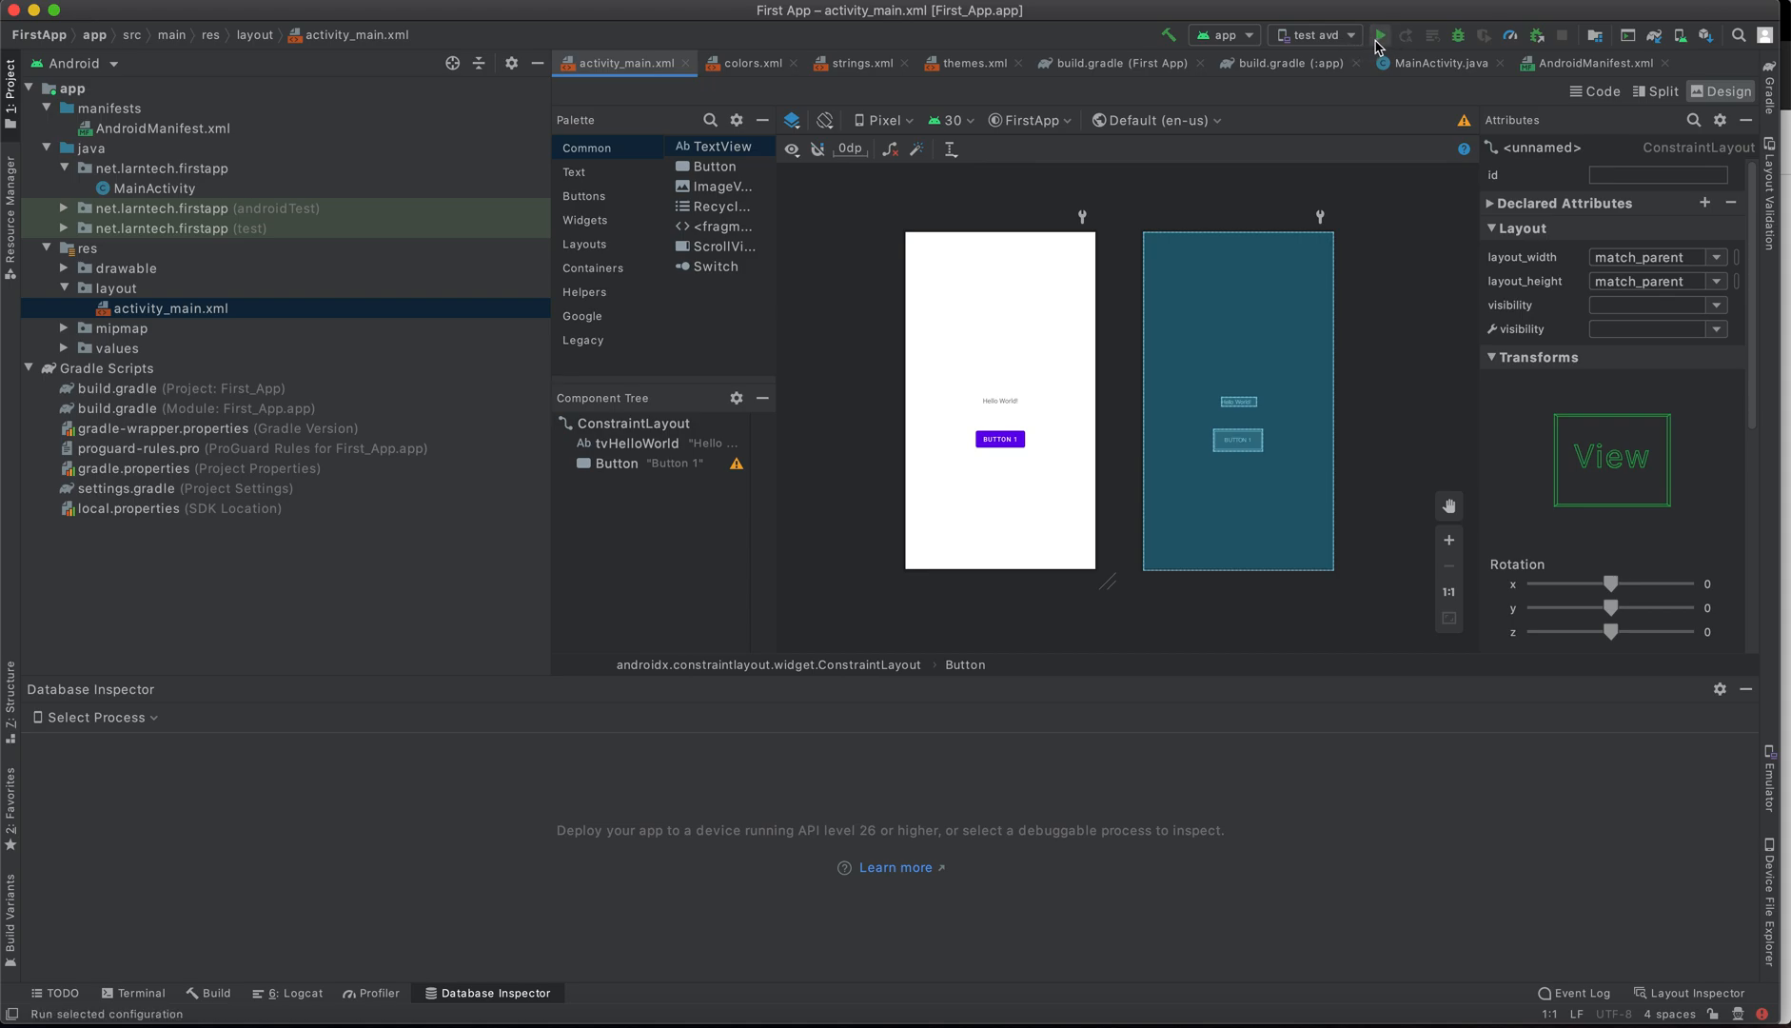
- Run First App on the test avd emulator showing Hello World, Button 1 and the Hello toast
click(1378, 36)
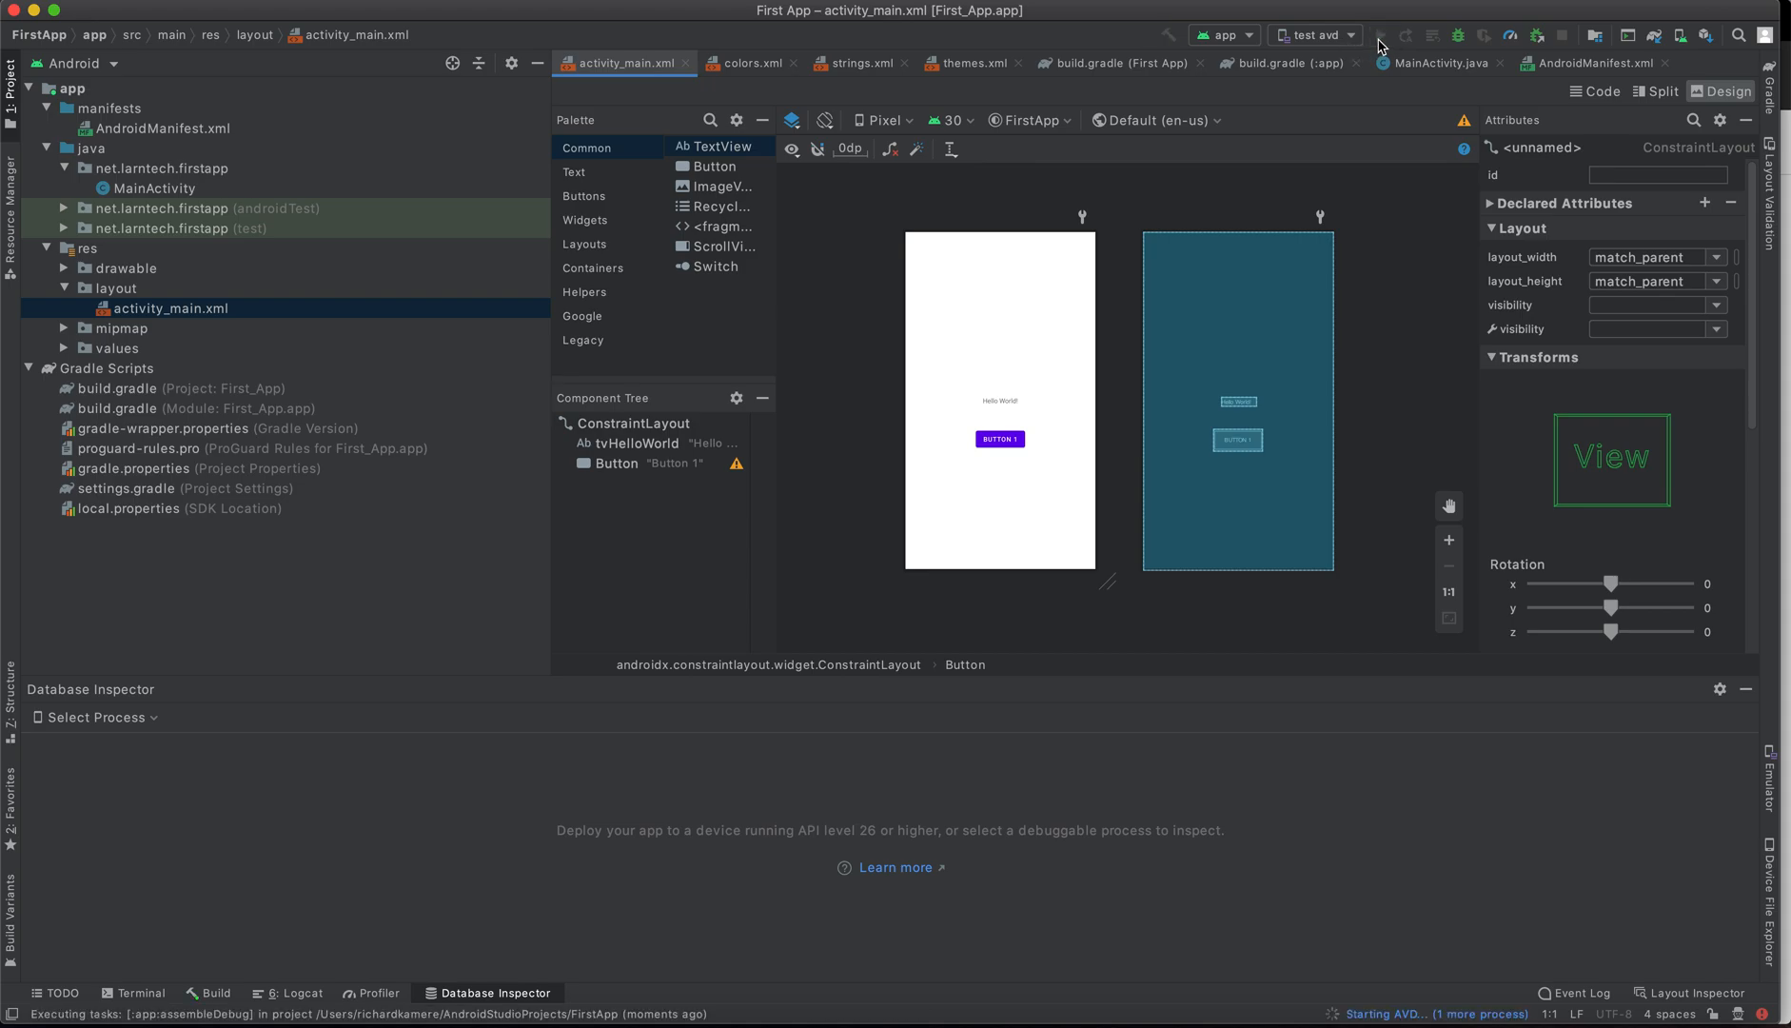
click(1381, 36)
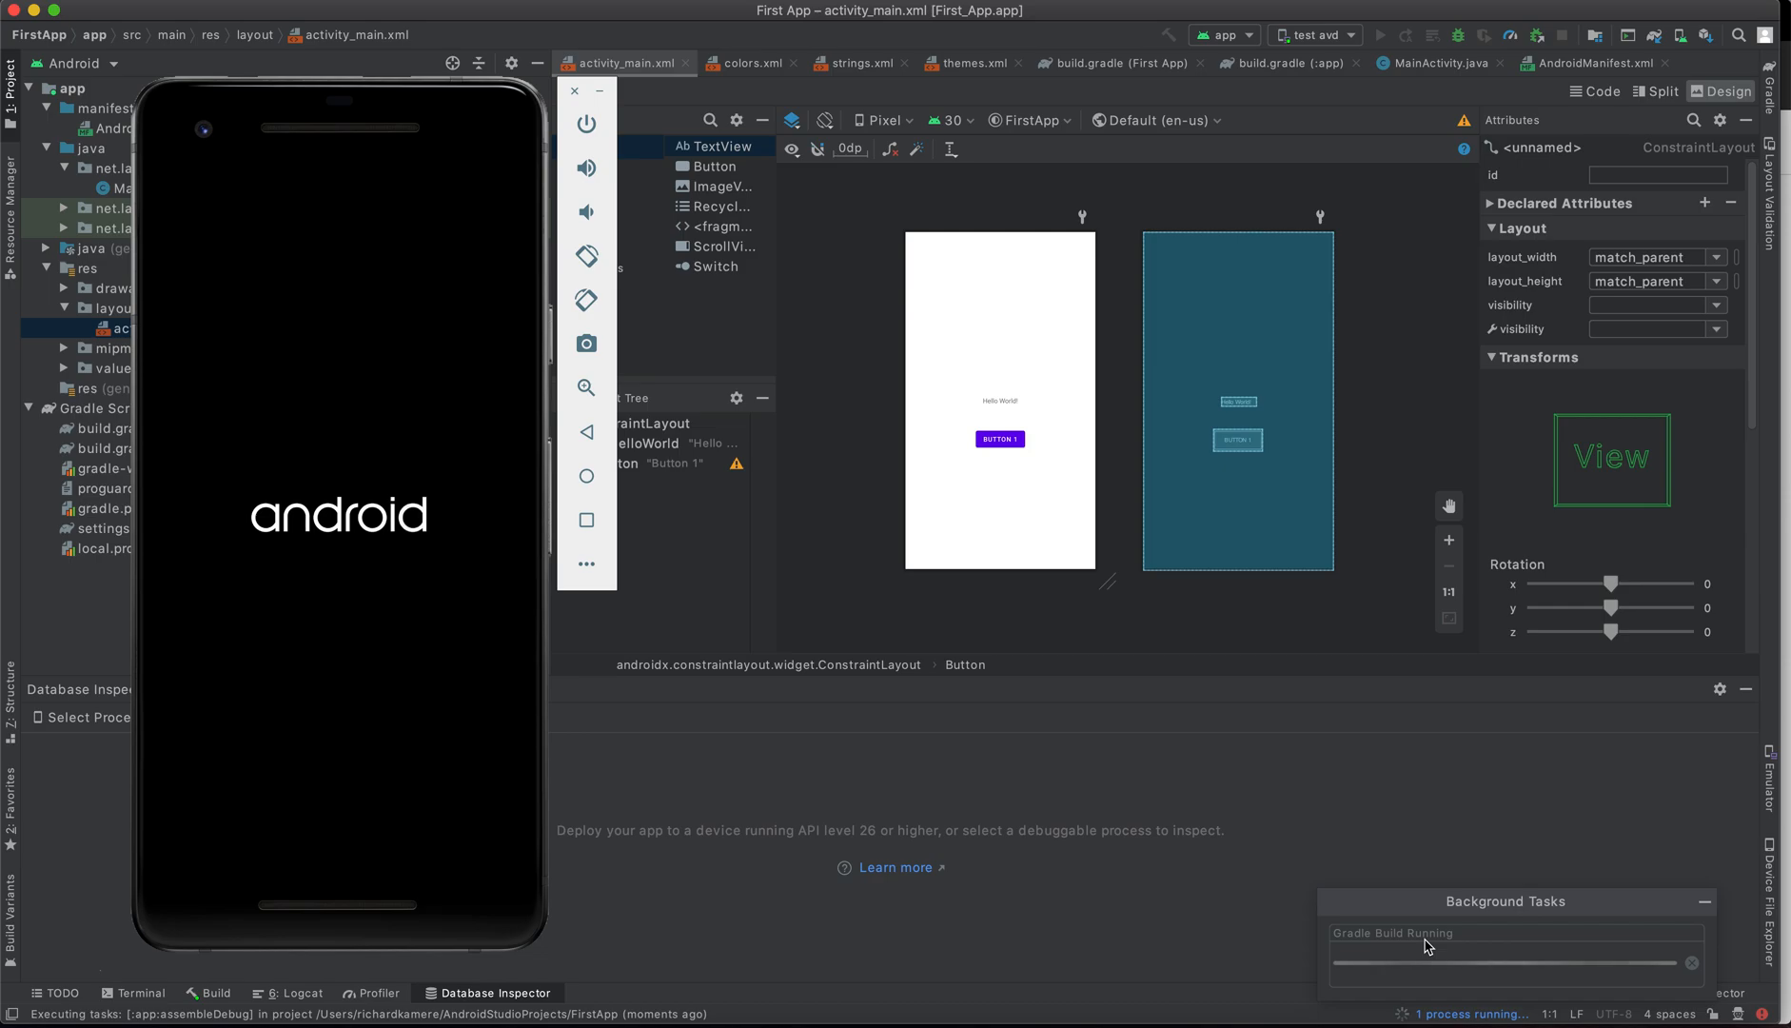
click(1382, 36)
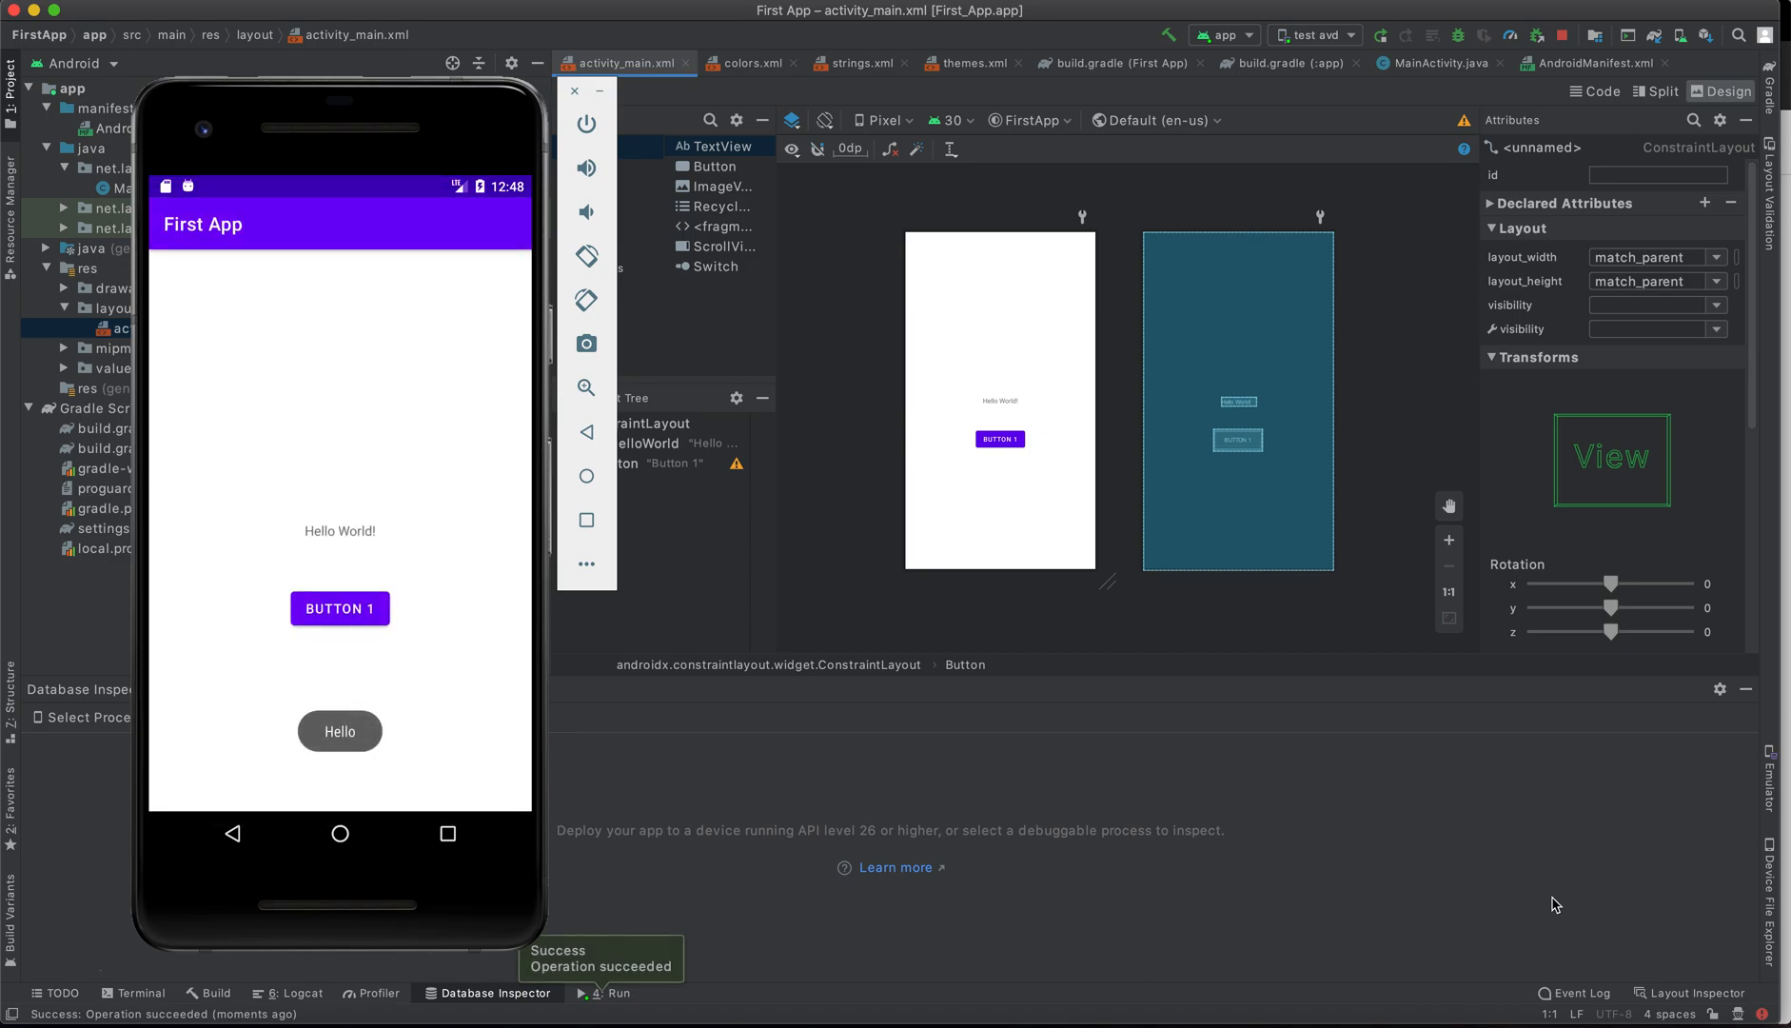
mouse_move(771, 937)
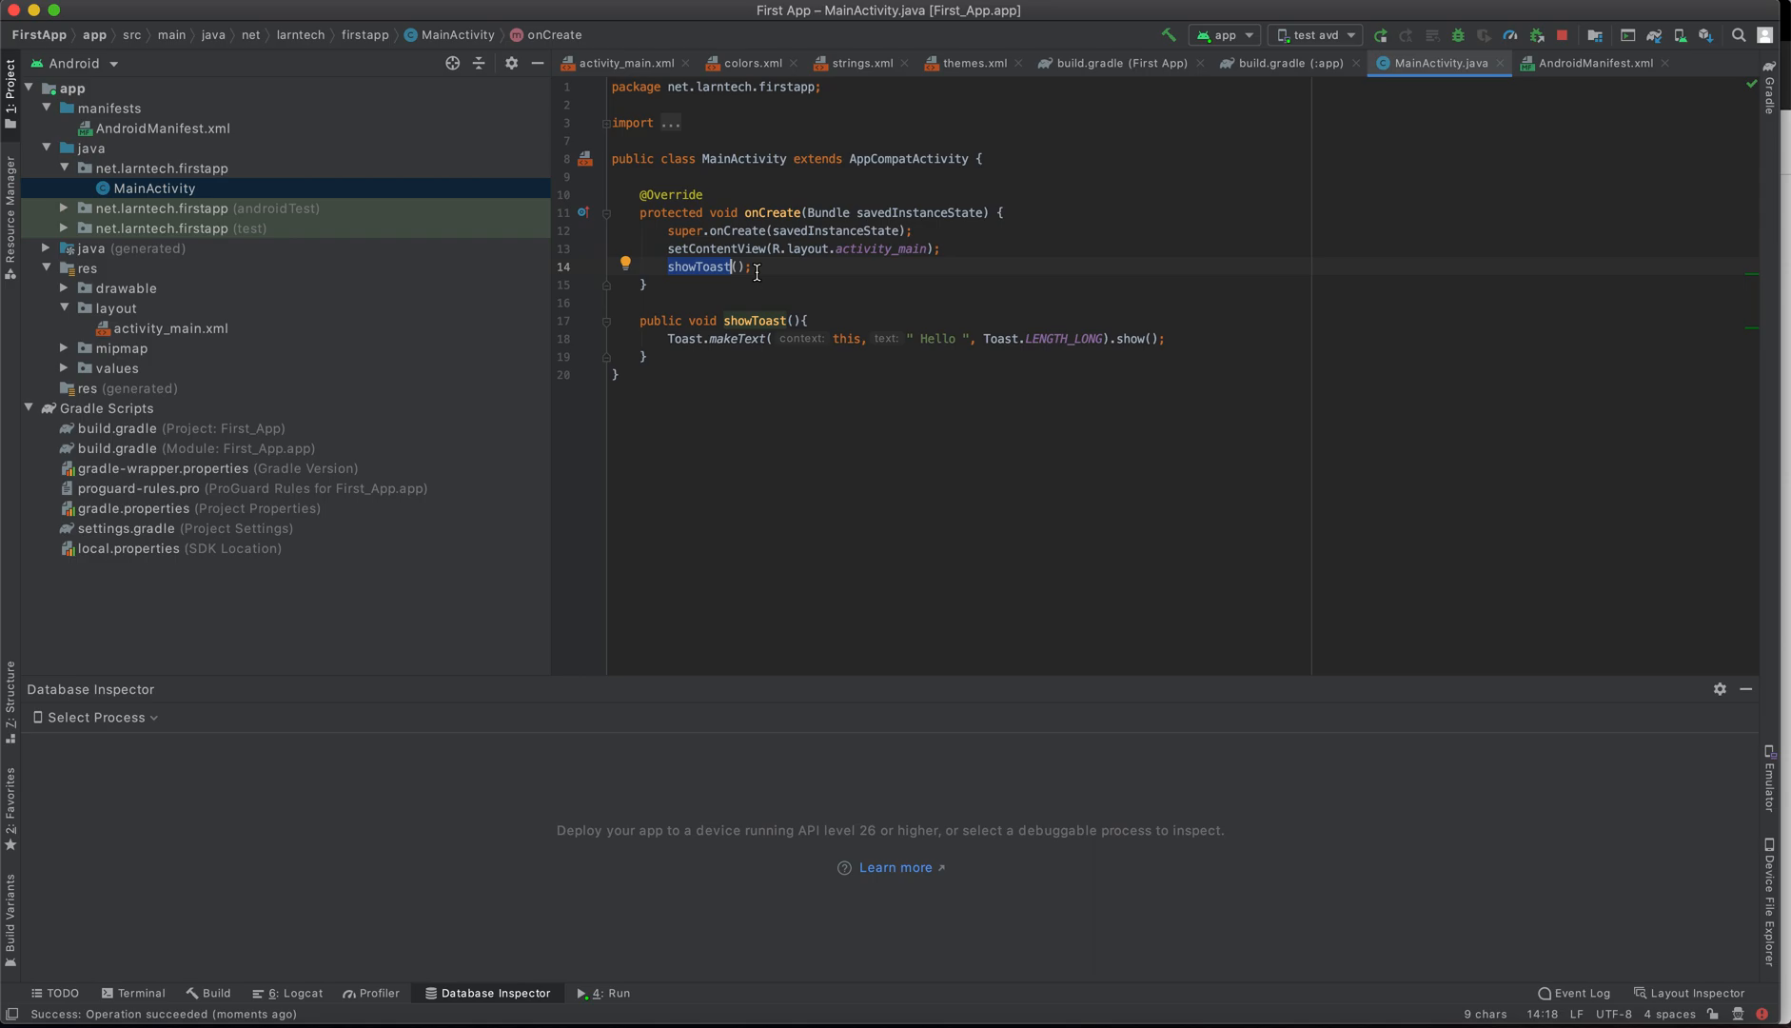
mouse_move(1137, 394)
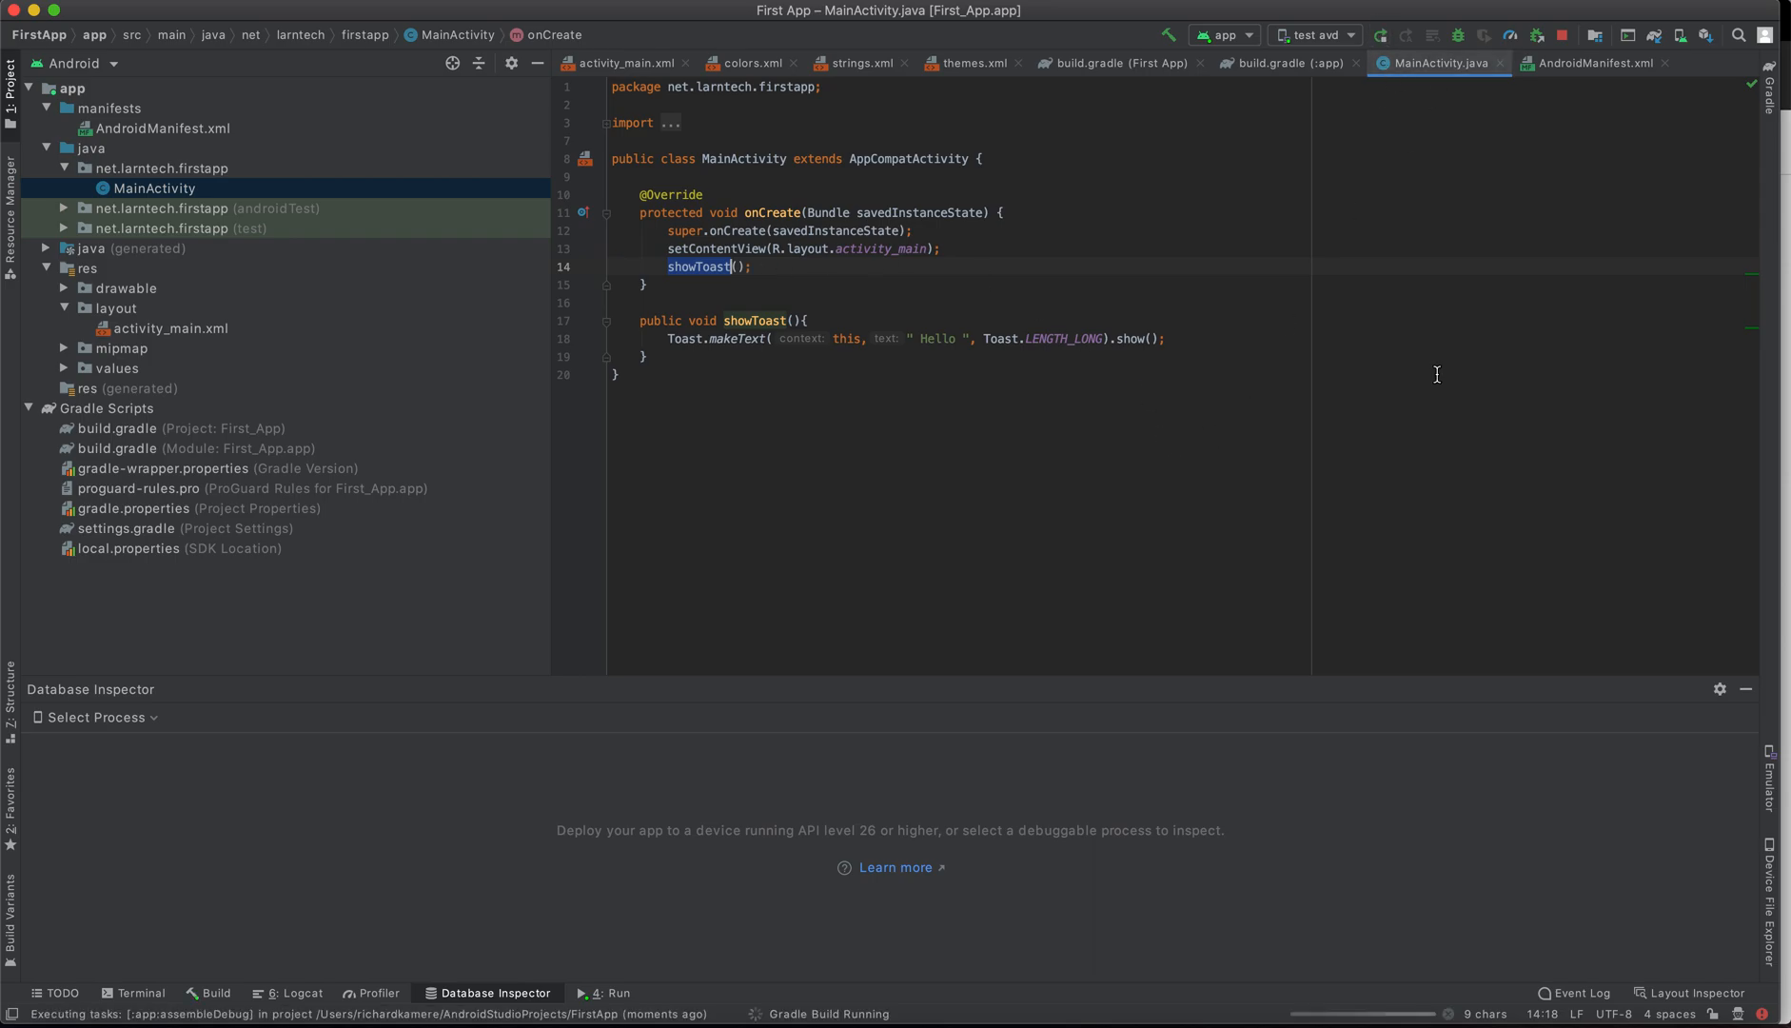
- Relaunch First App, dismissing the emulator's welcome tip, so the Hello toast shows again
click(1380, 34)
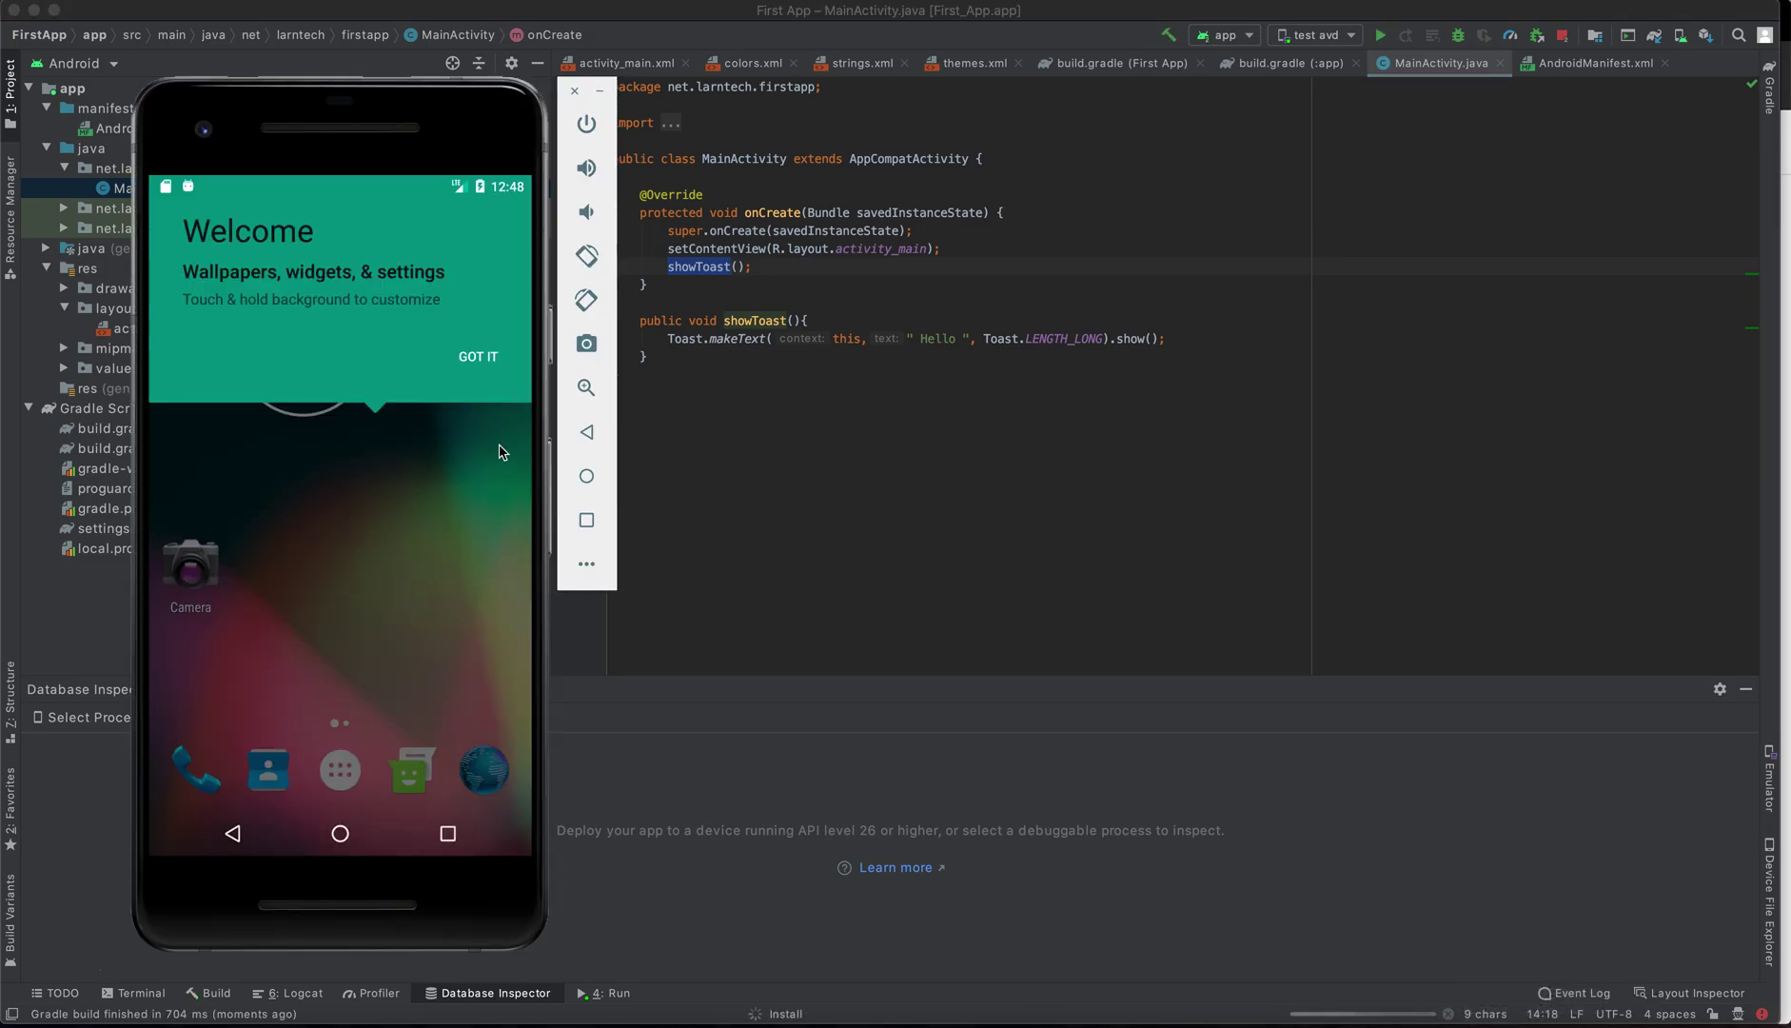
click(478, 356)
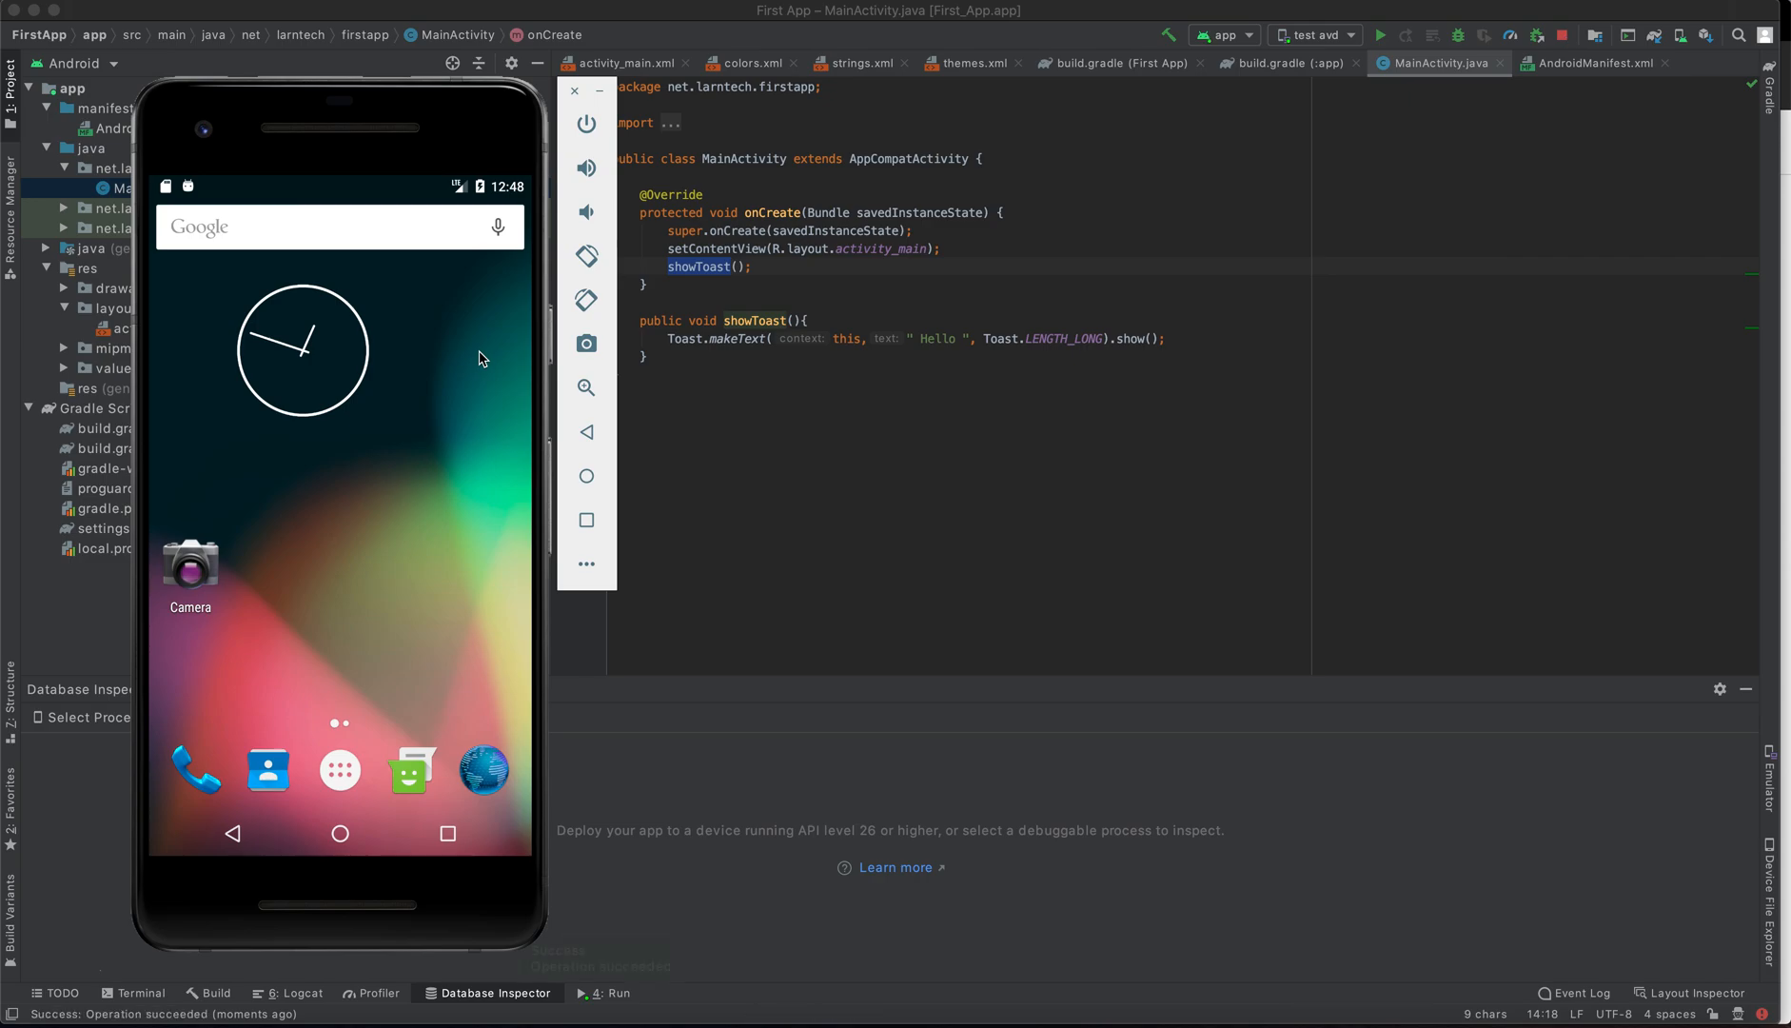
click(1380, 36)
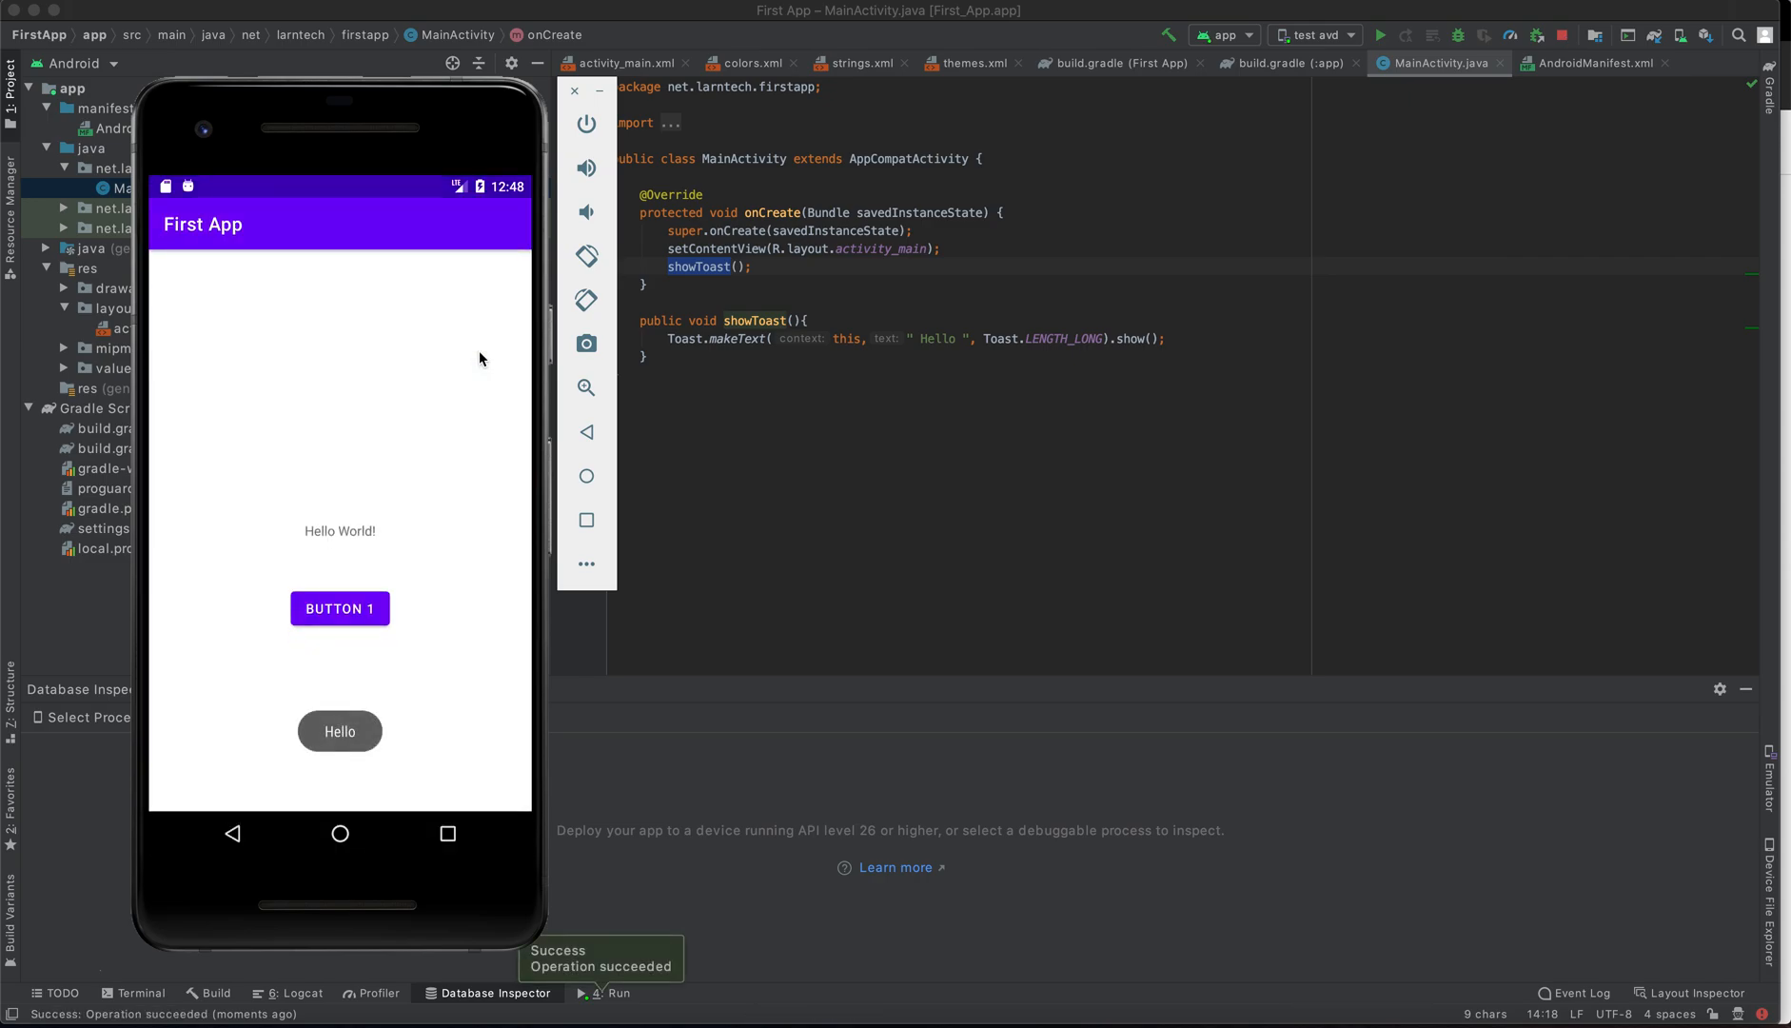